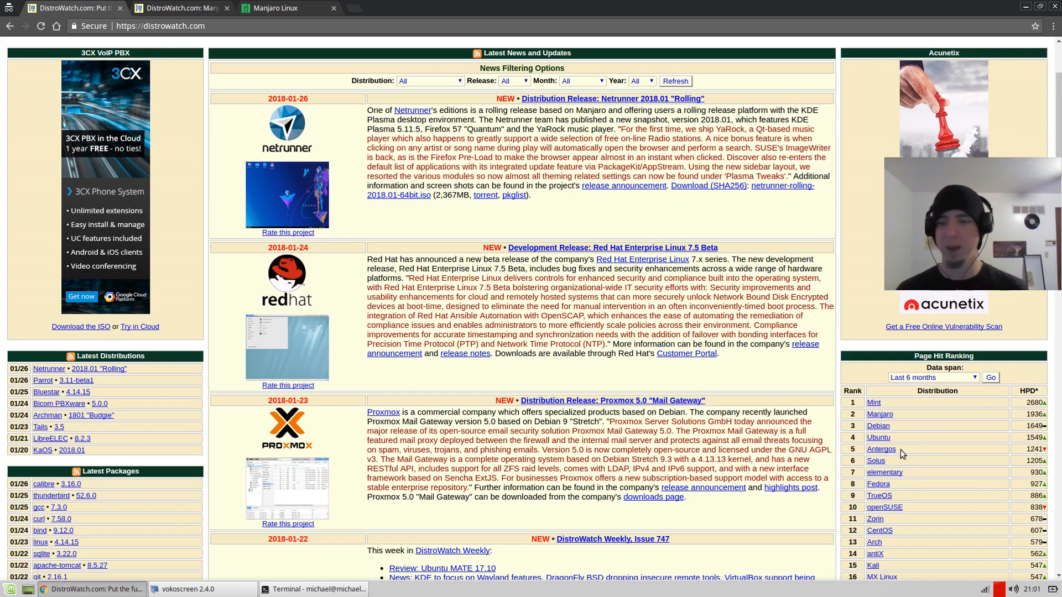
mouse_move(879, 413)
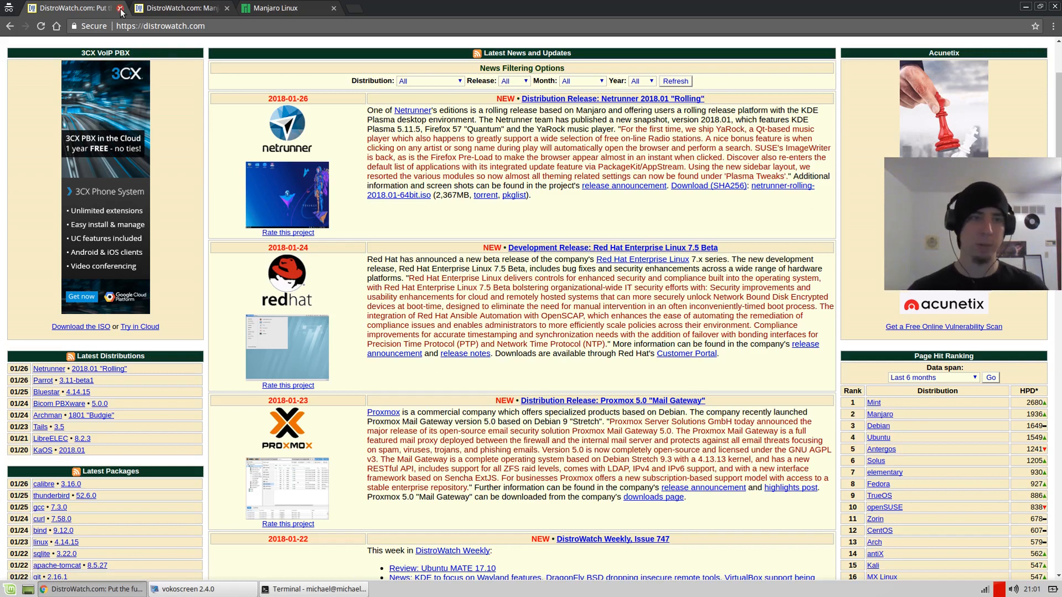
- Close the DistroWatch front page to reveal the Manjaro Linux distribution page
left_click(119, 8)
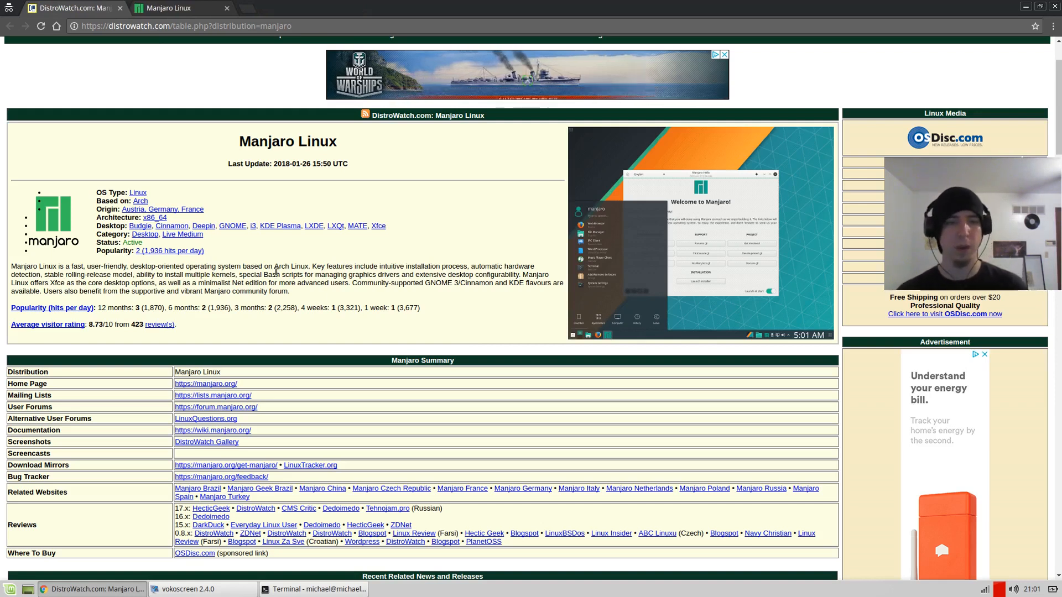
- Close the DistroWatch Manjaro page, leaving only the manjaro.org homepage
double_click(290, 265)
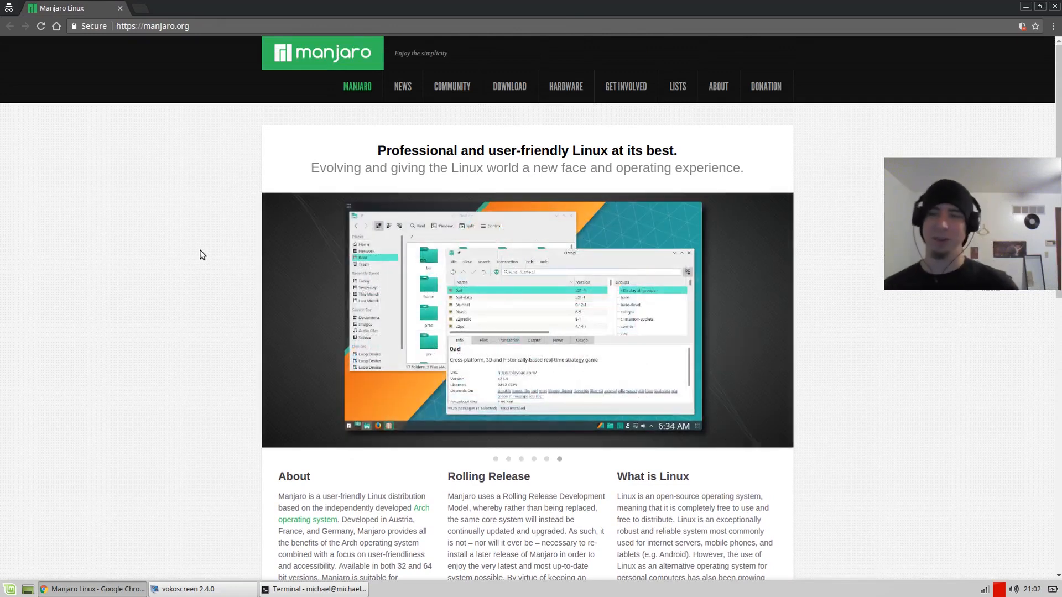
mouse_move(324, 130)
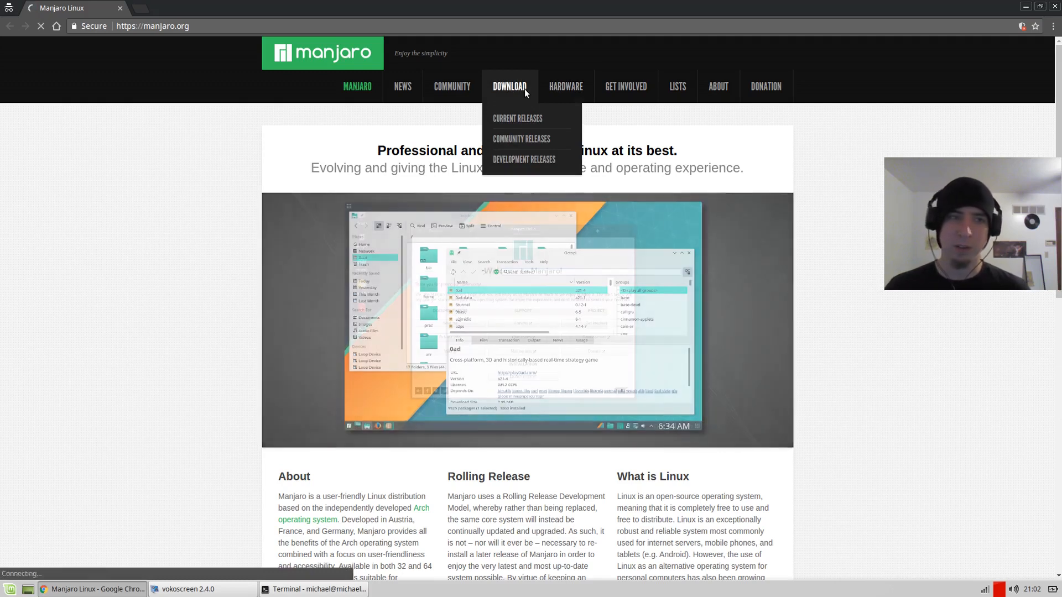
- Go to Current Releases under the Download menu to reach the Get Manjaro page
left_click(518, 118)
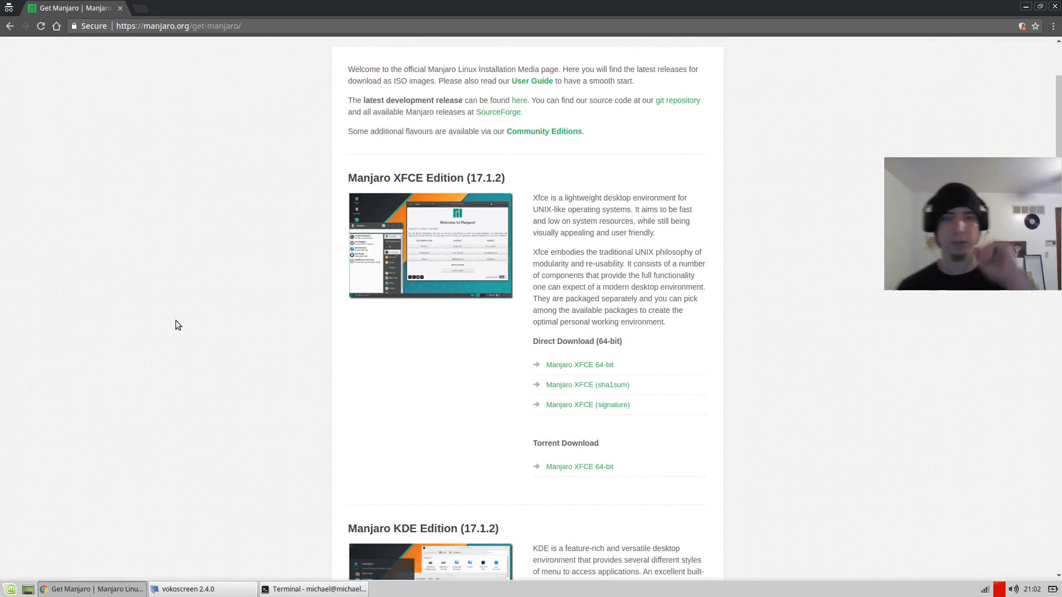
- Review the available editions, then start the direct download of the Manjaro XFCE 17.1.2 64-bit ISO
scroll("down", 3)
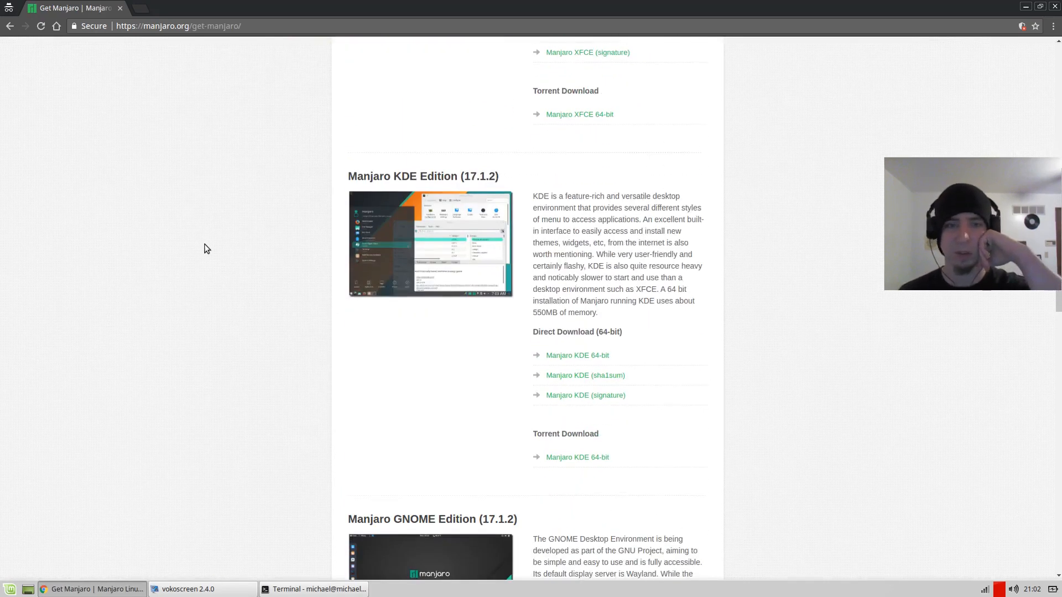
scroll("down", 3)
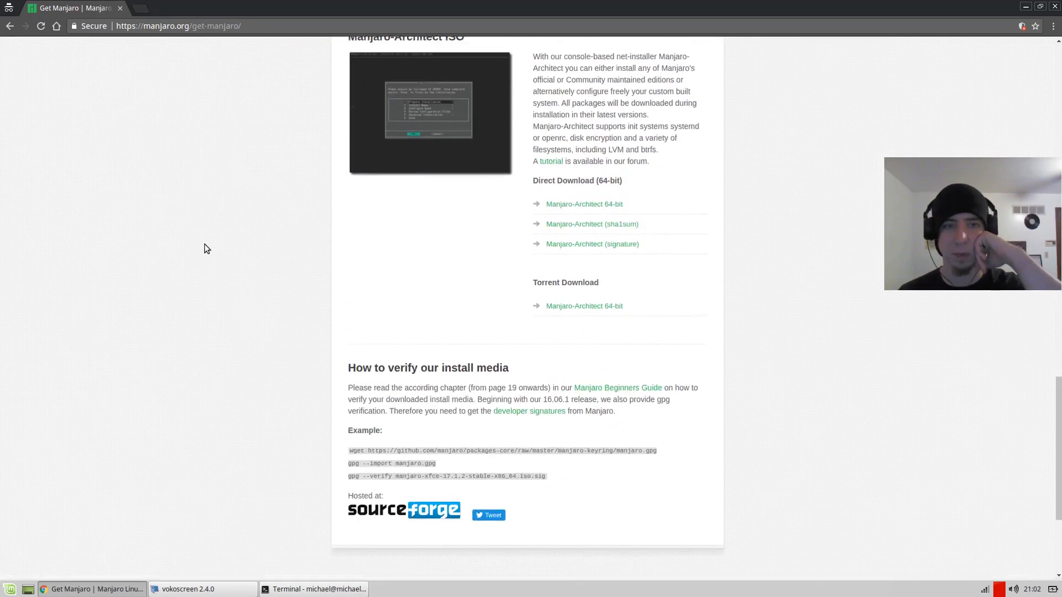
scroll("up", 3)
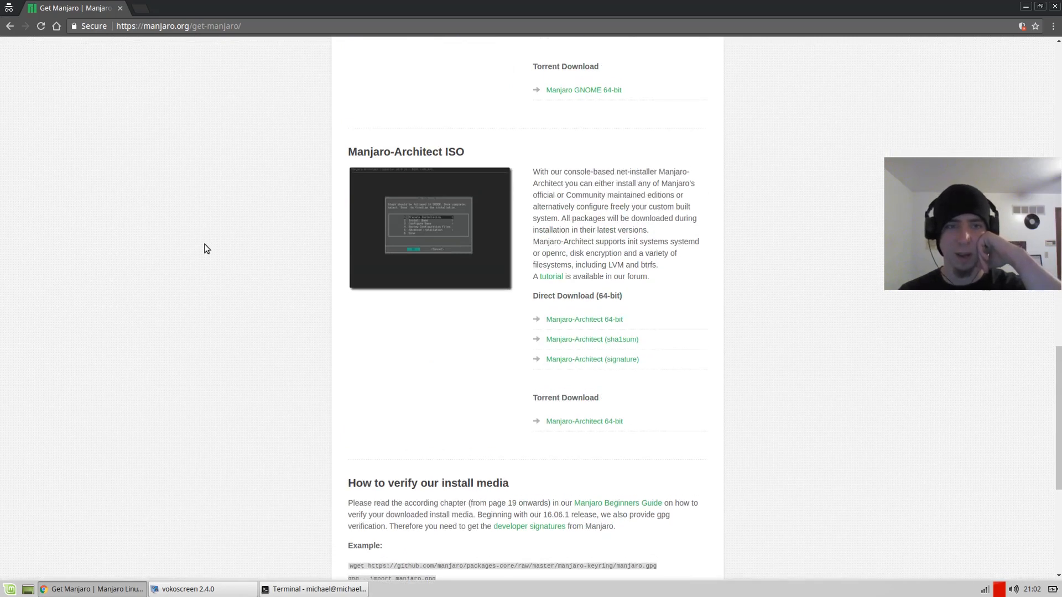
mouse_move(530, 181)
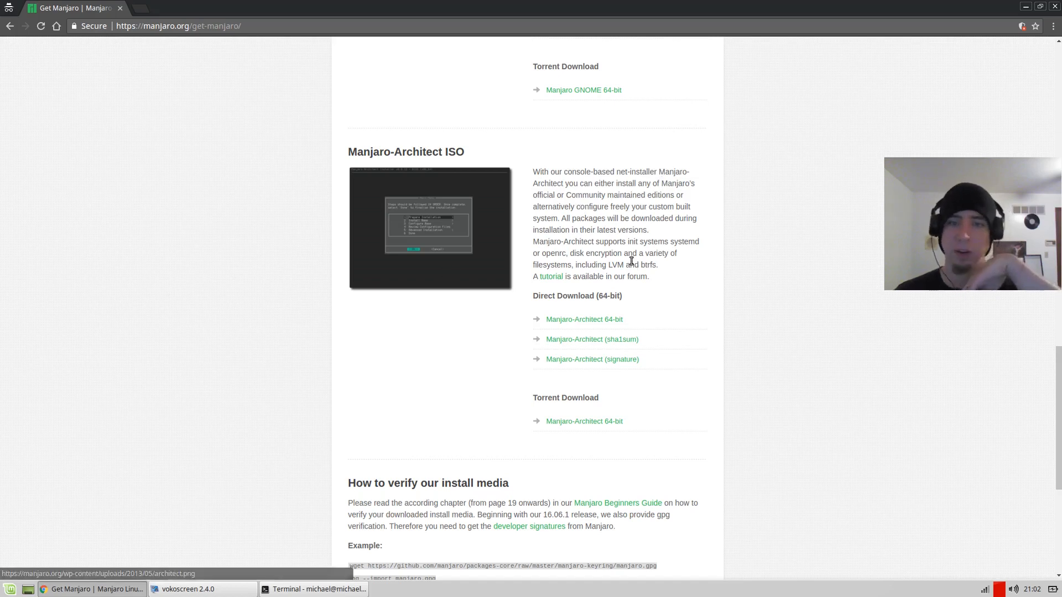
double_click(647, 264)
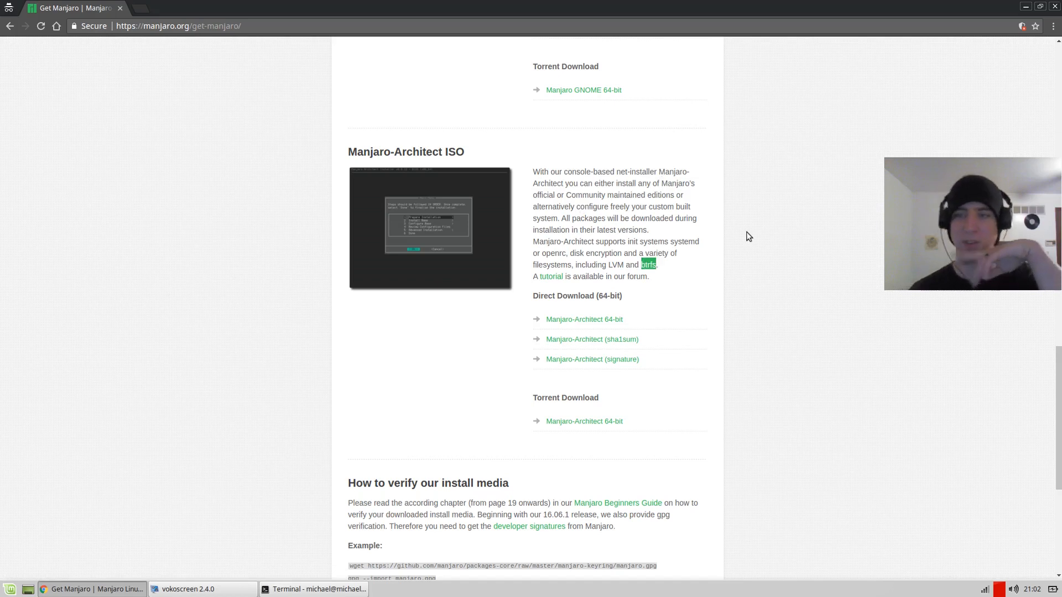
scroll("down", 3)
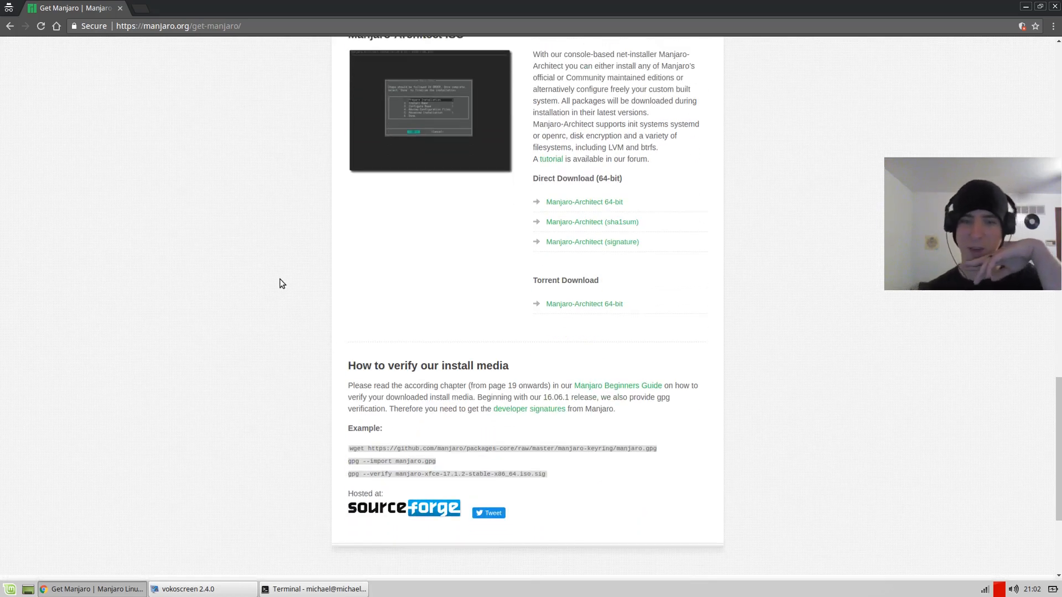
scroll("up", 3)
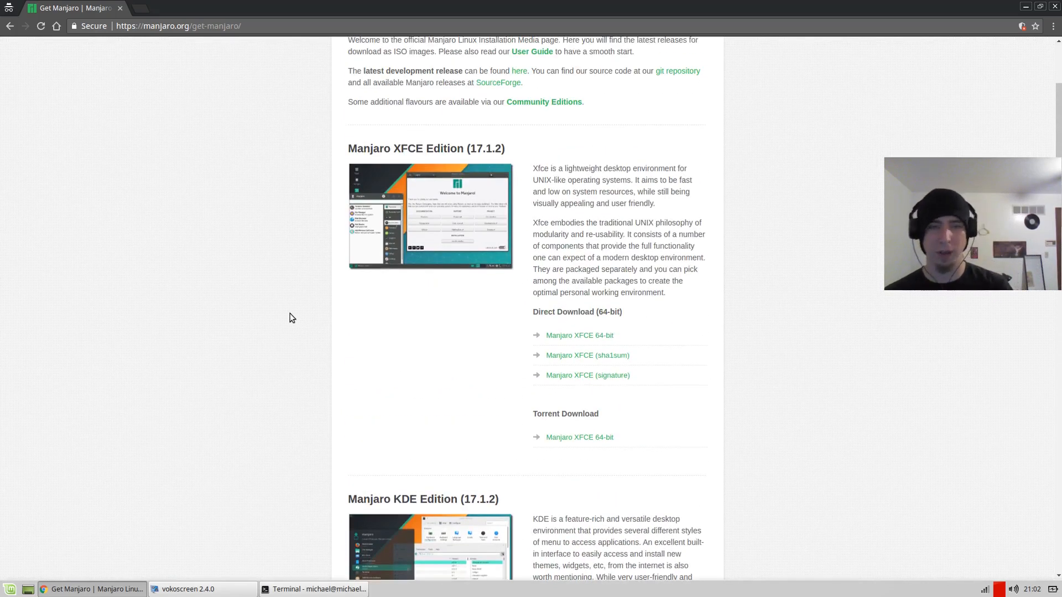
mouse_move(828, 223)
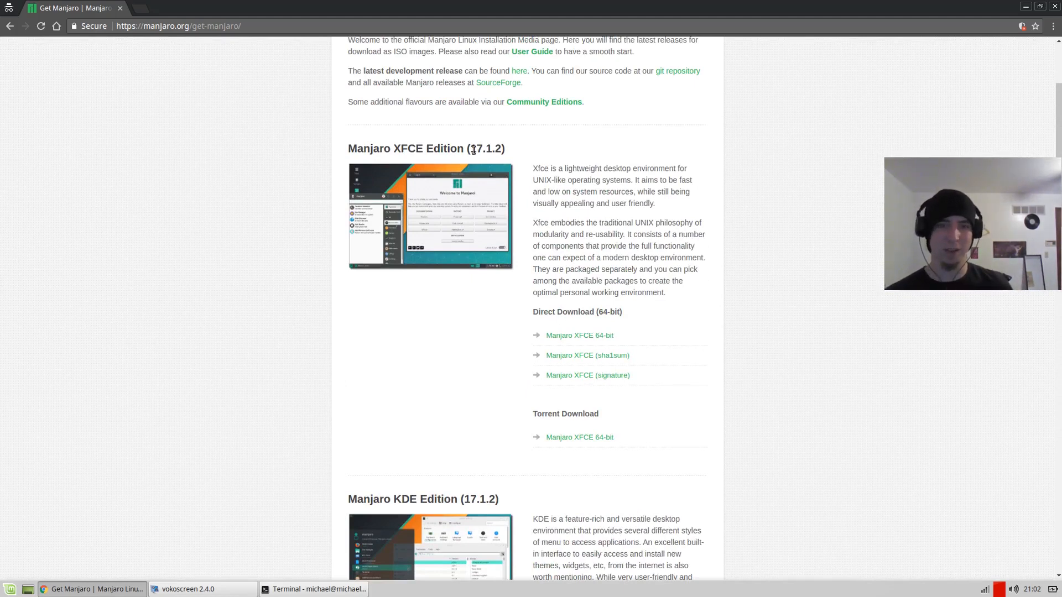
mouse_move(805, 288)
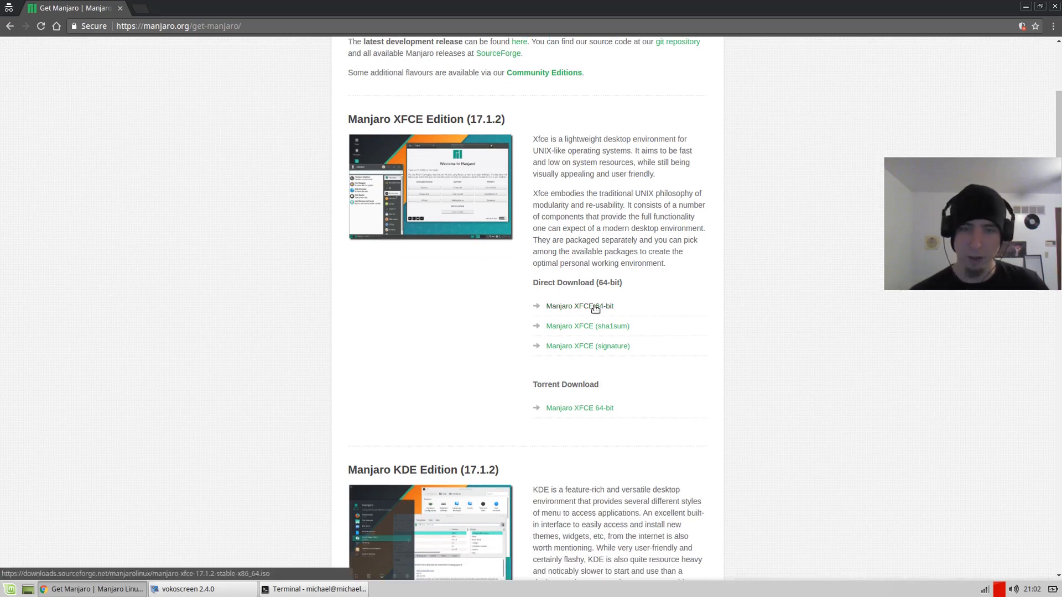
left_click(578, 305)
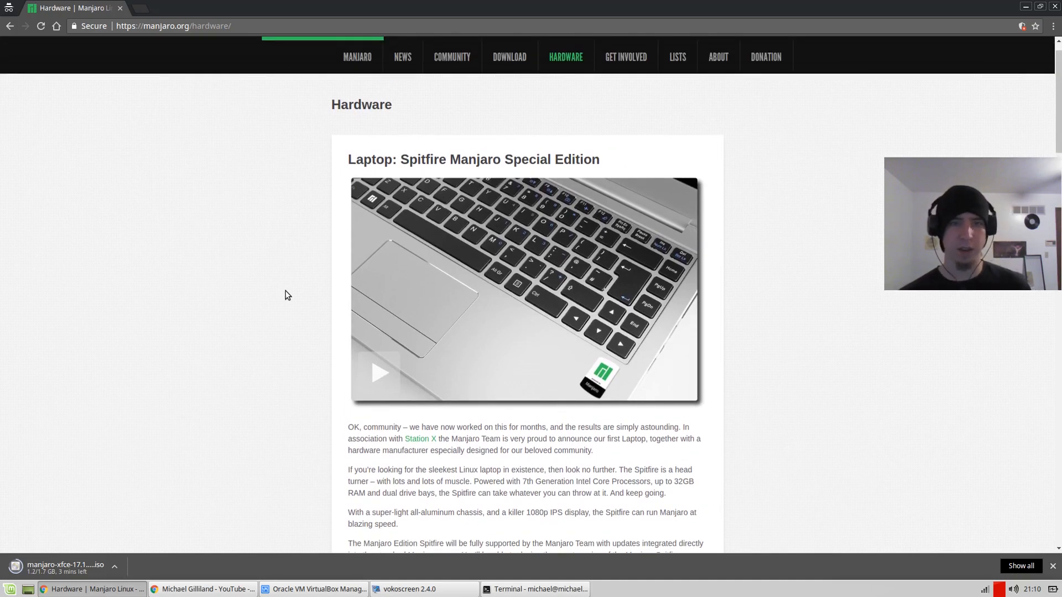
- Scroll down through the Hardware page article on the Spitfire Manjaro Special Edition laptop
scroll("down", 3)
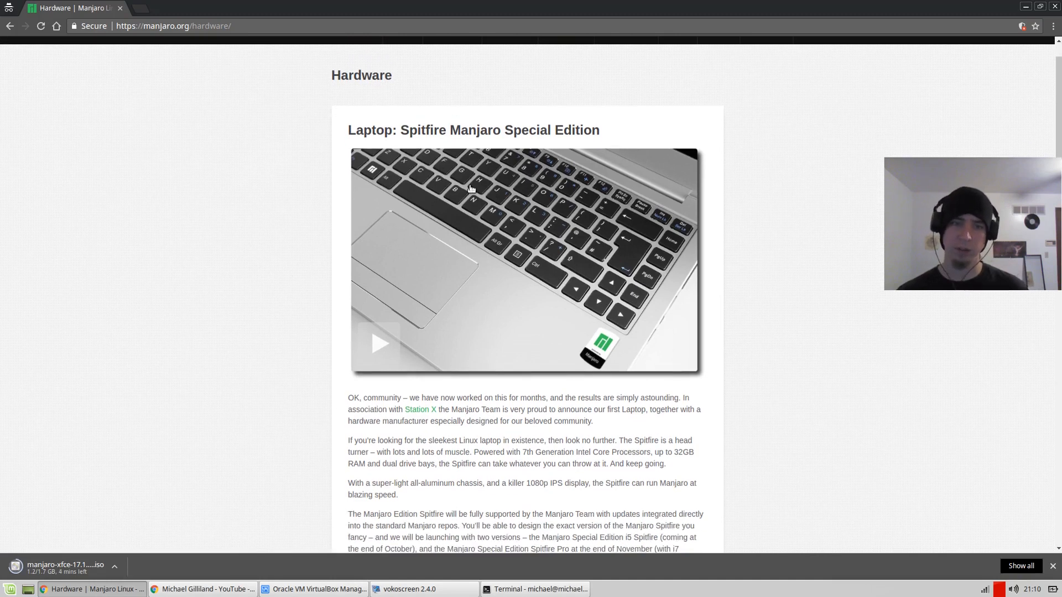
scroll("down", 3)
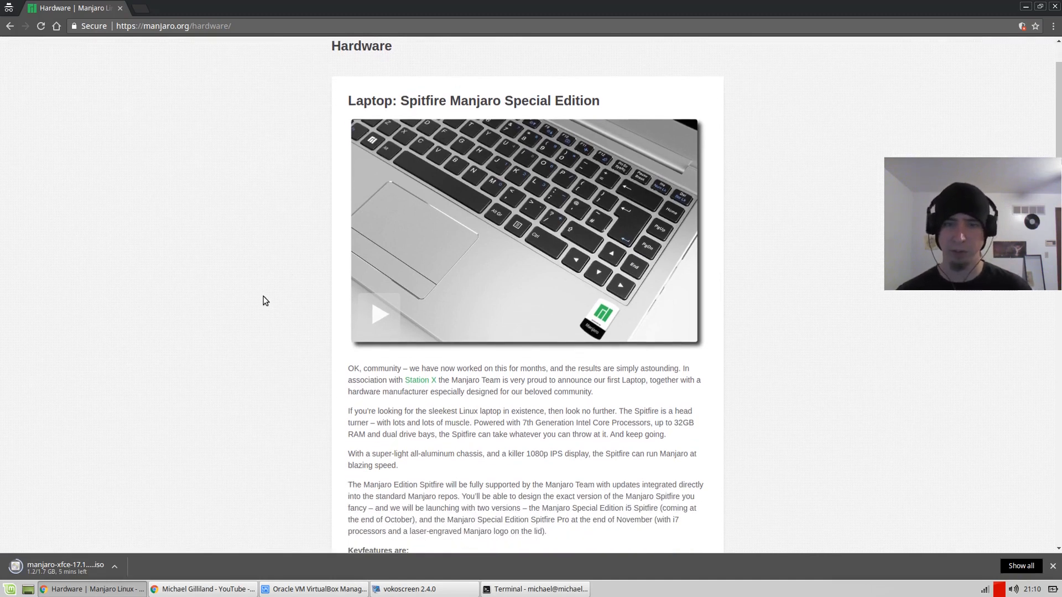
scroll("down", 3)
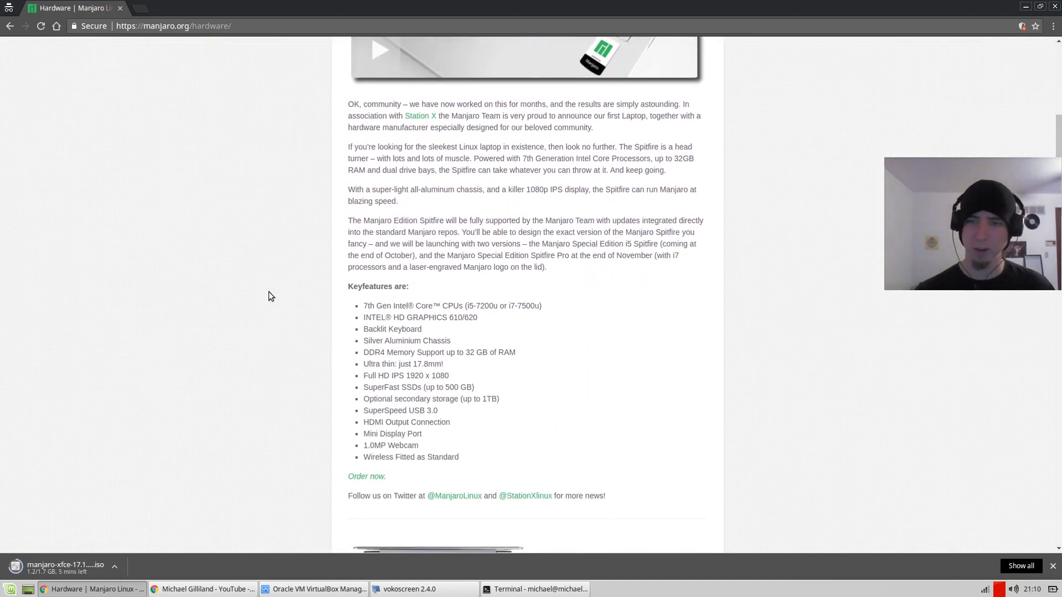
scroll("down", 3)
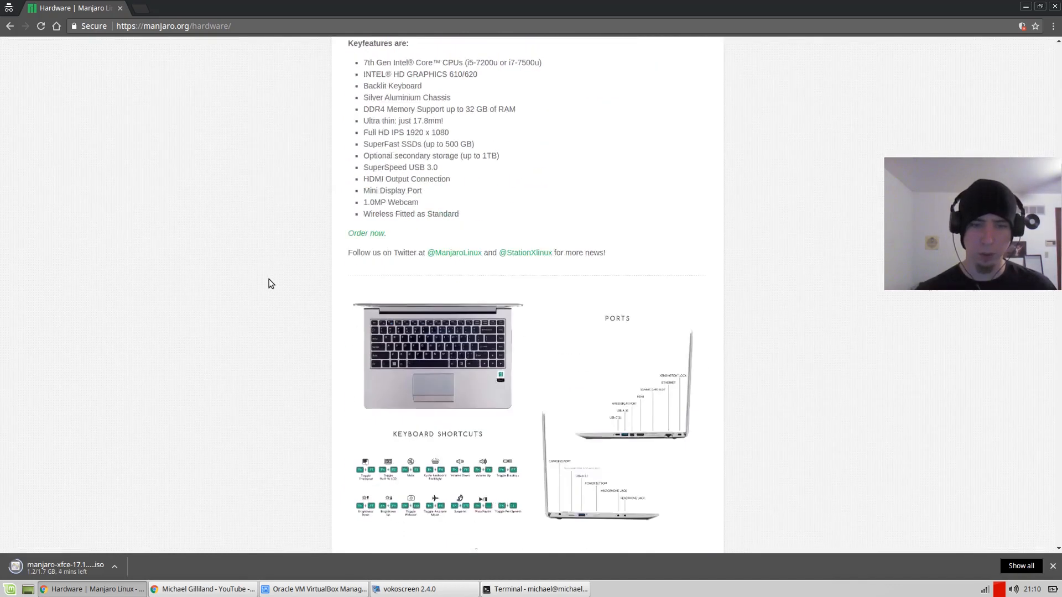
scroll("down", 3)
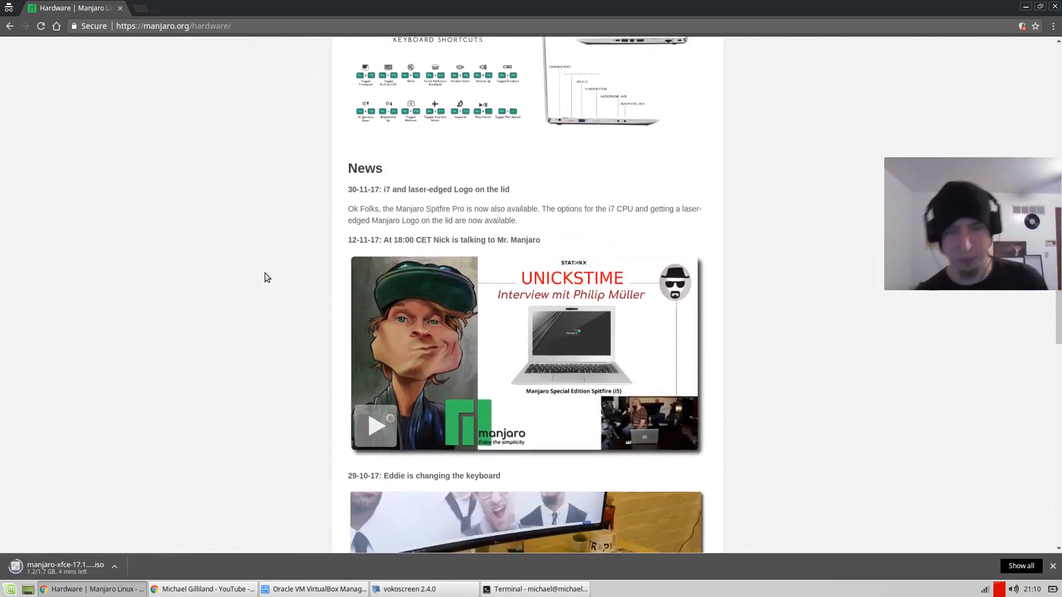
scroll("down", 3)
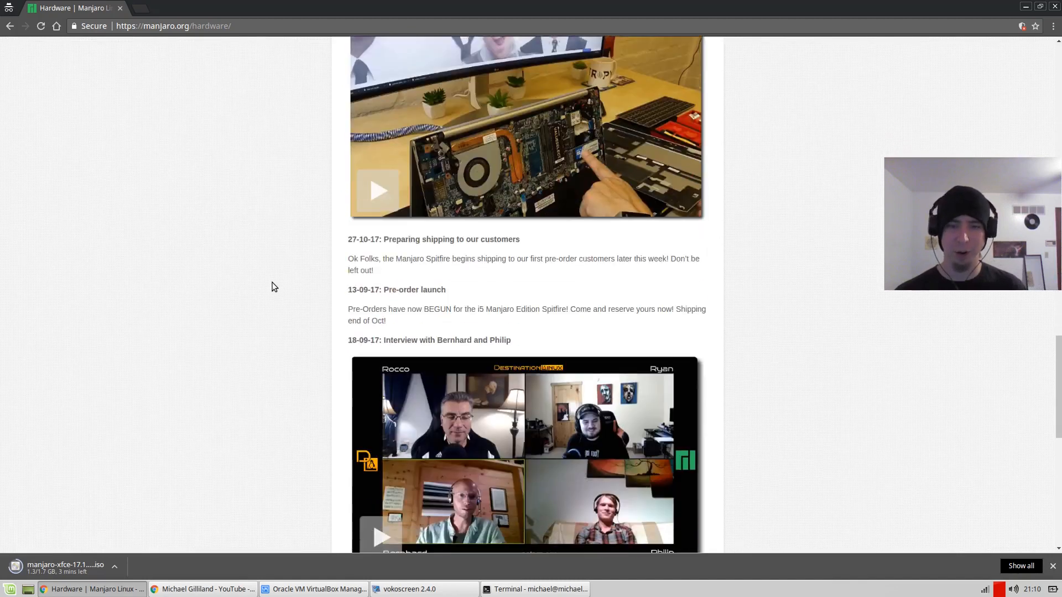
scroll("down", 3)
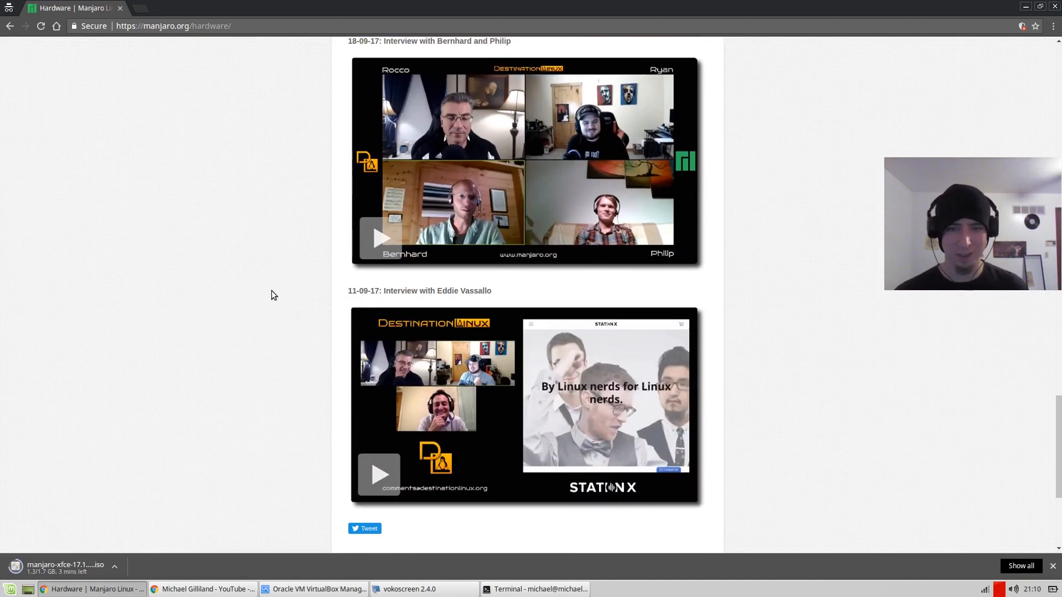
scroll("down", 3)
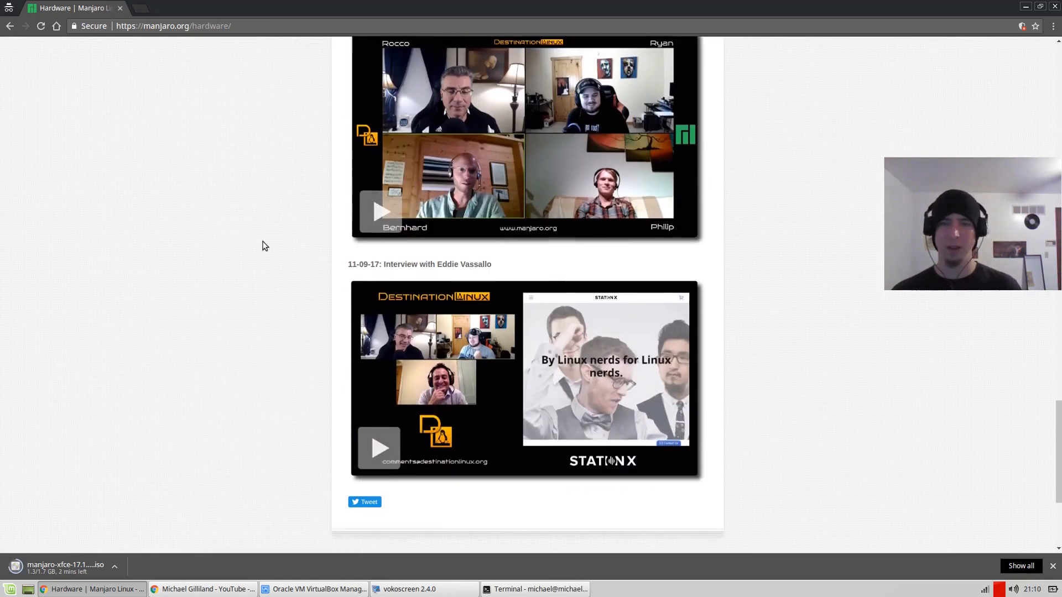
scroll("down", 3)
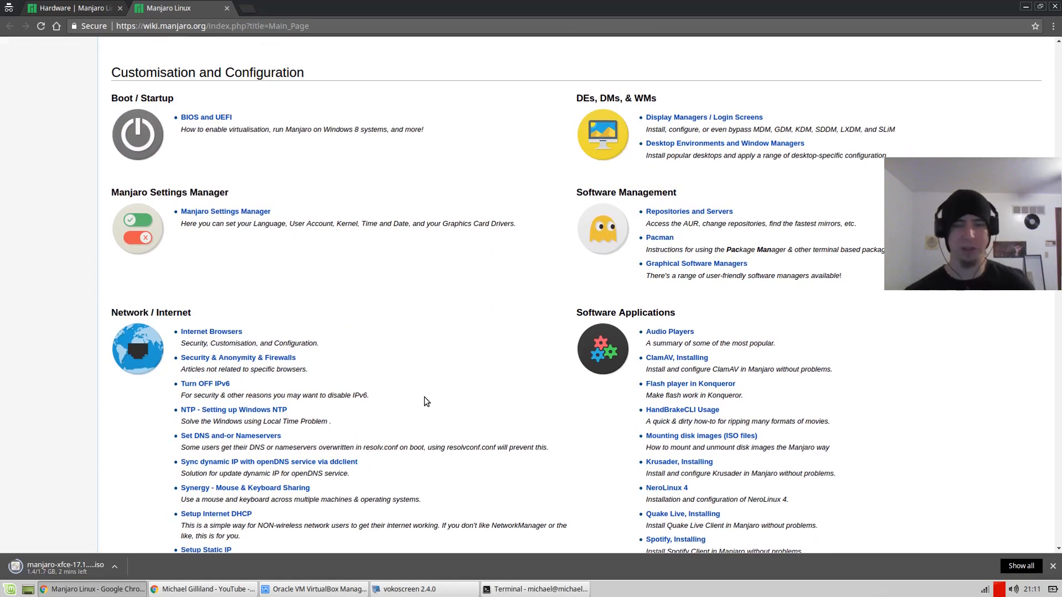
mouse_move(521, 332)
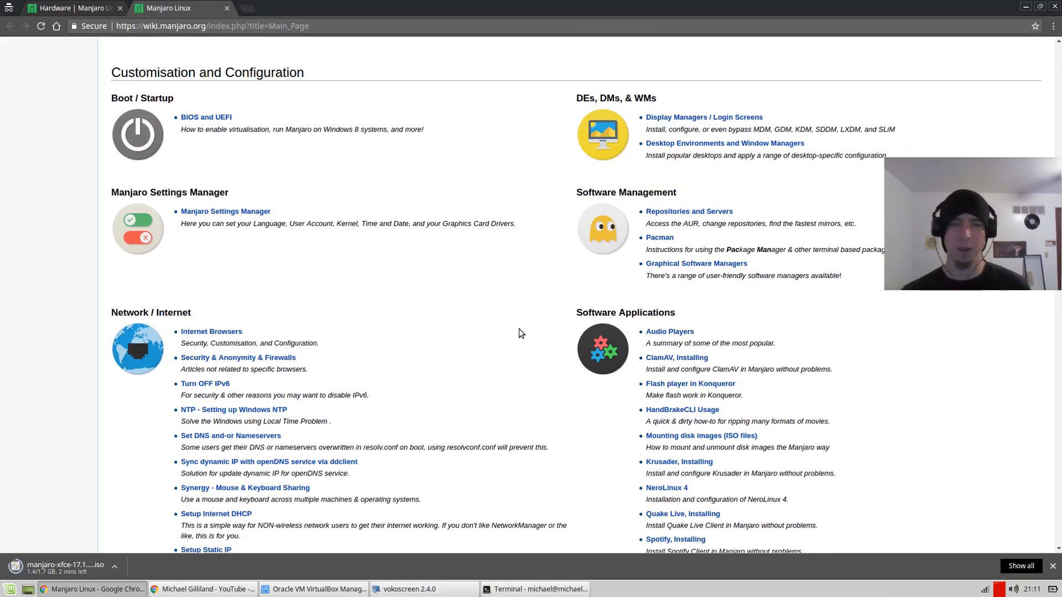
mouse_move(540, 331)
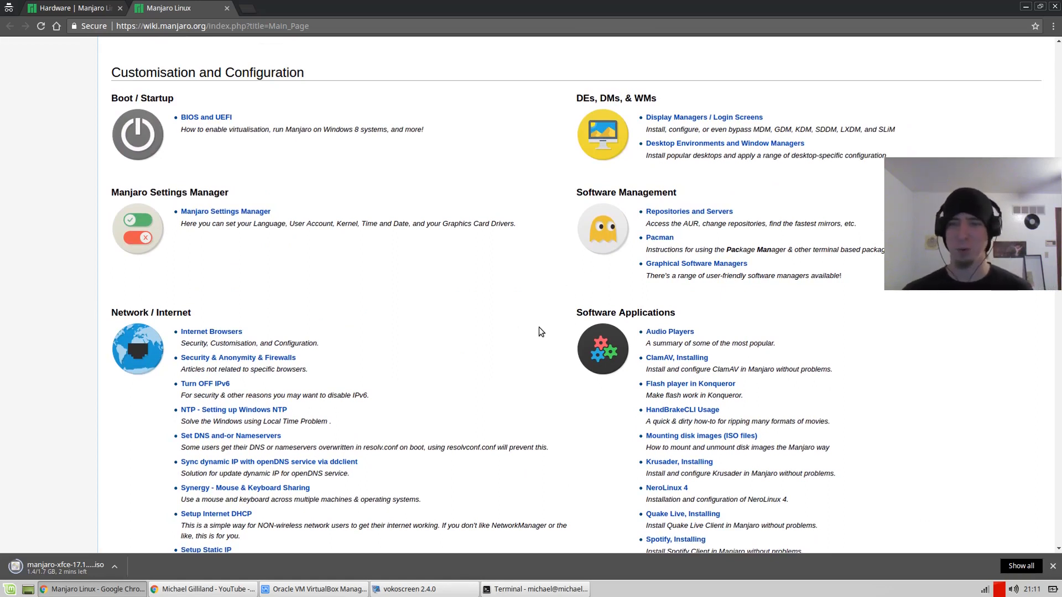
mouse_move(658, 238)
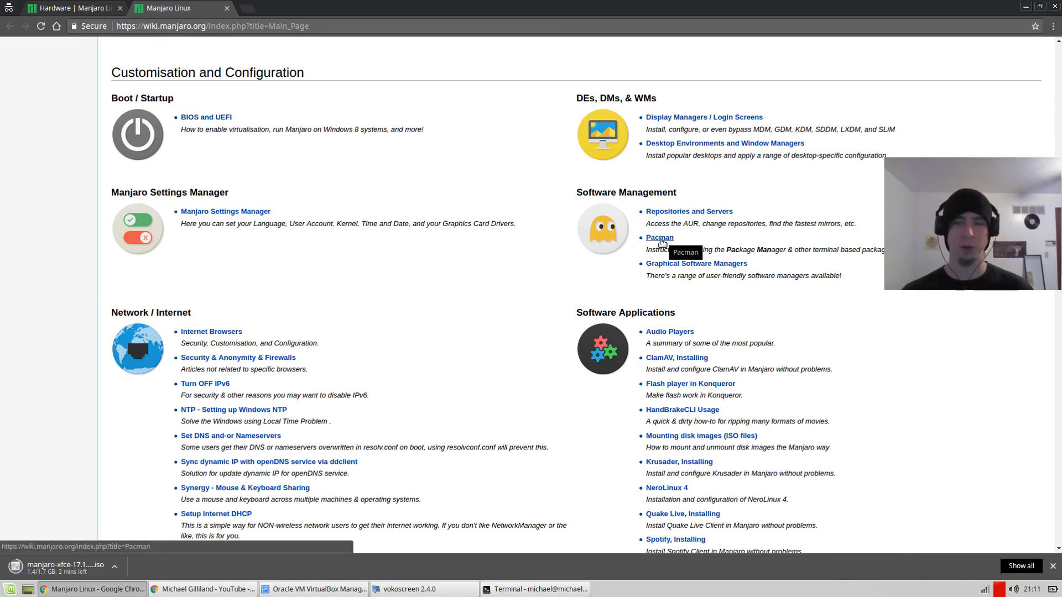
mouse_move(659, 238)
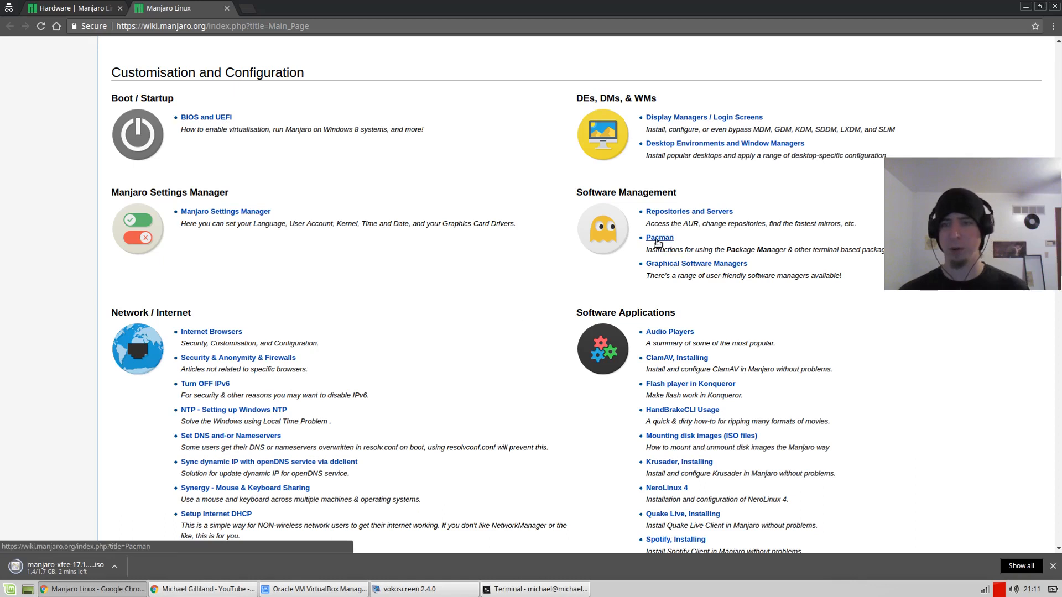
- Go to the wiki's Pacman page and from it the Pacman Overview article
left_click(659, 238)
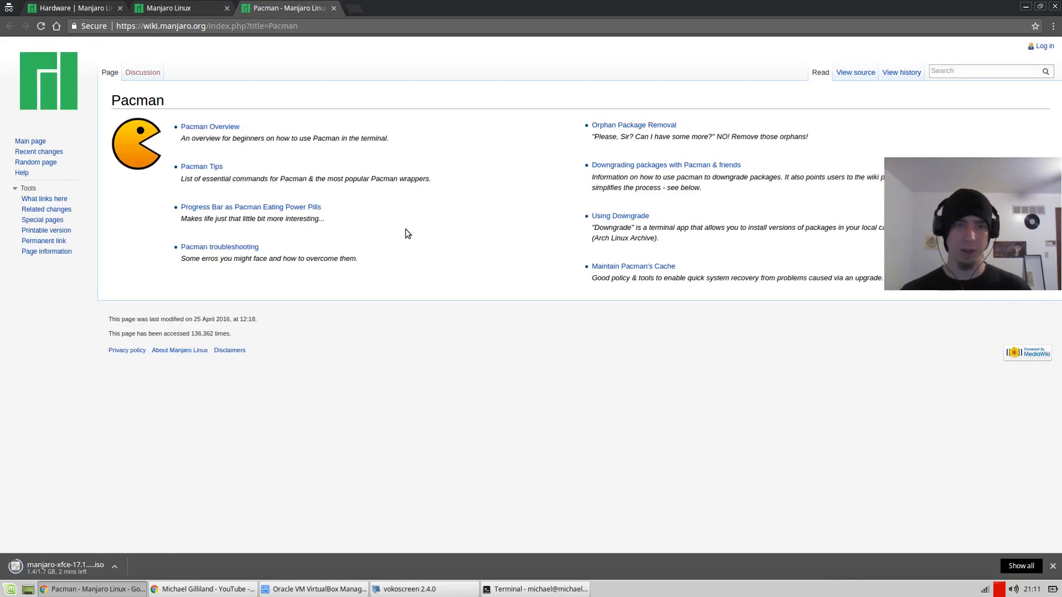
mouse_move(465, 215)
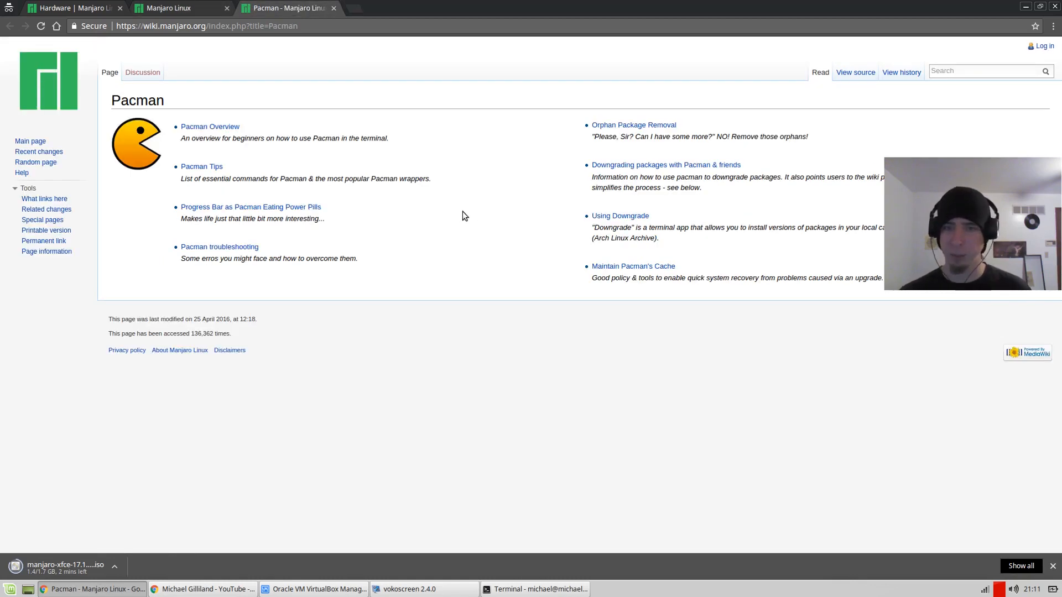
left_click(210, 126)
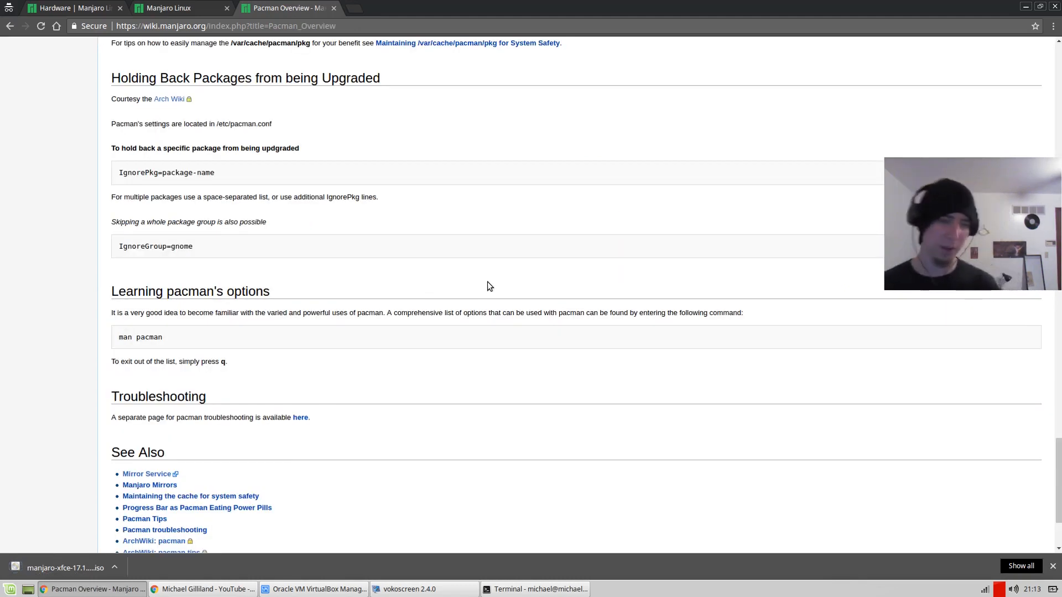
mouse_move(324, 588)
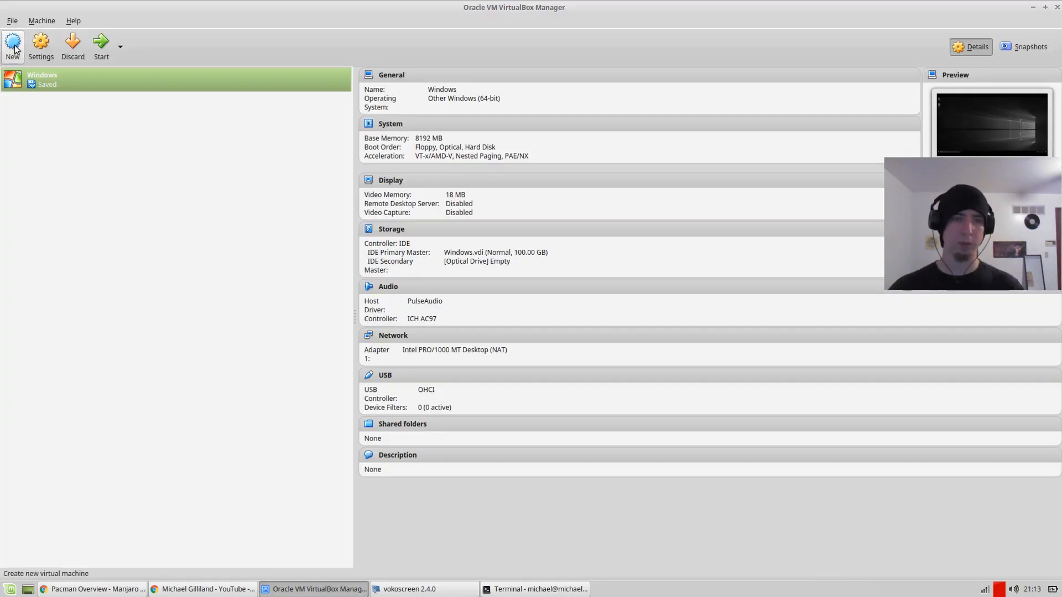
- Create a new virtual machine named Manjaro and pick its Linux version from the list
left_click(12, 46)
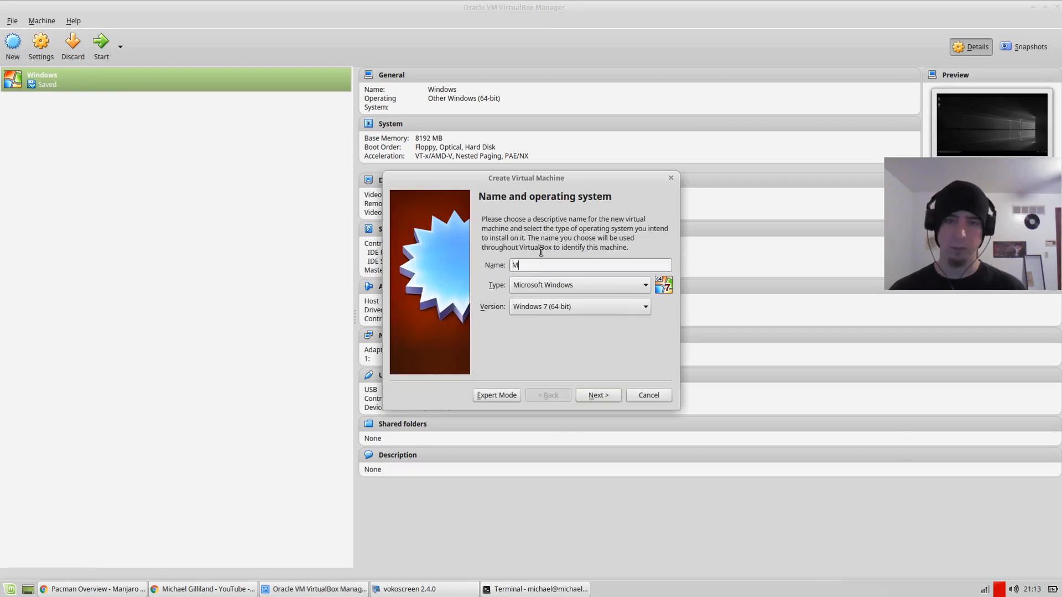
type("anjaro")
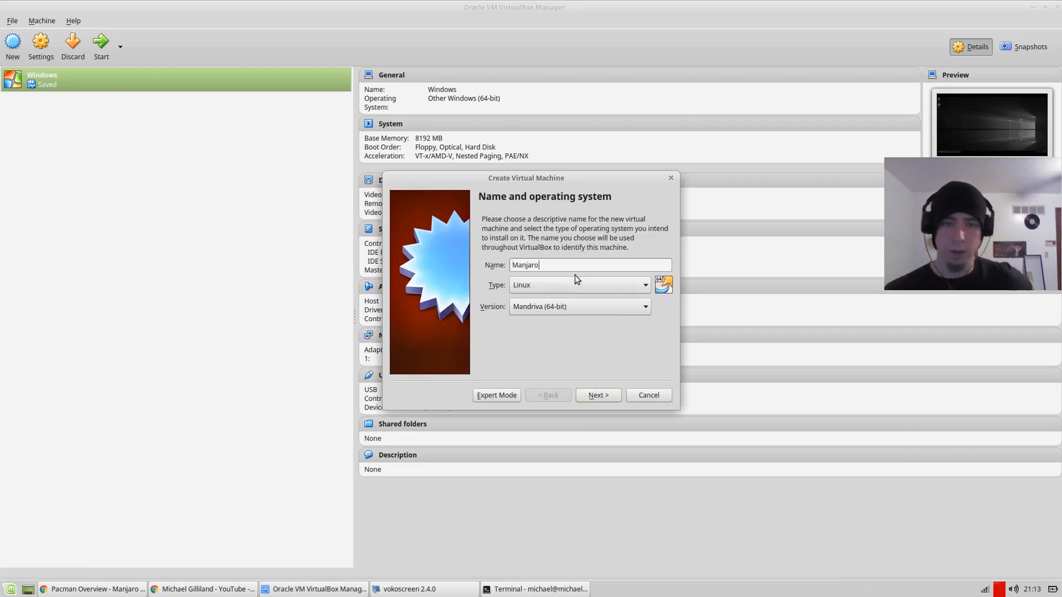
left_click(579, 307)
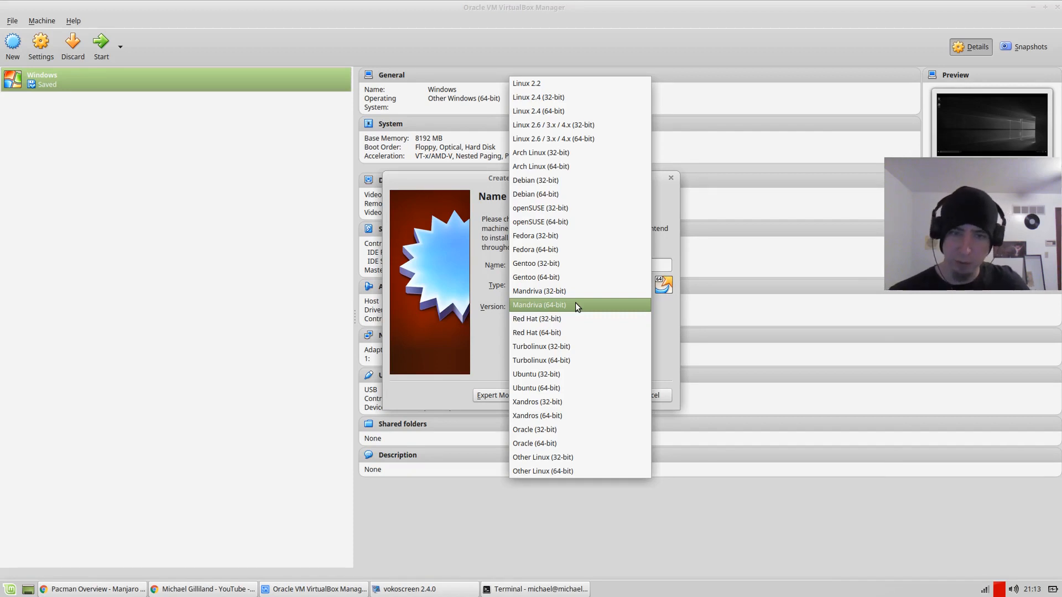
mouse_move(576, 167)
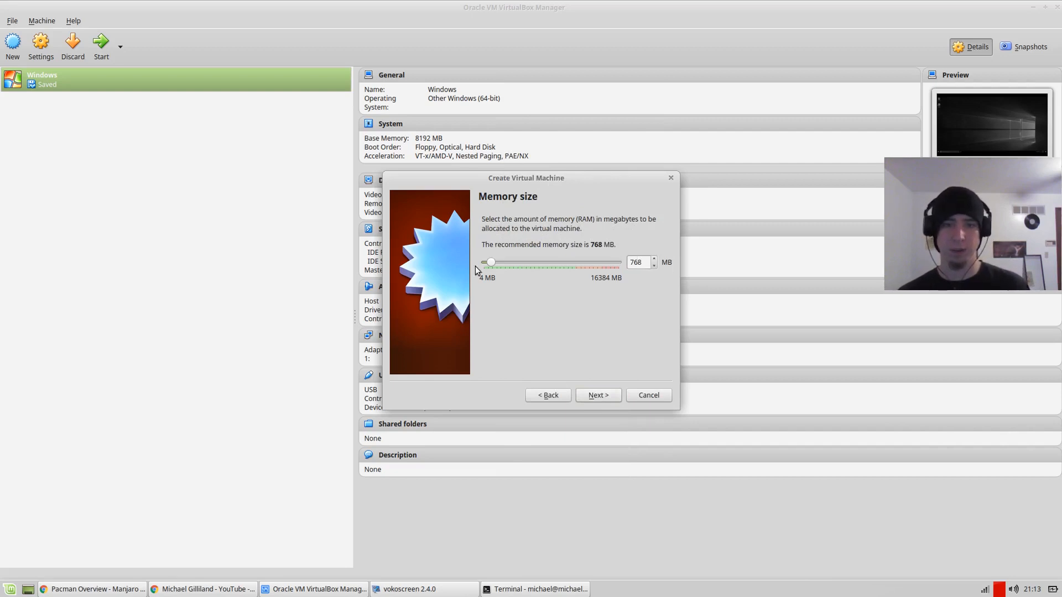
- Give the machine 8192 MB of memory and continue to the hard disk step
left_click_drag(490, 262, 556, 262)
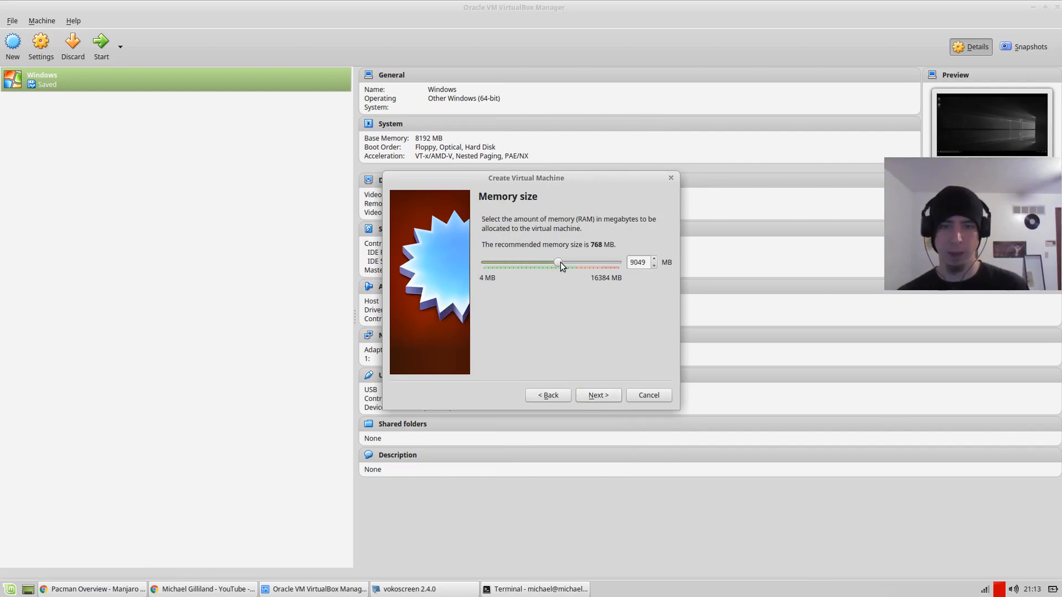
left_click_drag(557, 263, 551, 263)
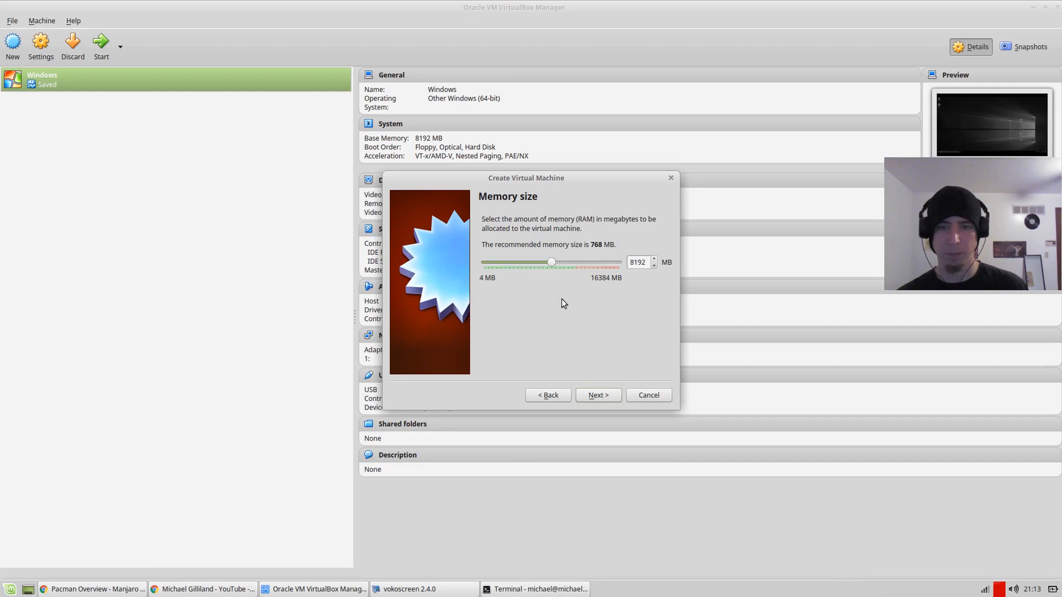
left_click(597, 395)
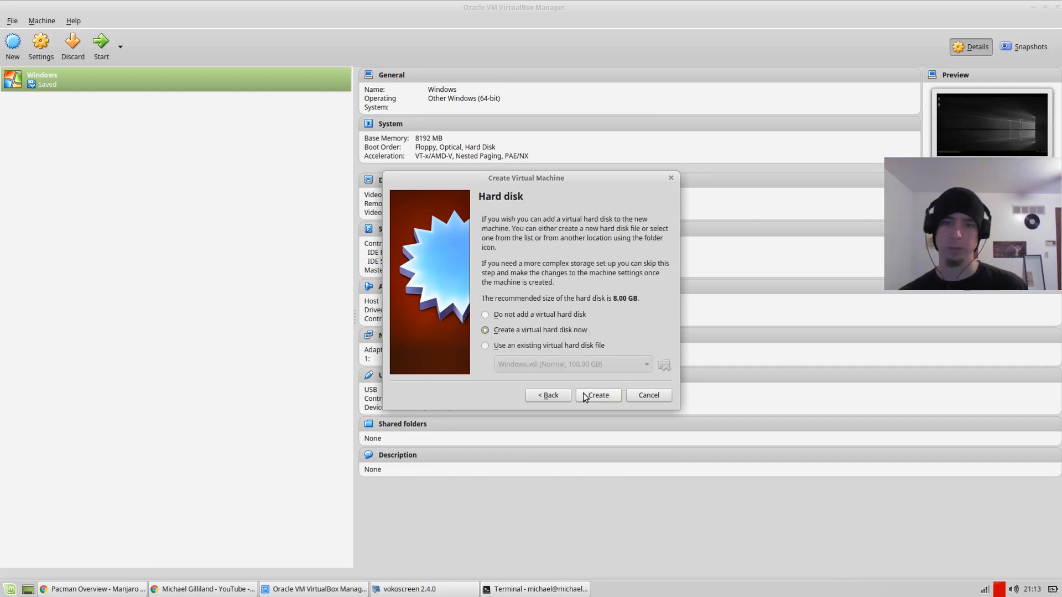
- Create a new 40 GB dynamically allocated VDI disk, finishing the Manjaro machine
left_click(596, 395)
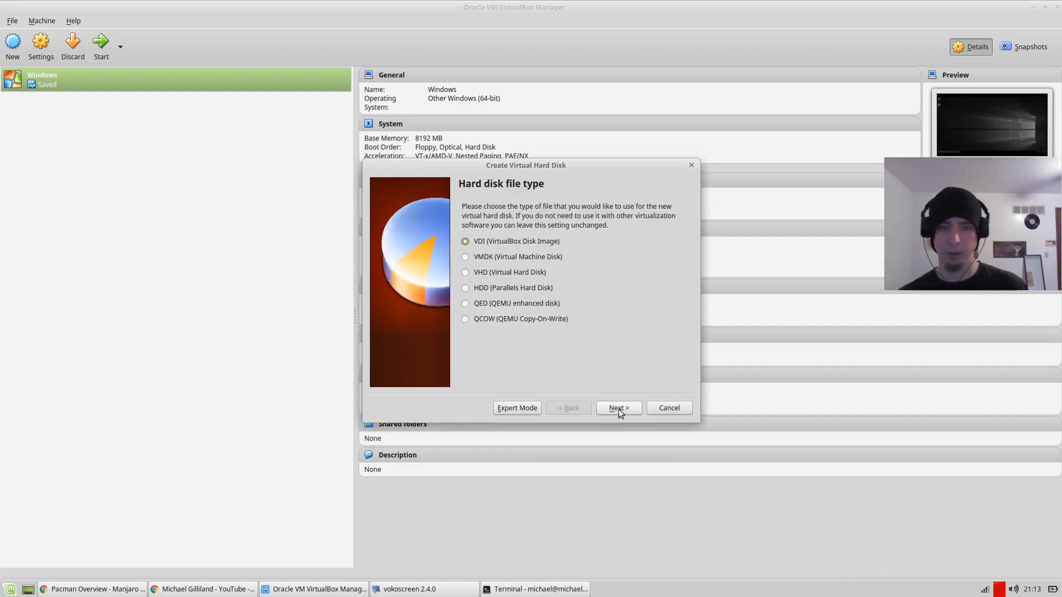
left_click(617, 408)
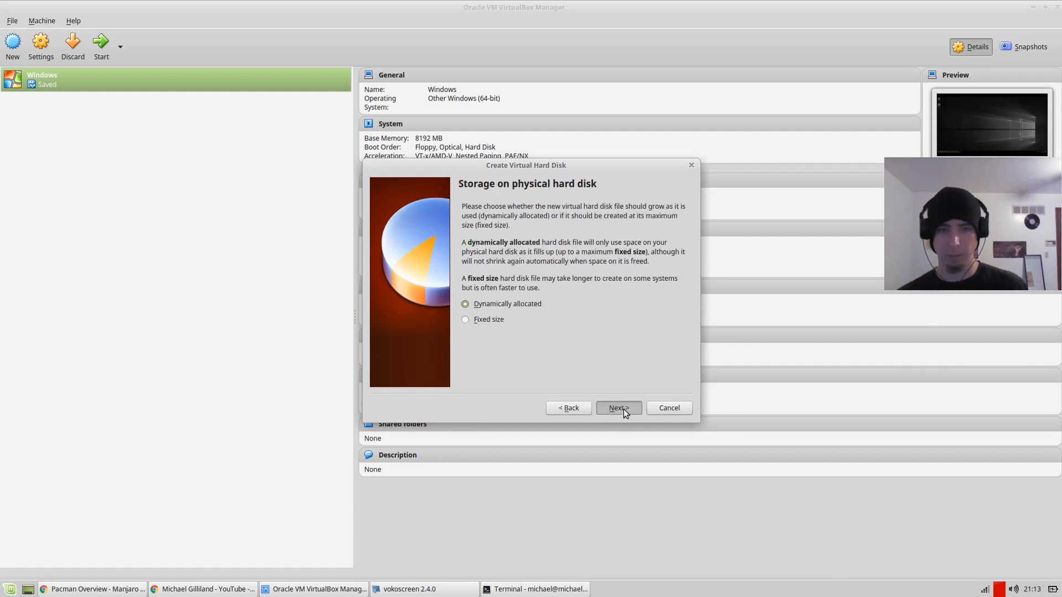
left_click(617, 408)
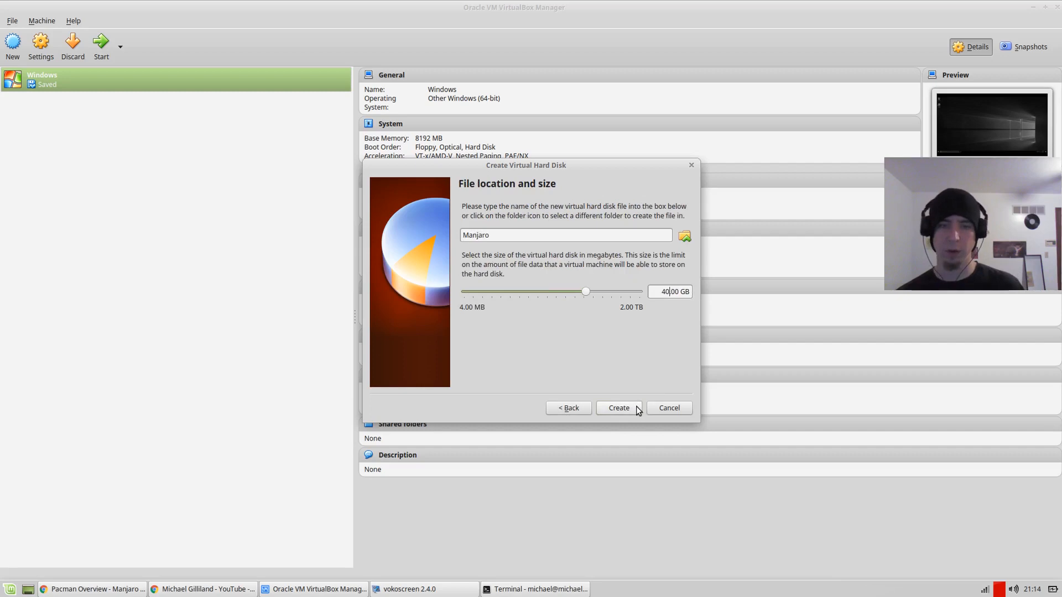
left_click(617, 408)
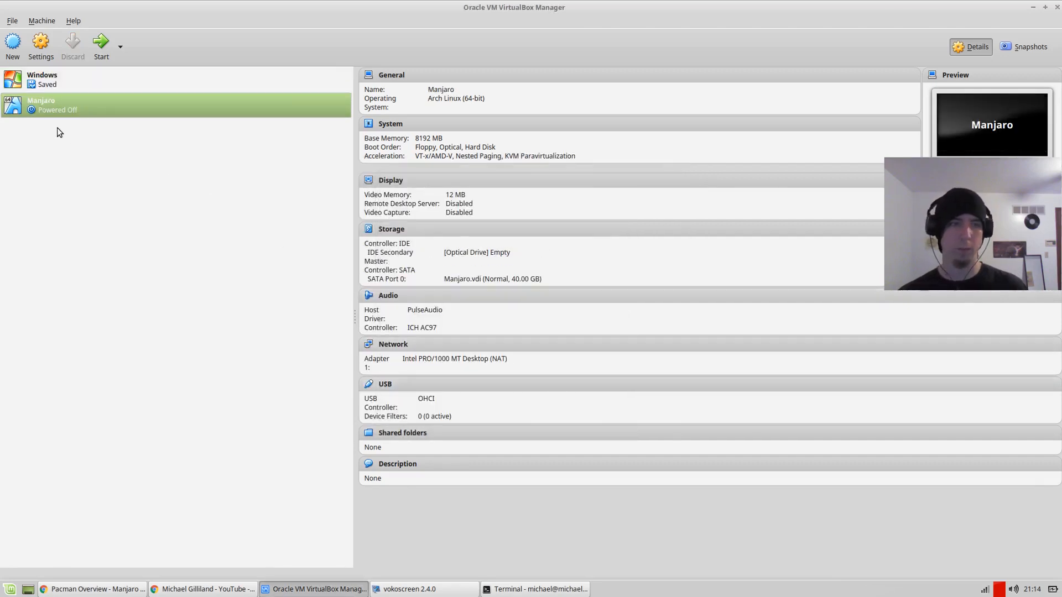
- Start the Manjaro machine and browse for a disk image file to boot from
left_click(101, 42)
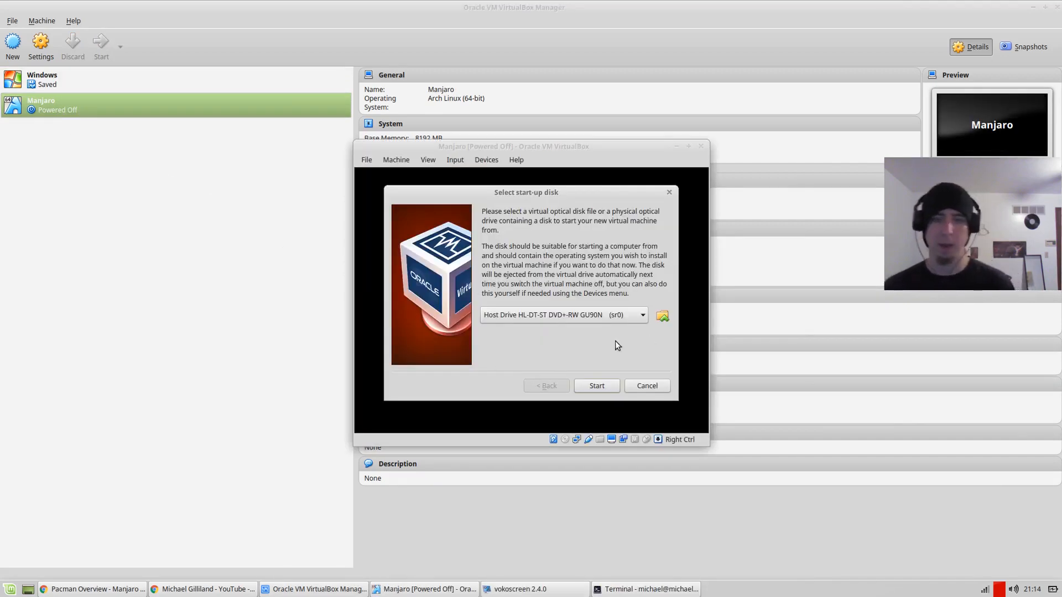
mouse_move(661, 315)
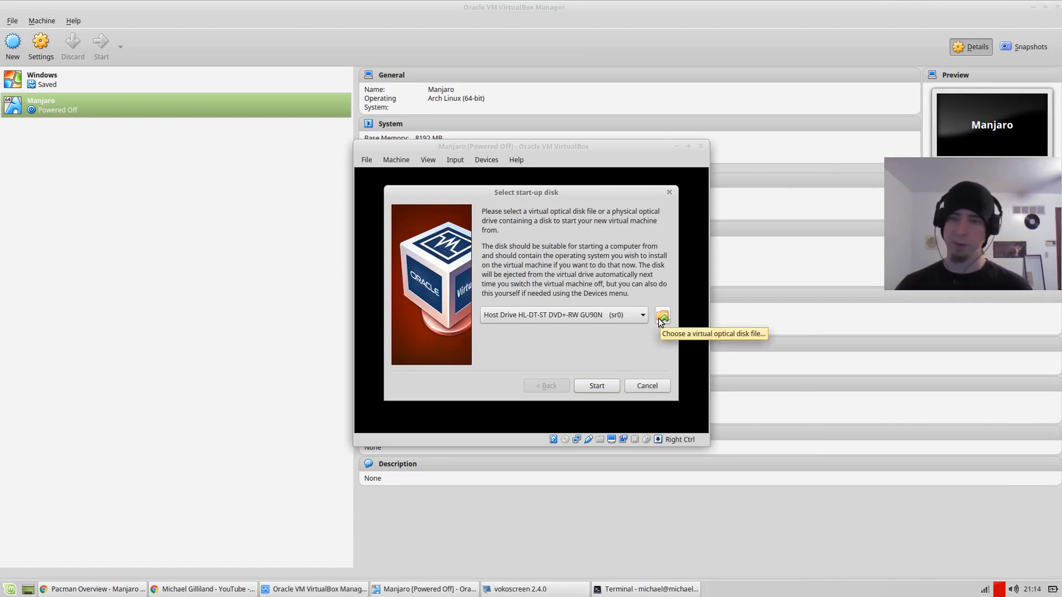
left_click(595, 385)
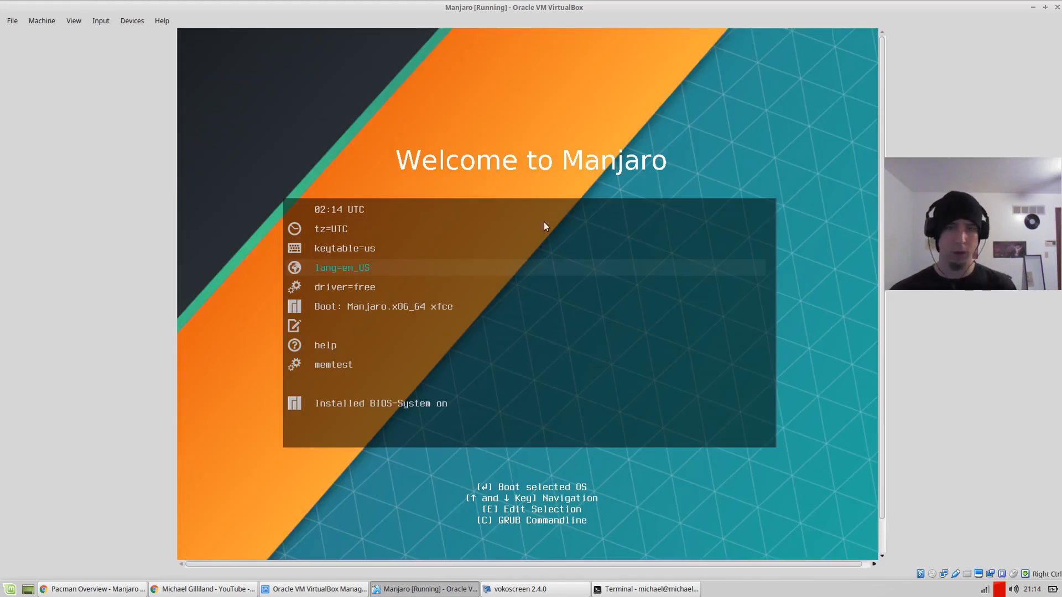
mouse_move(531, 204)
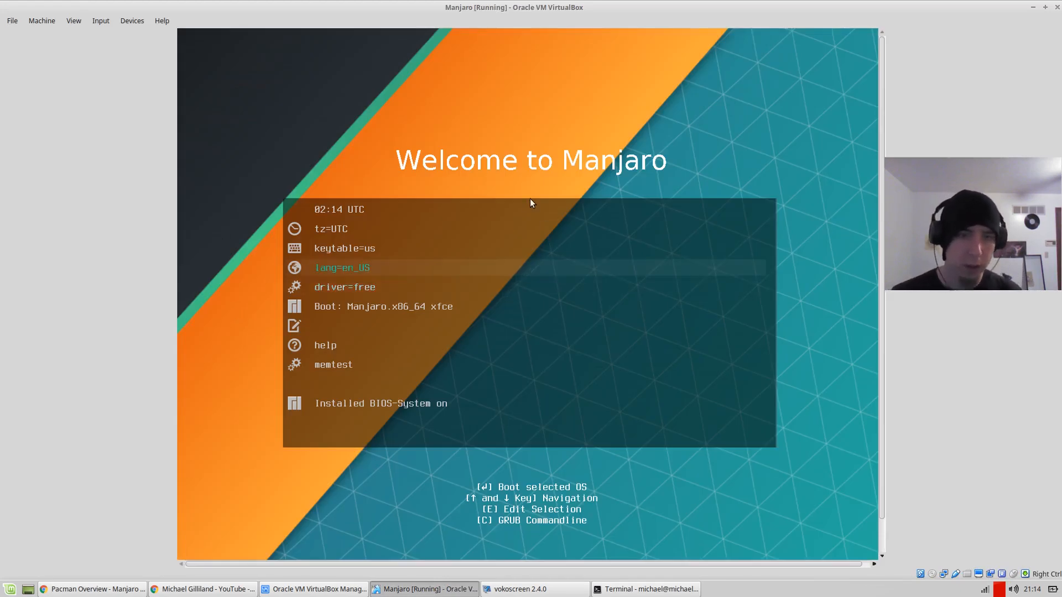
- Move through the Manjaro GRUB boot menu entries and boot the live system
key("Up")
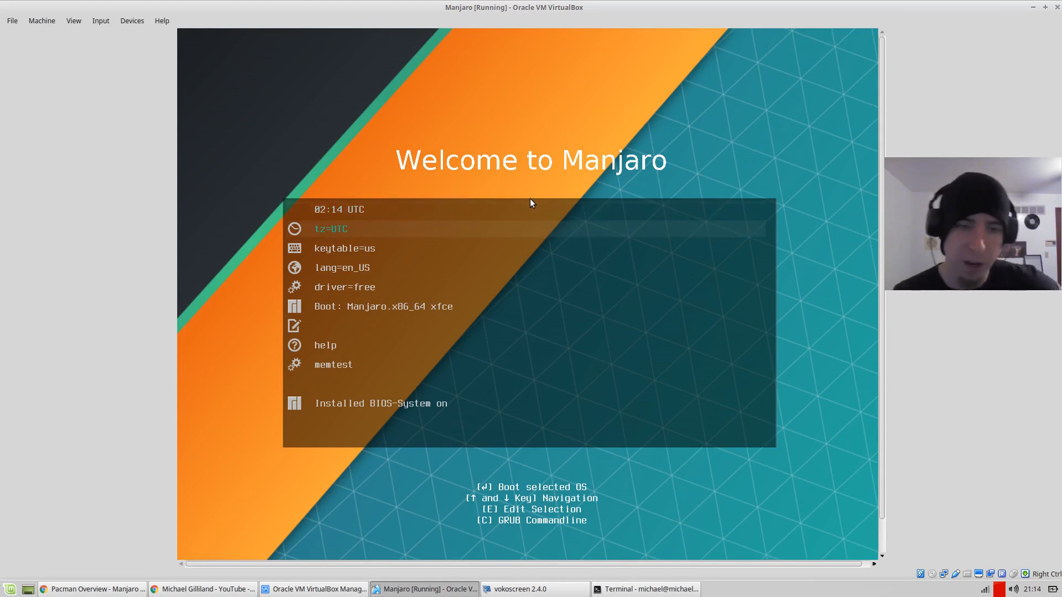
key("Down")
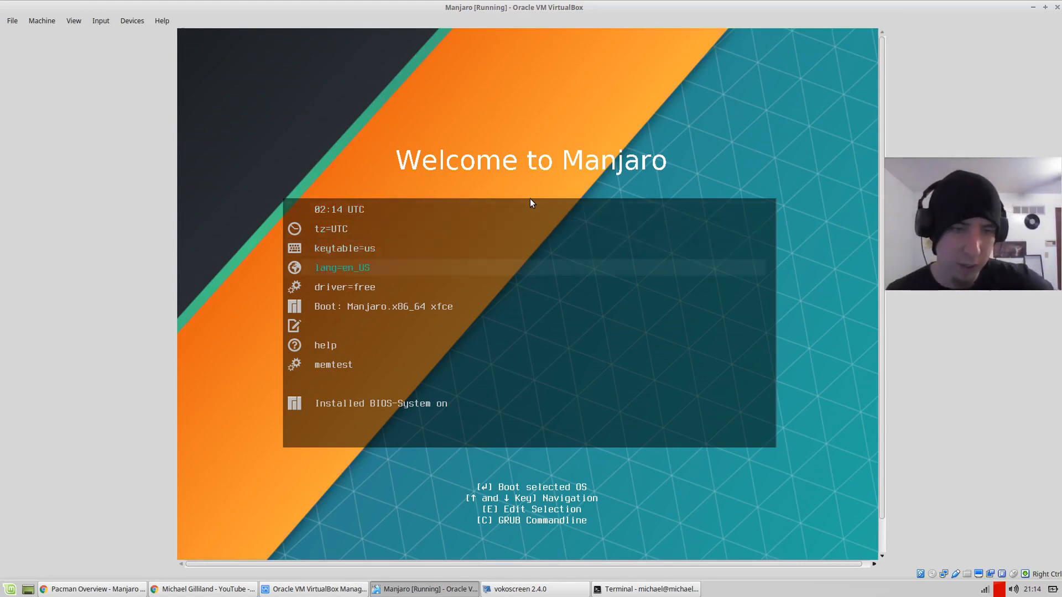
key("Down")
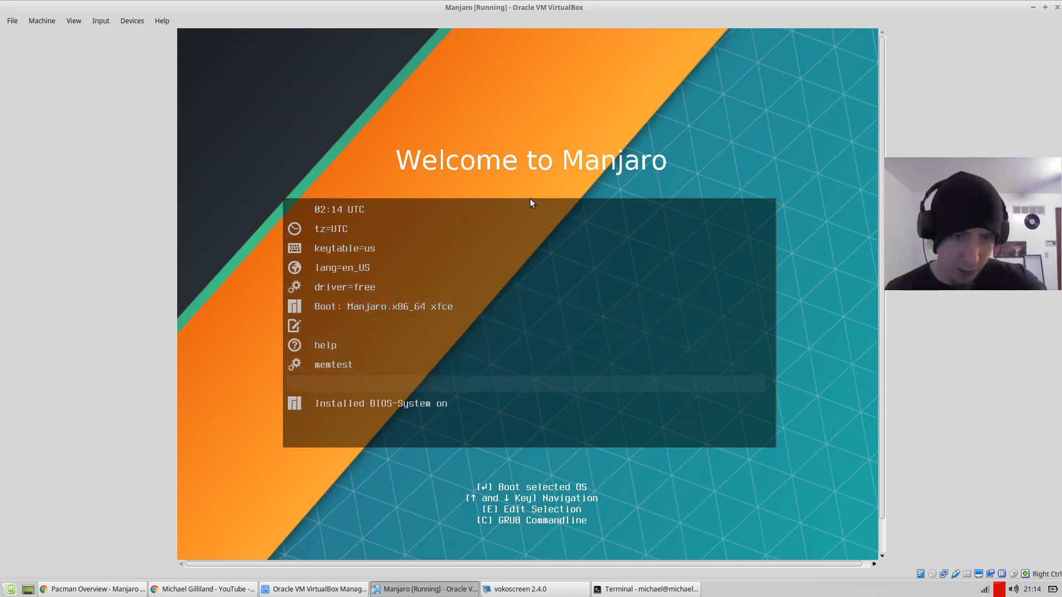
key("Down")
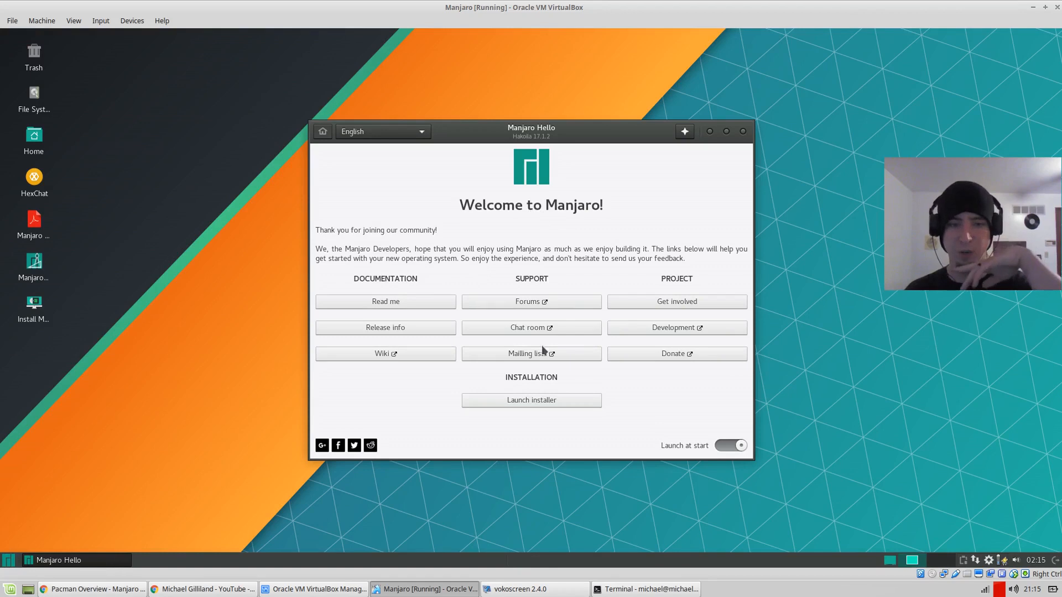
mouse_move(552, 265)
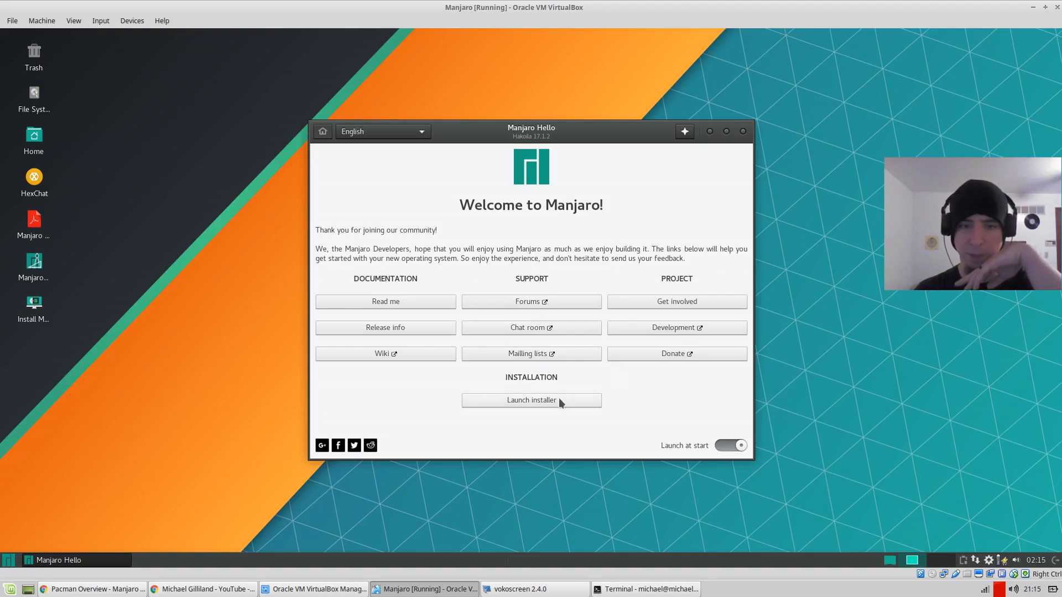
mouse_move(542, 405)
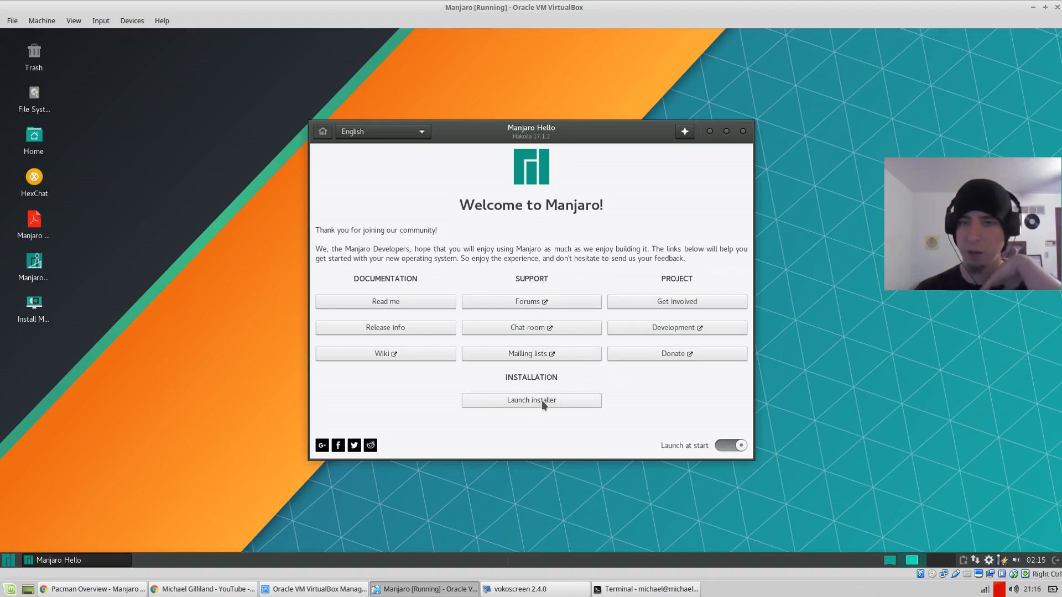
- Drag the Manjaro Hello welcome window slightly up and to the left
left_click_drag(531, 131, 462, 108)
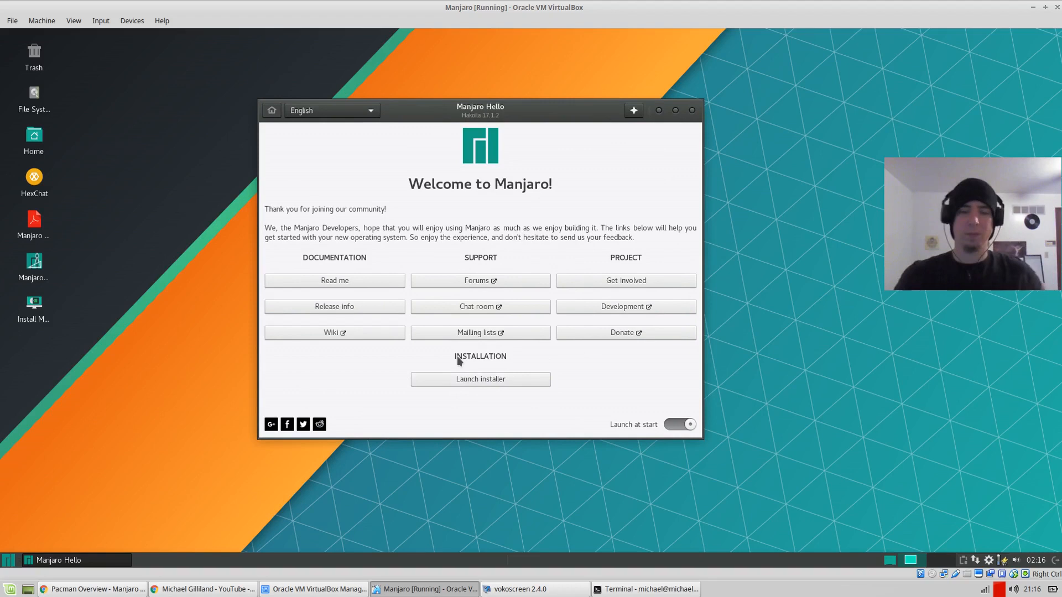
- Launch the installer, keep English, New York and US keyboard, then choose Erase disk on the 40 GB drive
left_click(479, 378)
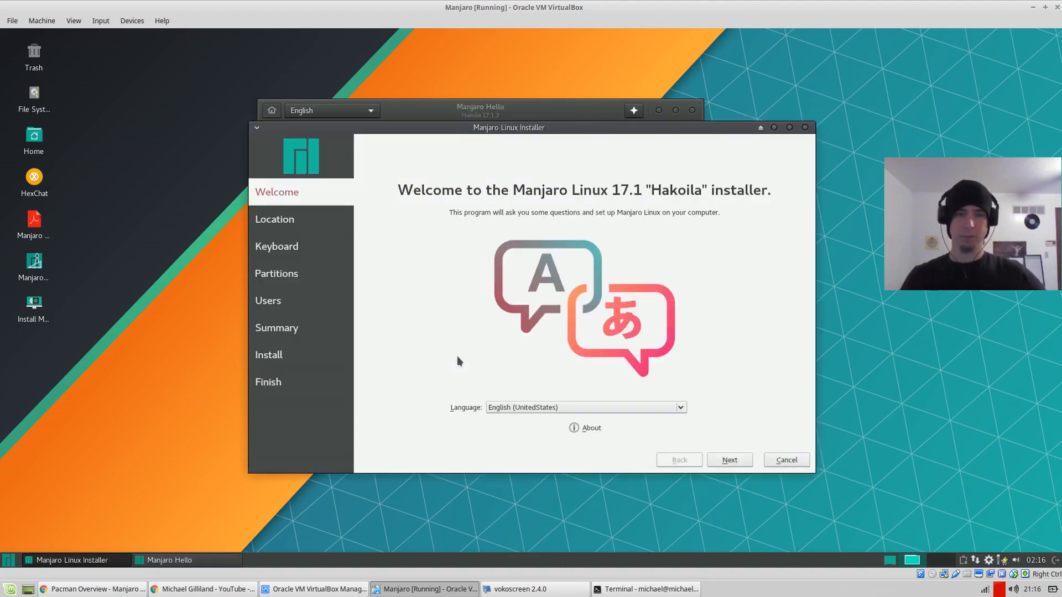
mouse_move(646, 312)
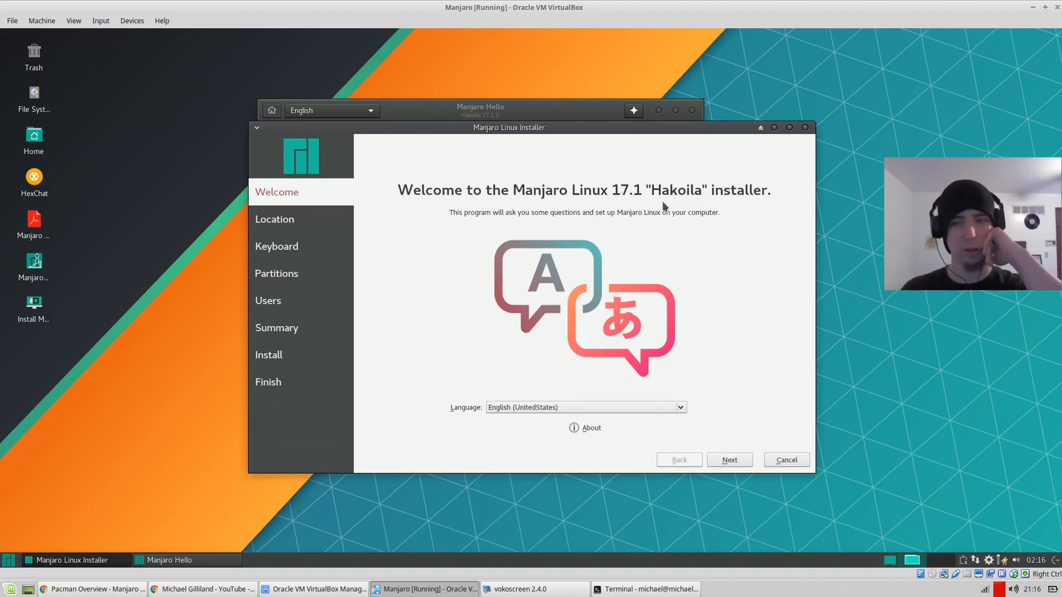
left_click(729, 460)
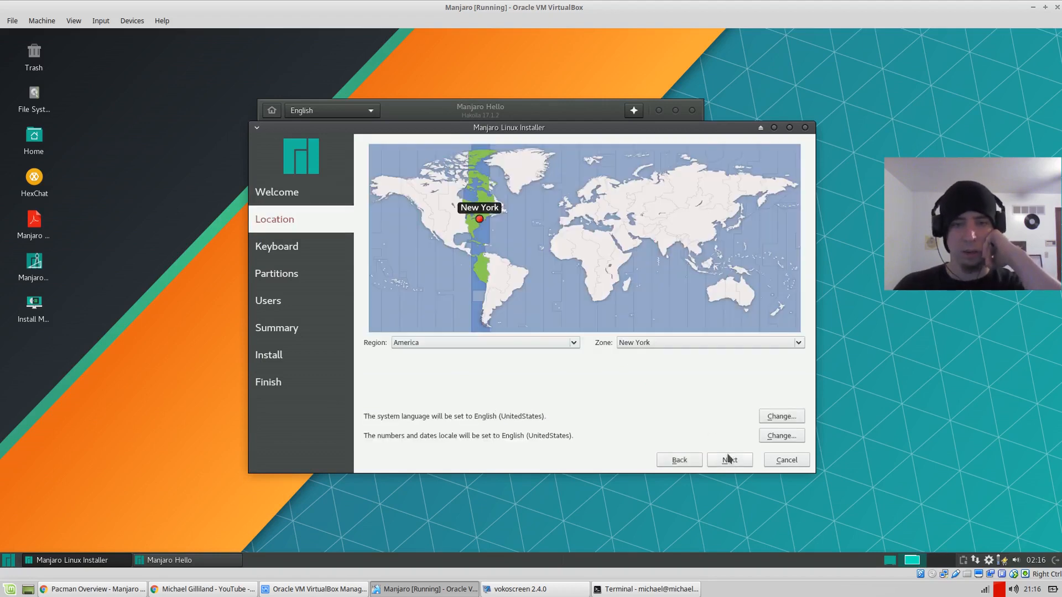
left_click(729, 460)
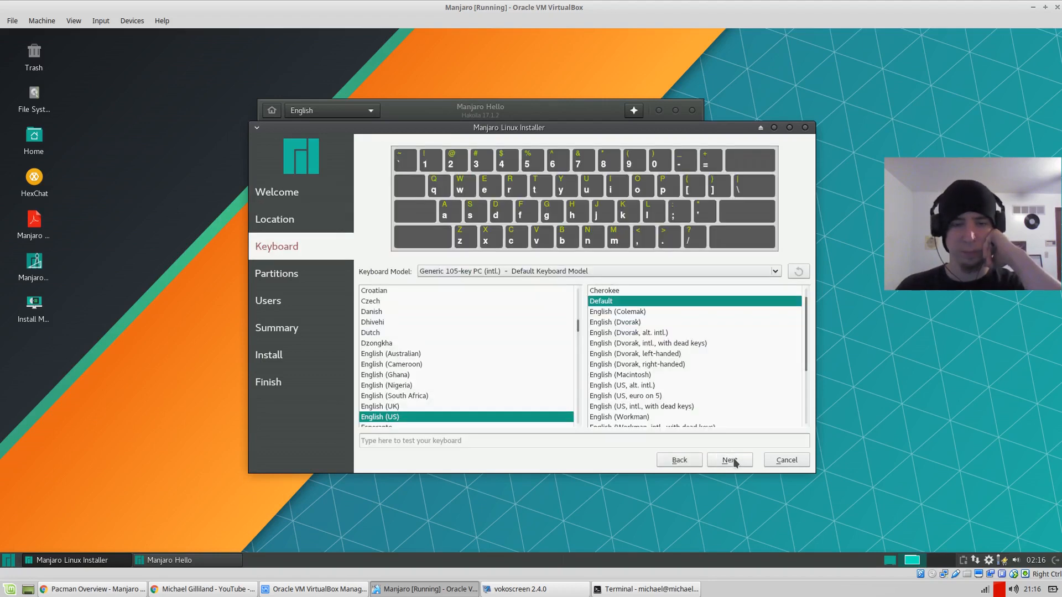
left_click(729, 460)
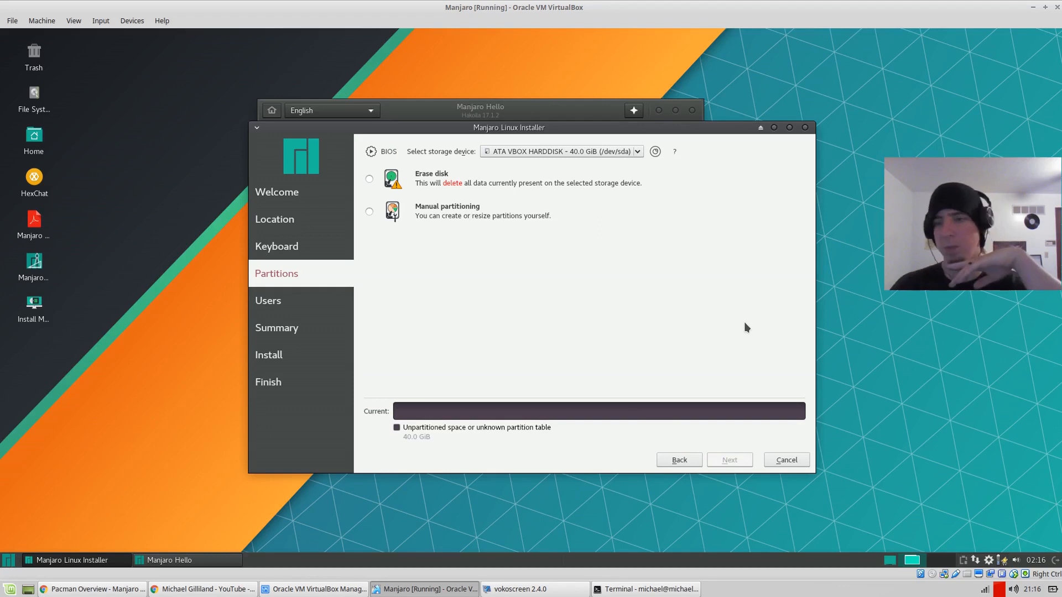
mouse_move(391, 446)
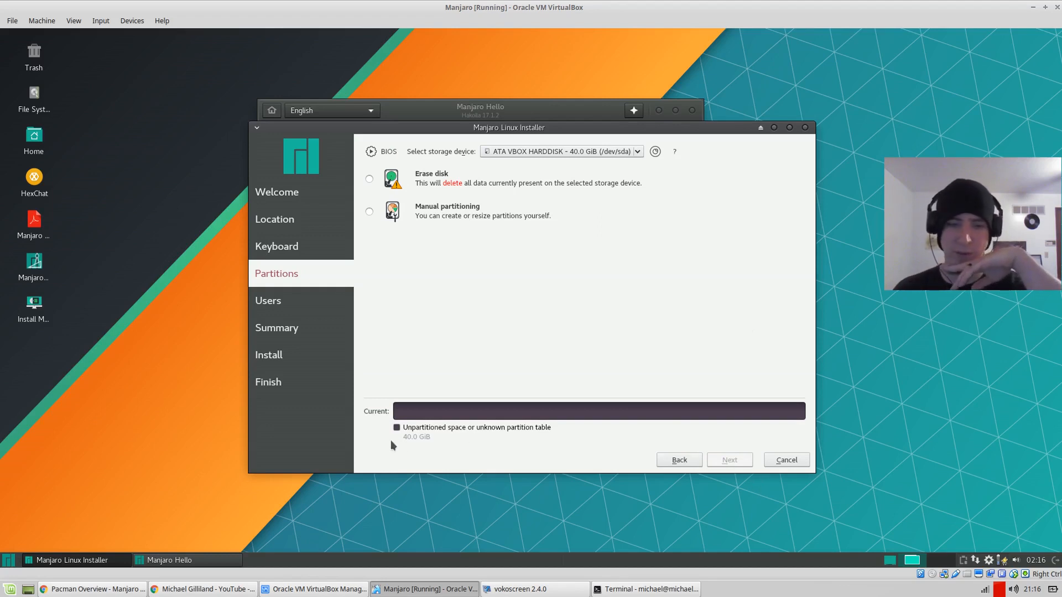
left_click(369, 179)
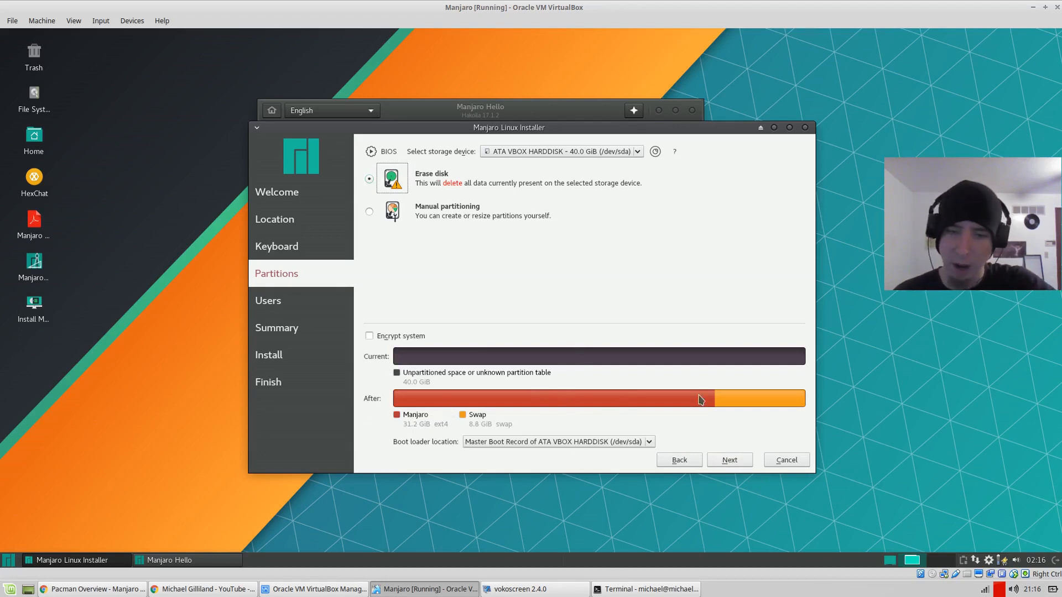
mouse_move(598, 418)
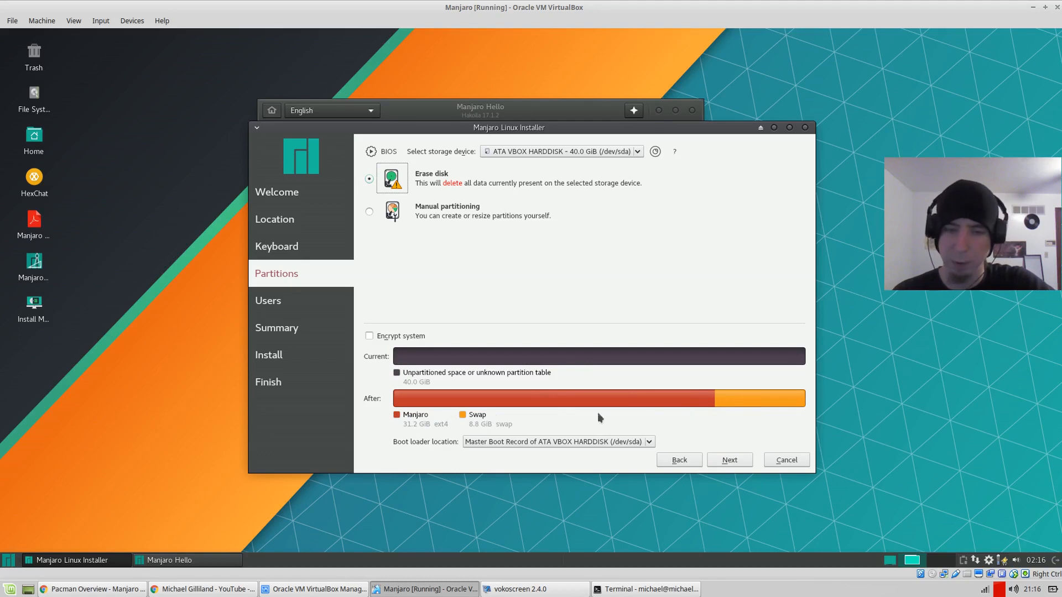
mouse_move(501, 419)
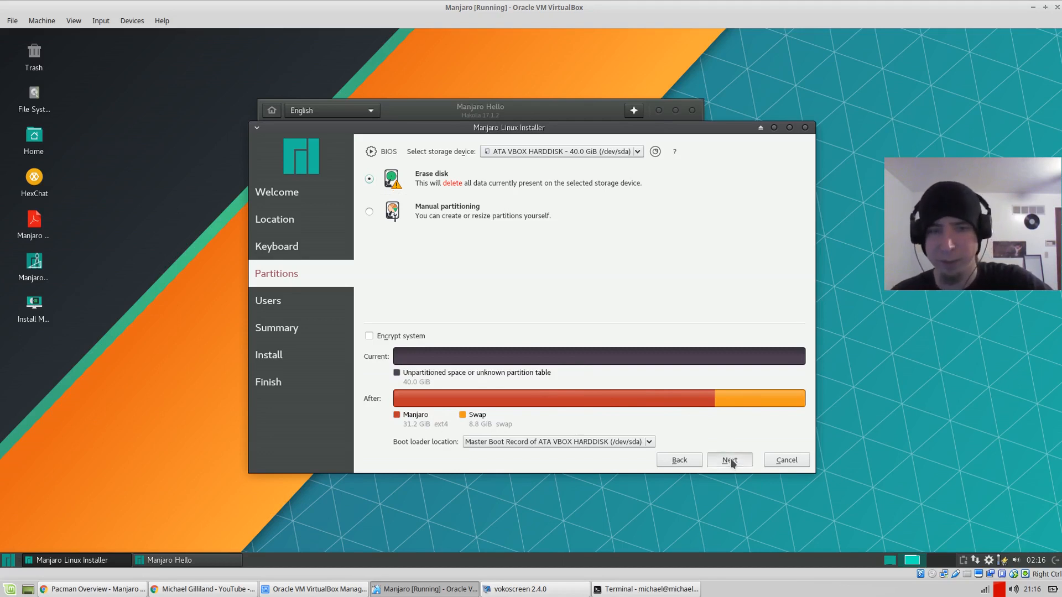
- Enter user name Gilli, computer name try-manjaro, and enable automatic login without a password
left_click(729, 460)
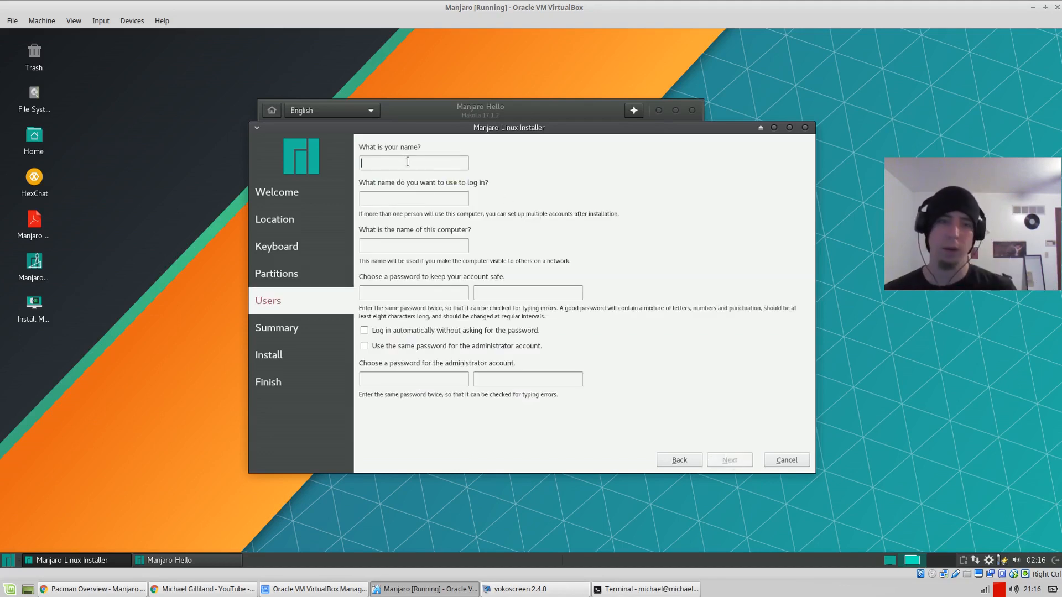
type("Gilli")
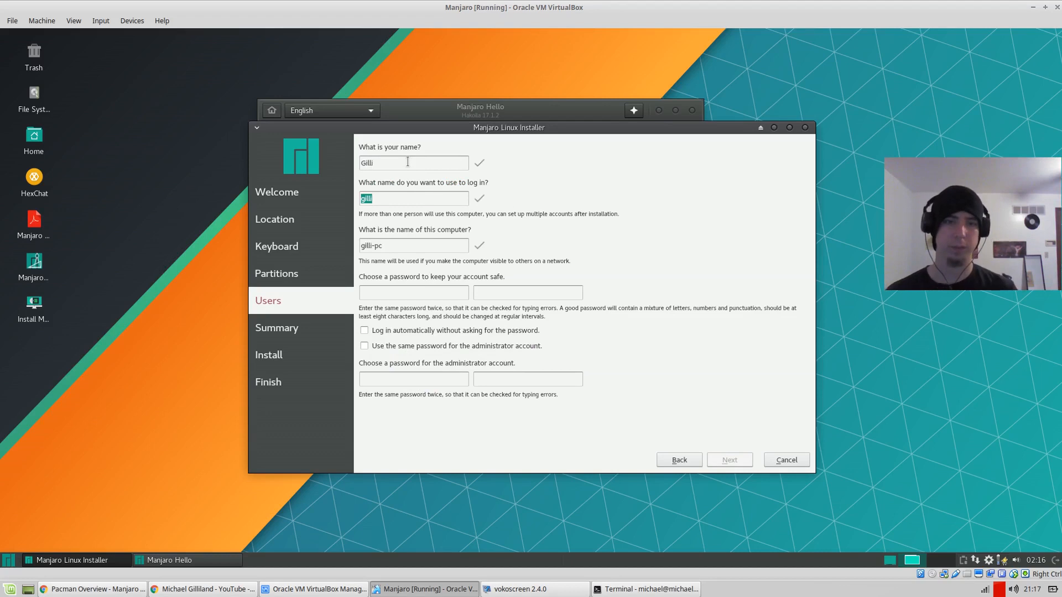
type("try-manjaro")
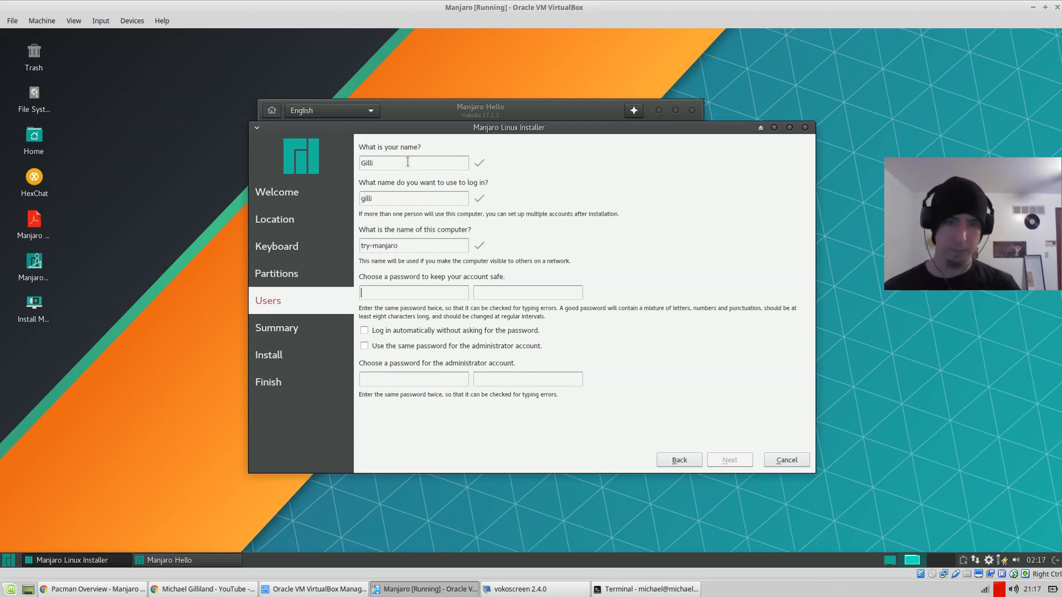
left_click(364, 330)
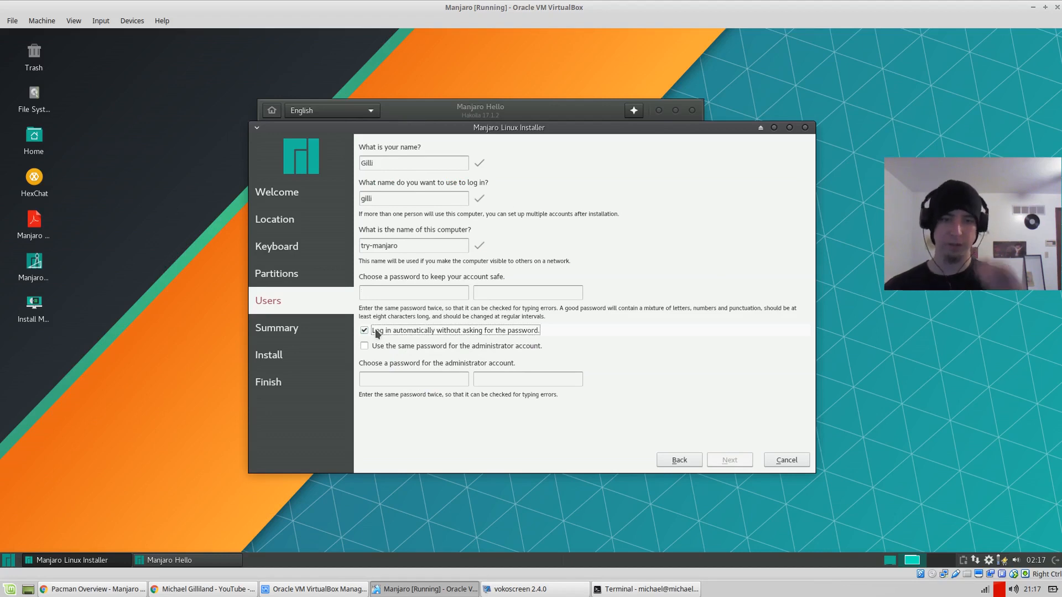
left_click(364, 345)
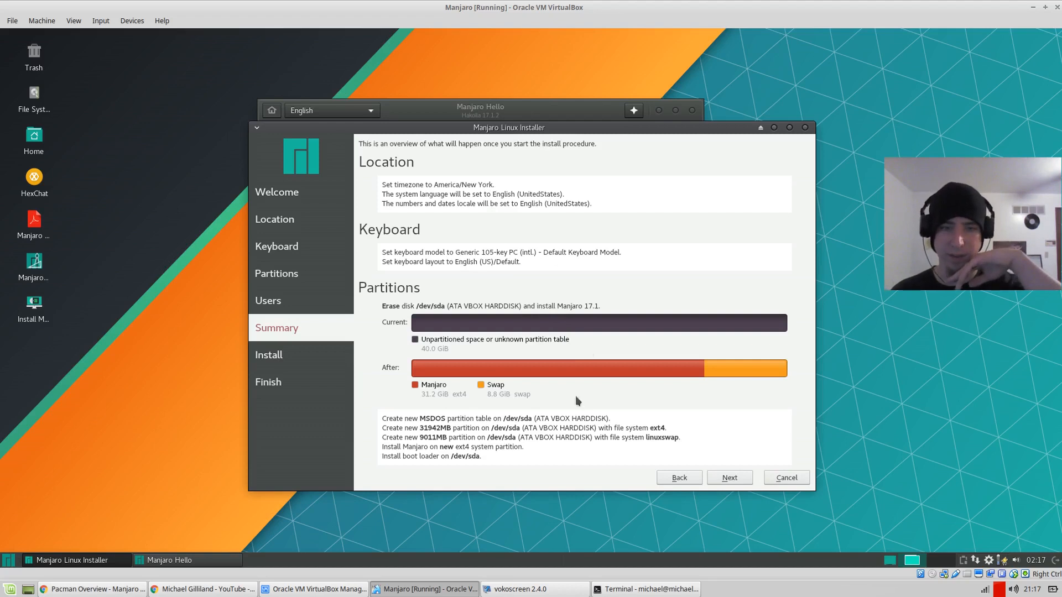
mouse_move(693, 409)
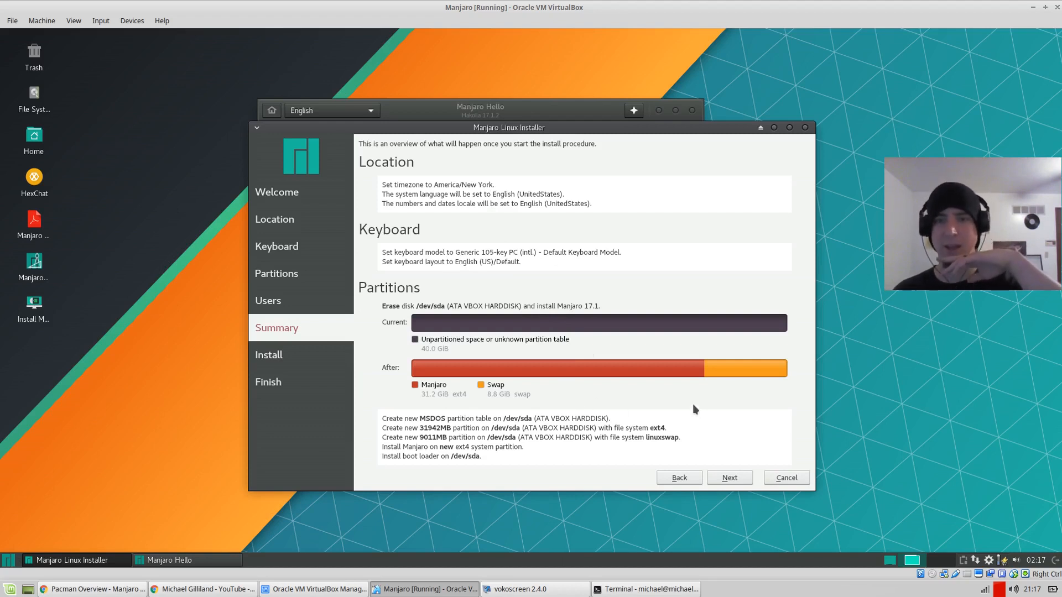
mouse_move(730, 478)
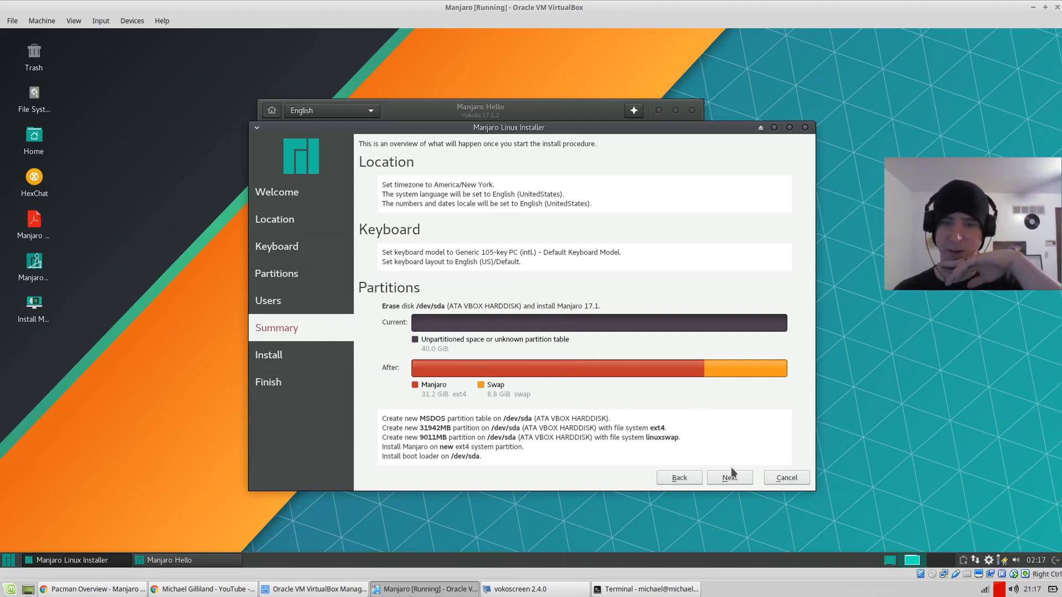
- Proceed past the Summary page and confirm Install now to start installing Manjaro
left_click(728, 478)
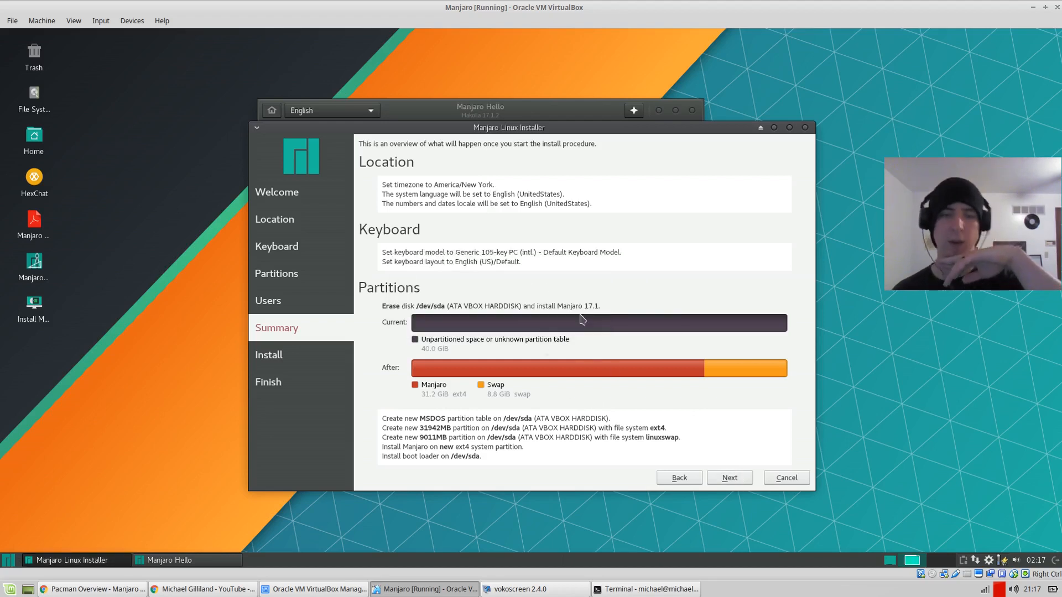
left_click(729, 477)
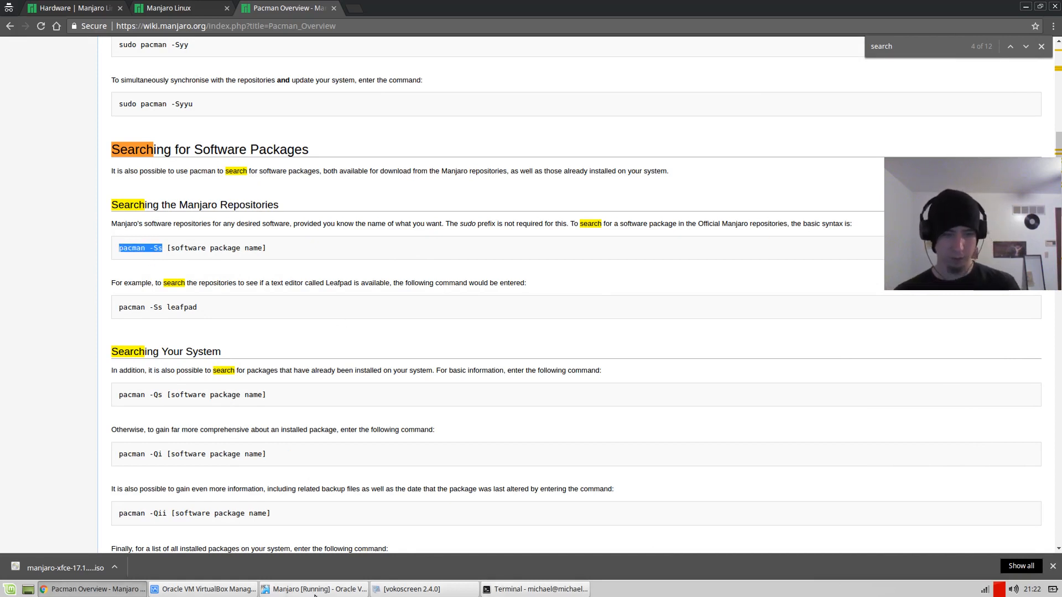
- Switch from the wiki page back to the Manjaro virtual machine window
left_click(312, 589)
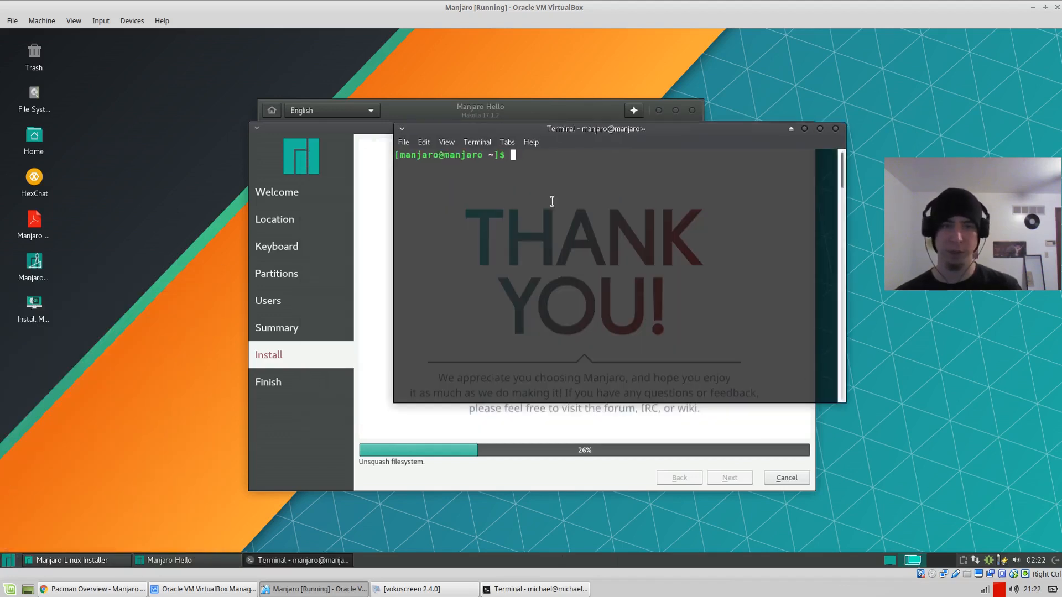
- Try pacman -Ss vim, then synchronize the package databases with sudo pacman -Syy
type("pacman")
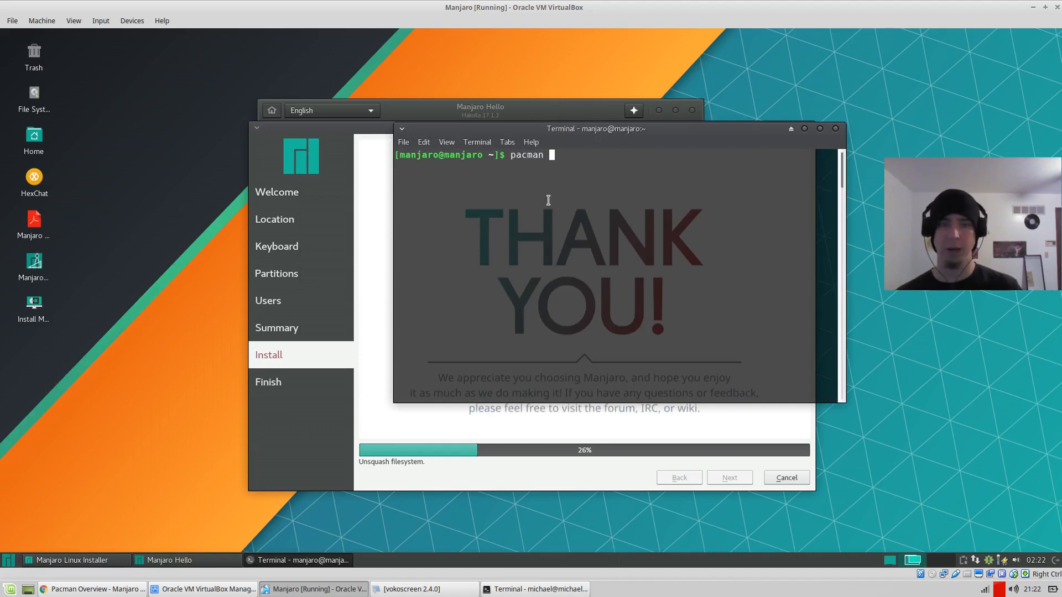
type("-Ss vim")
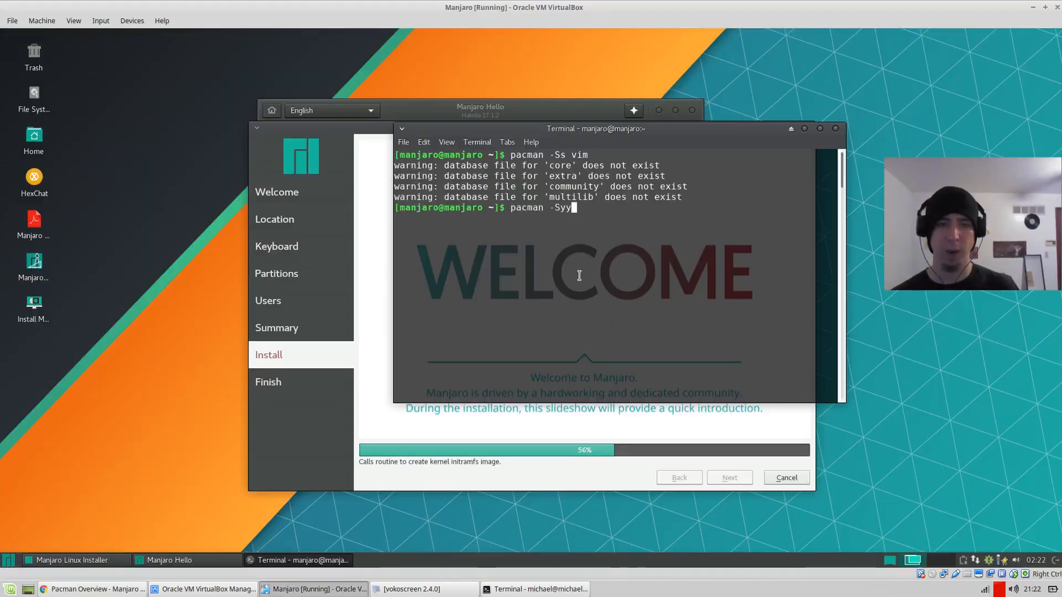
key("Return")
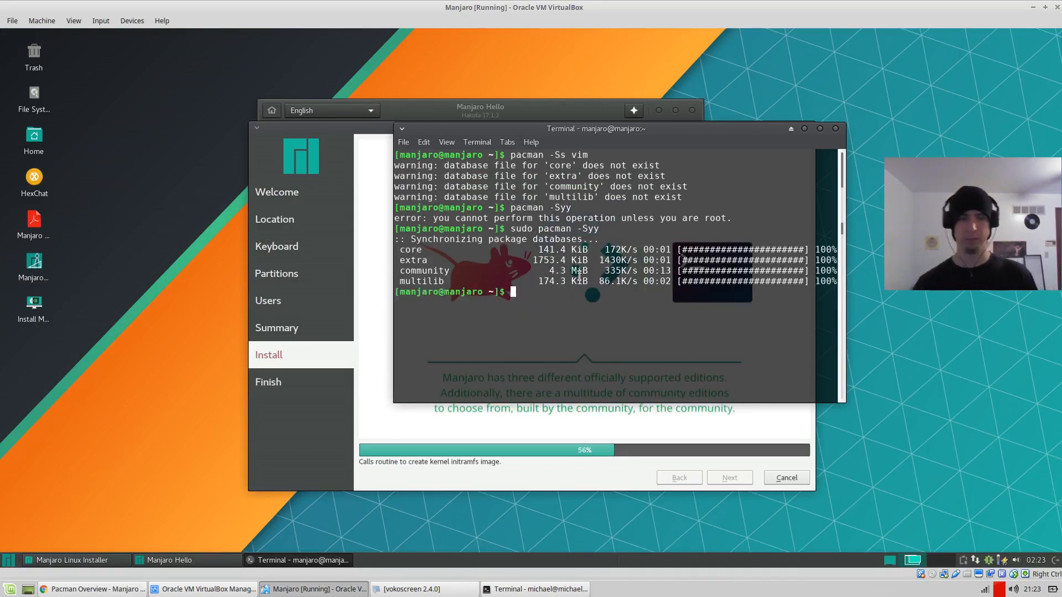
type("sudo pacman -Syy")
type("pacman -Ss vim")
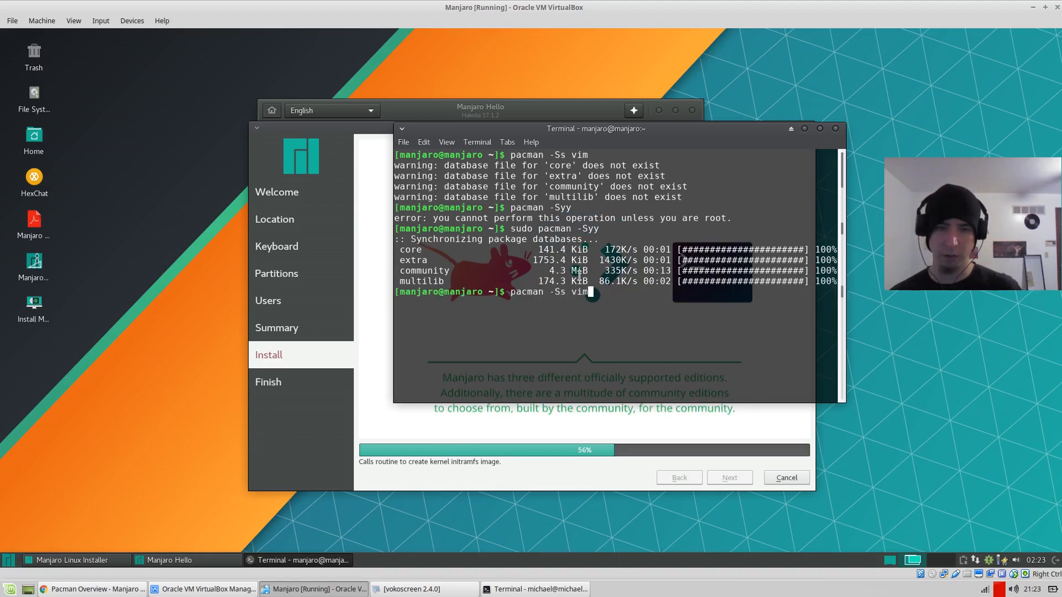
- Search the repositories with pacman -Ss for vim, fsharpi, haskell-stack and haskell- packages
key("Return")
type("pacman -Ss fshar")
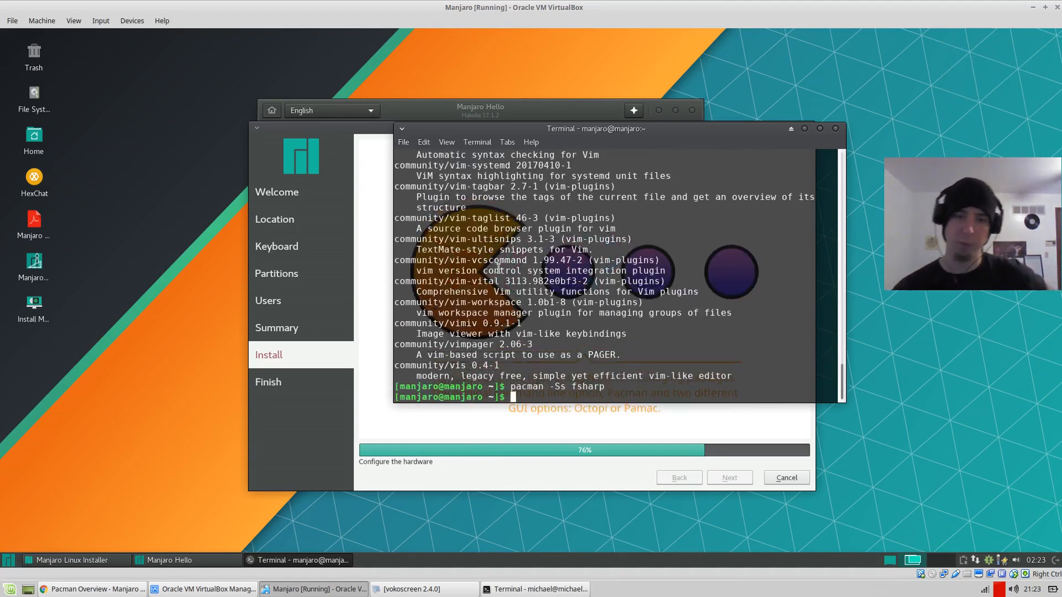
type("pacman -Ss fs")
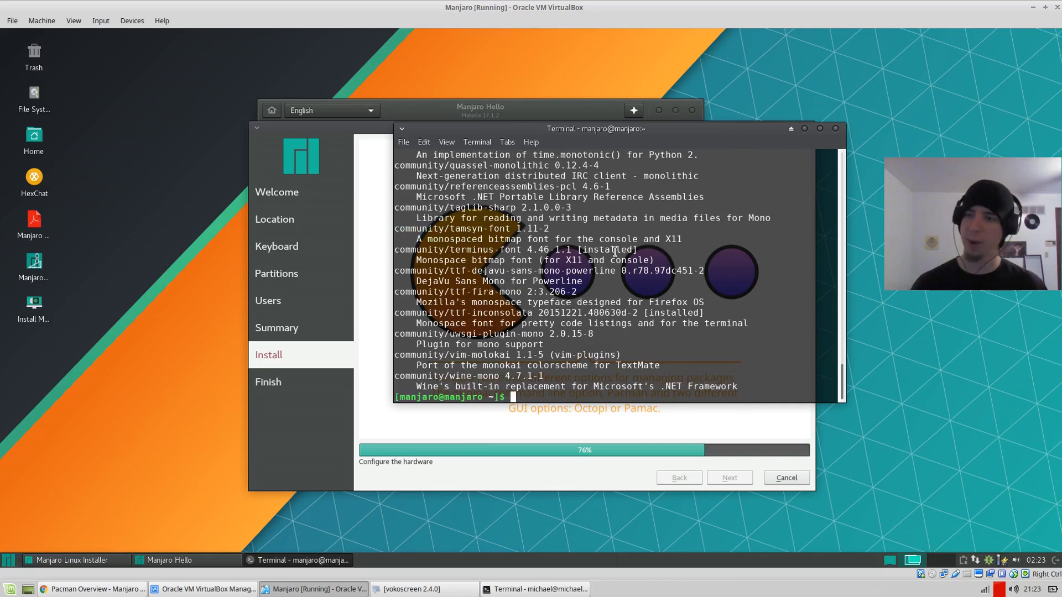
type("pacman -Ss")
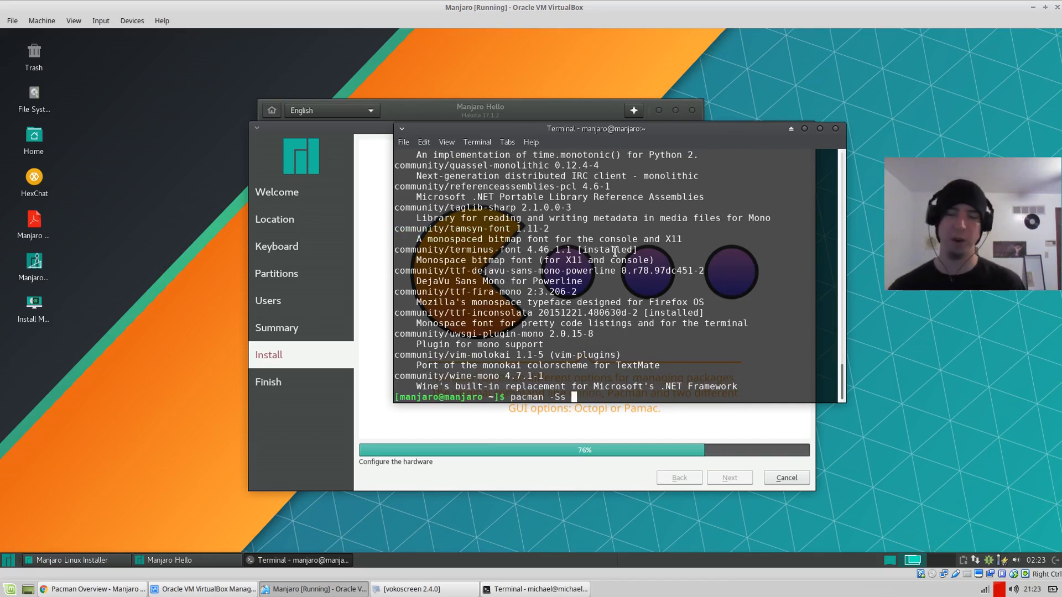
type("fsharpi")
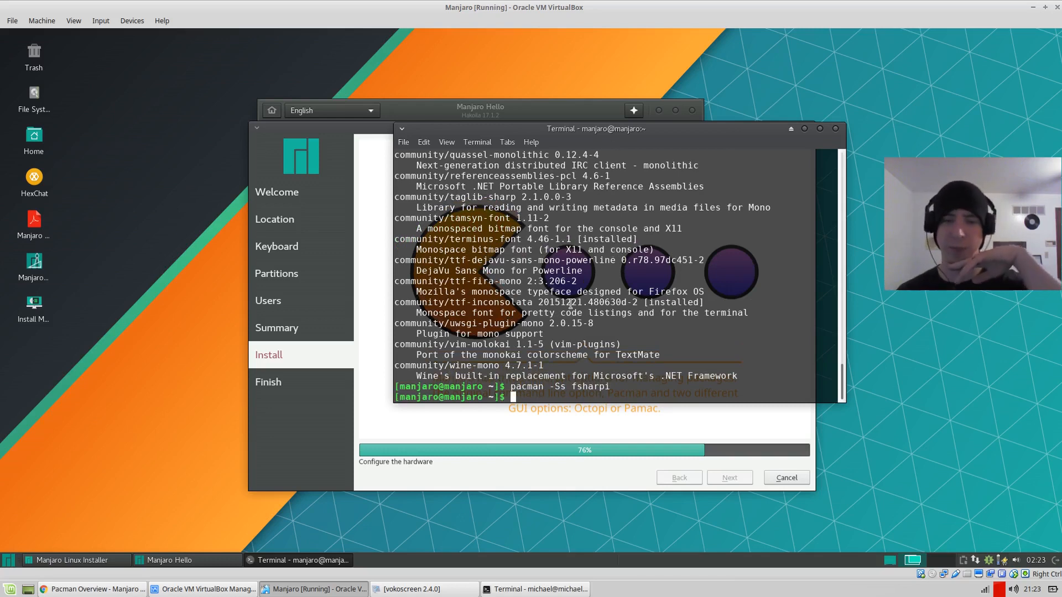
type("pacman -Ss fsh")
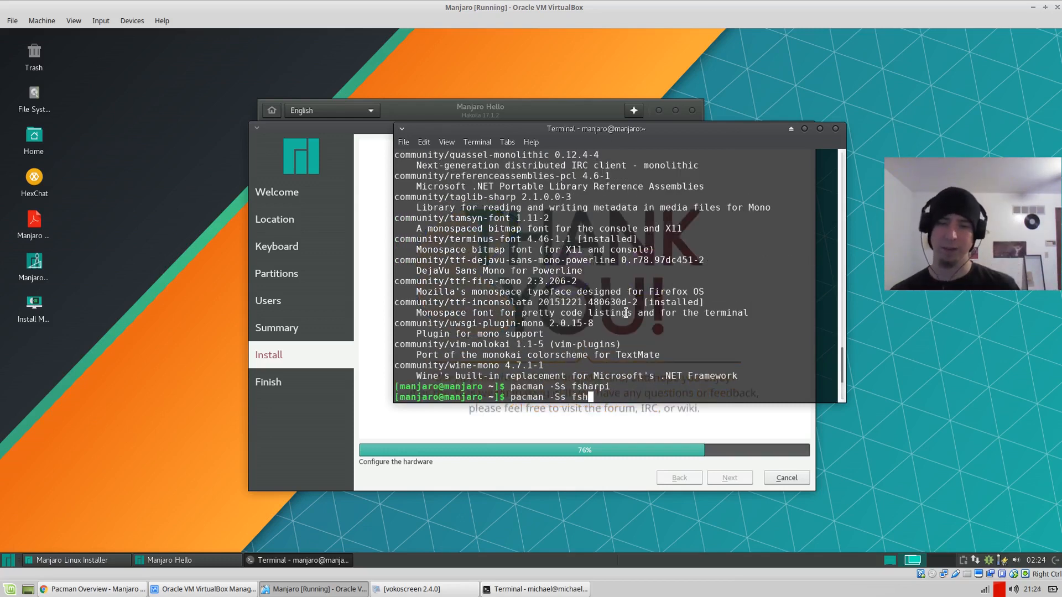
type("haskell")
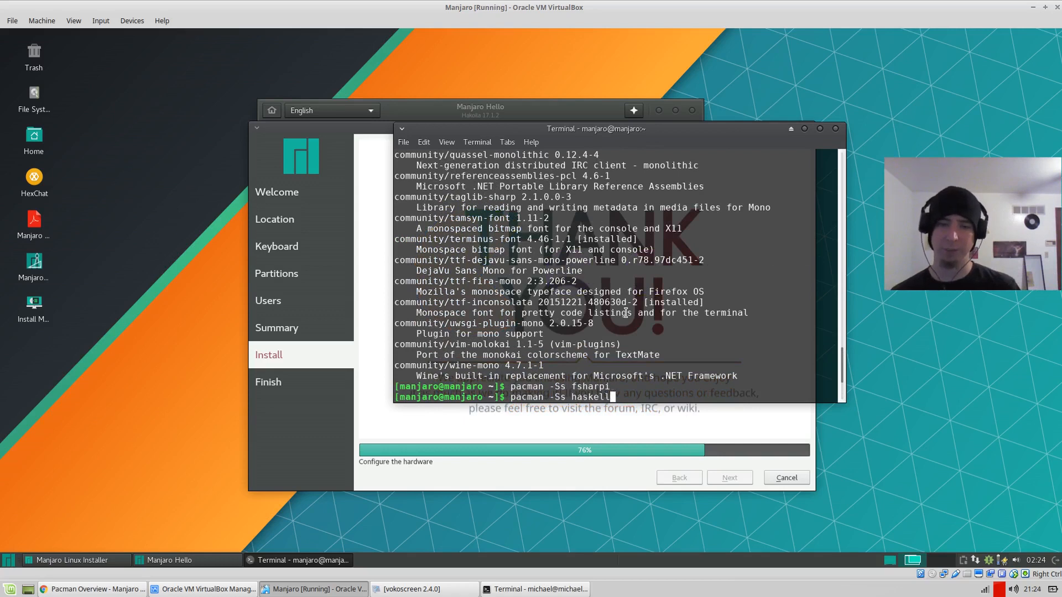
key("Return")
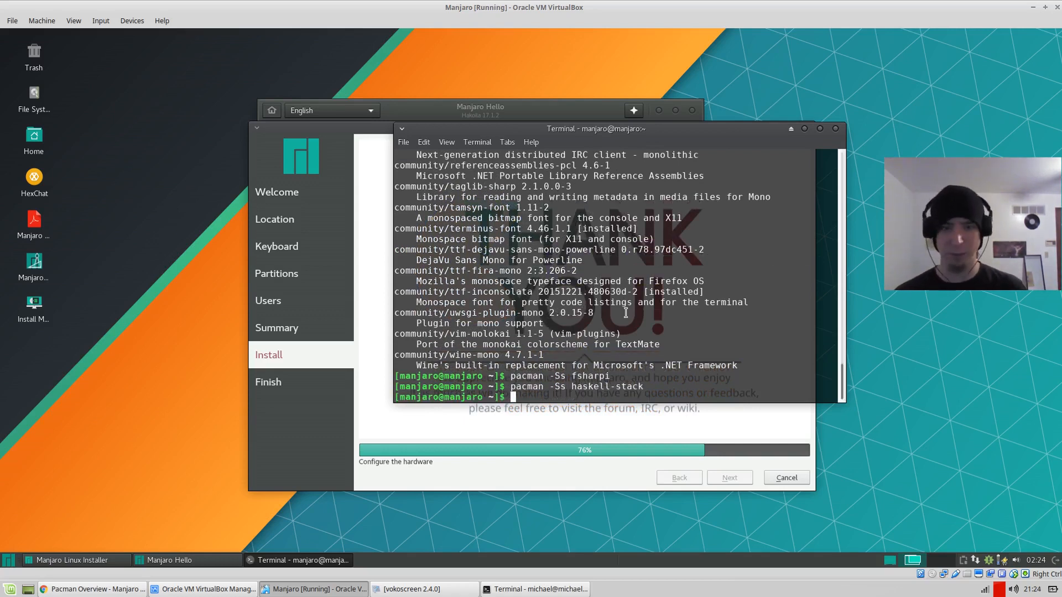
type("pacman -Ss haskell-")
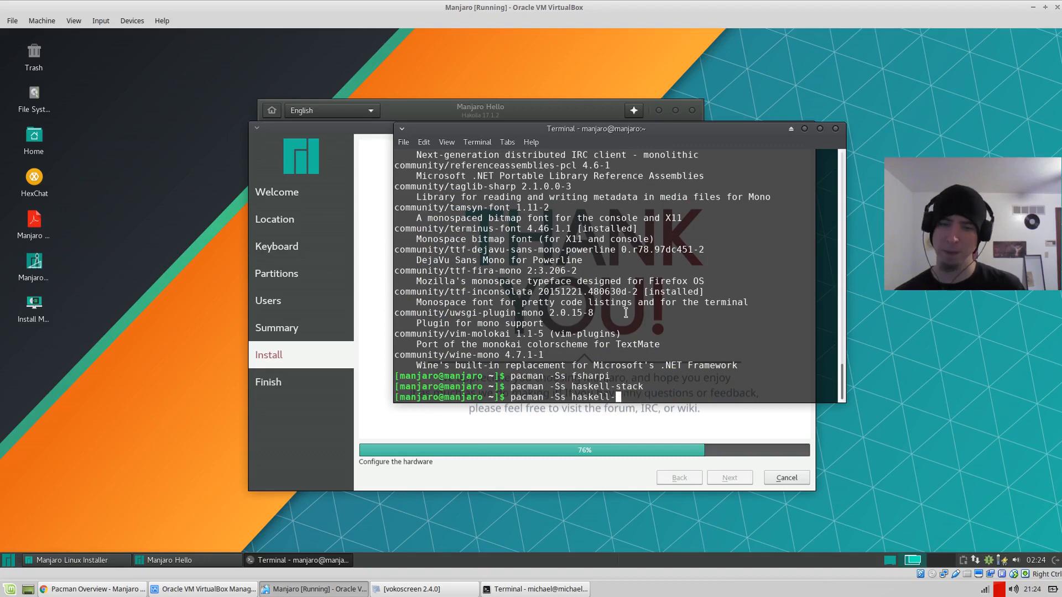
key("Return")
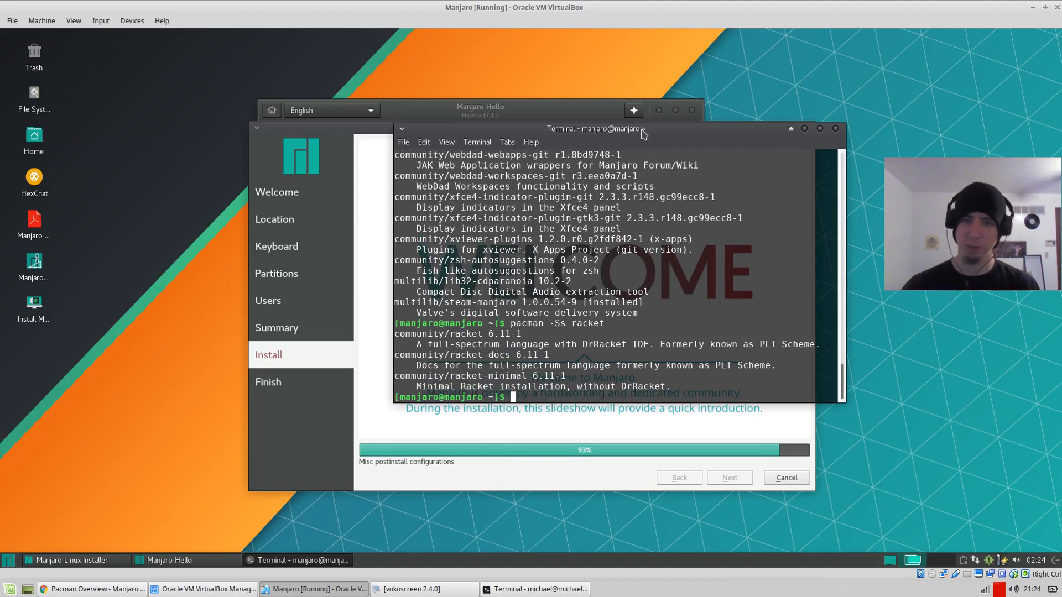
- With Restart now checked, finish the All done installer page to reboot the VM
left_click_drag(595, 128, 542, 135)
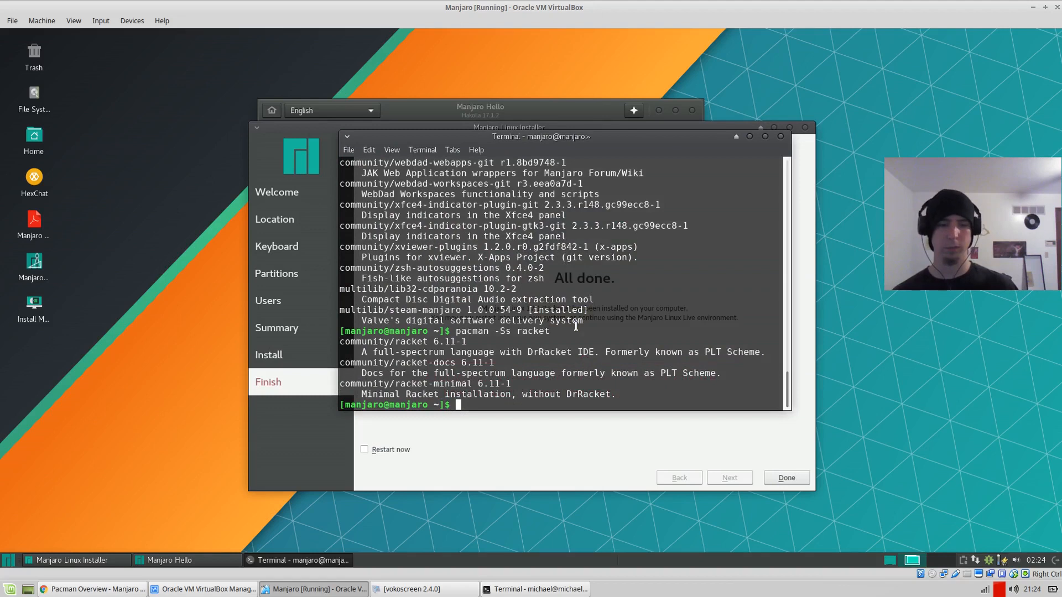
mouse_move(773, 141)
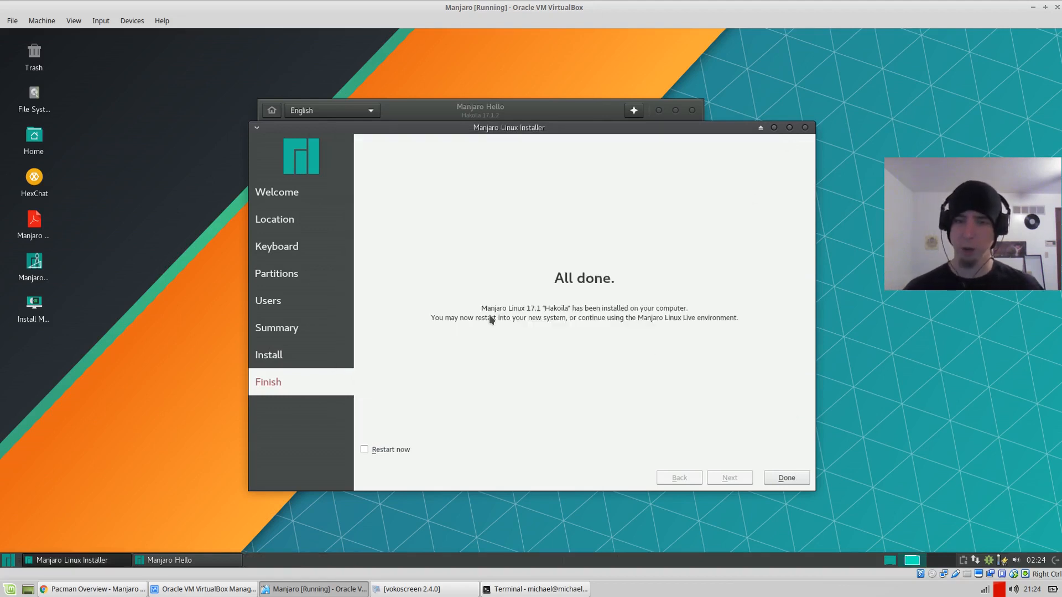
mouse_move(485, 321)
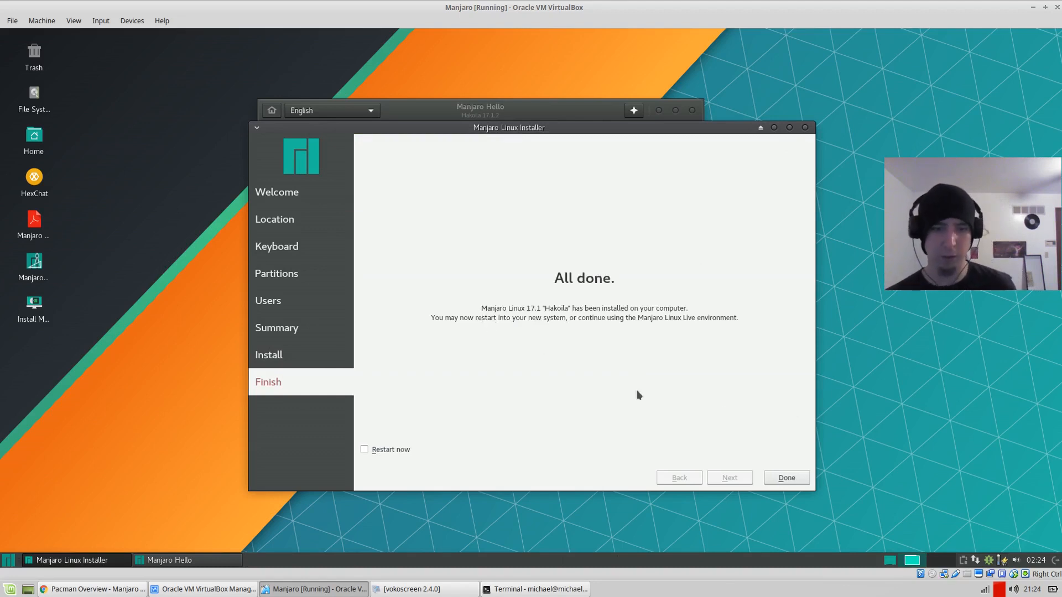
left_click(364, 449)
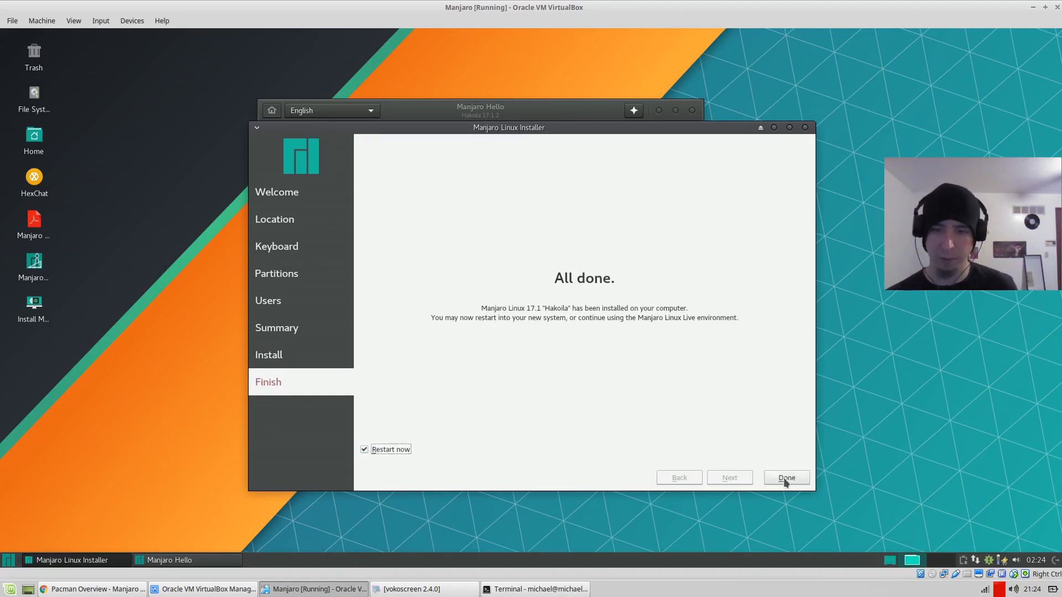
left_click(785, 478)
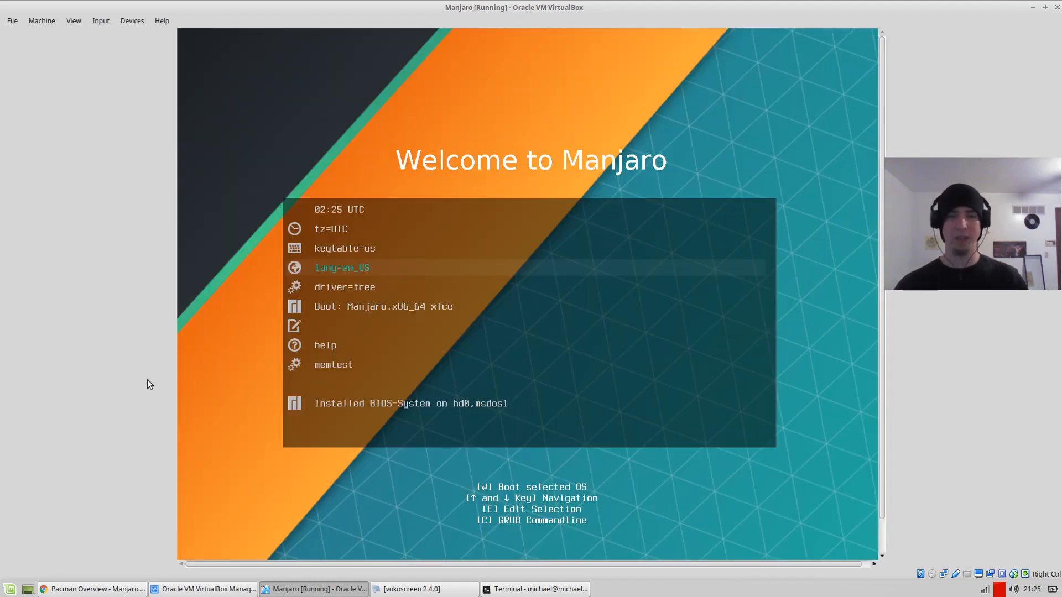
- Run du -h in the host terminal's VM folder (5.3G) and return to the Manjaro VM
left_click(539, 588)
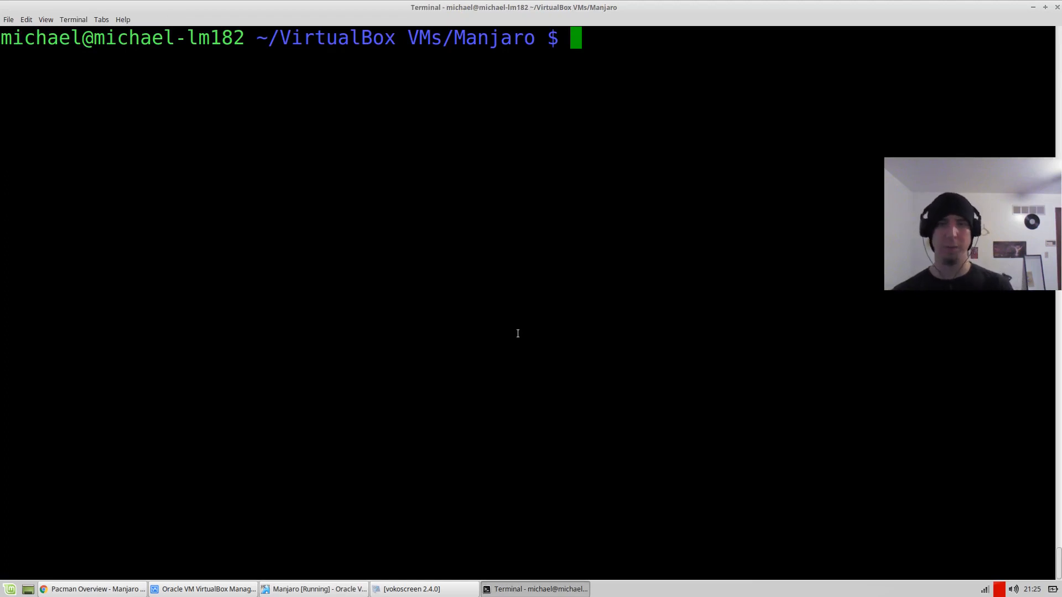
type("du -h .")
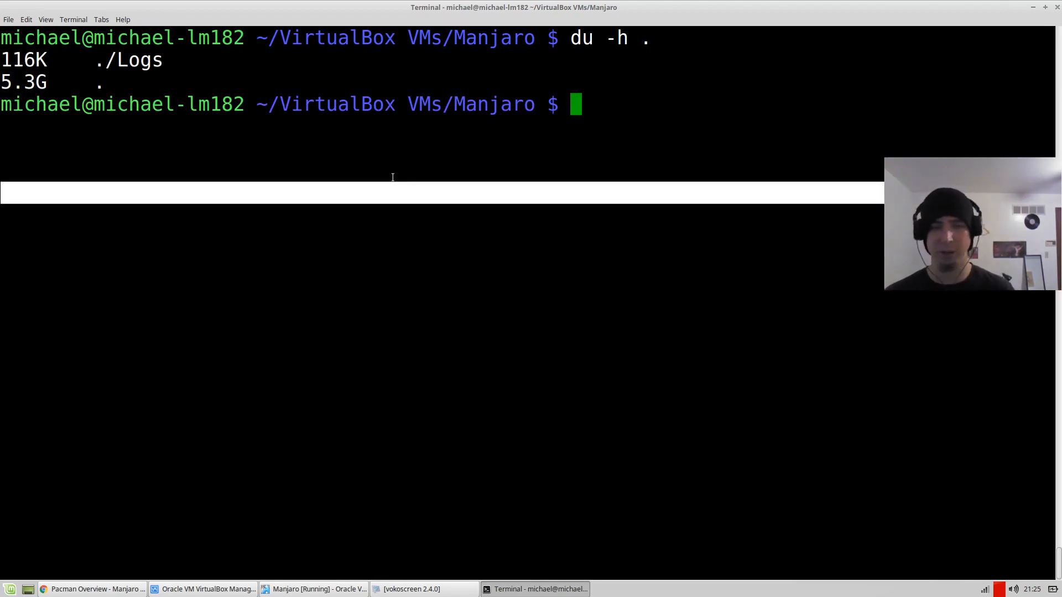
left_click(312, 588)
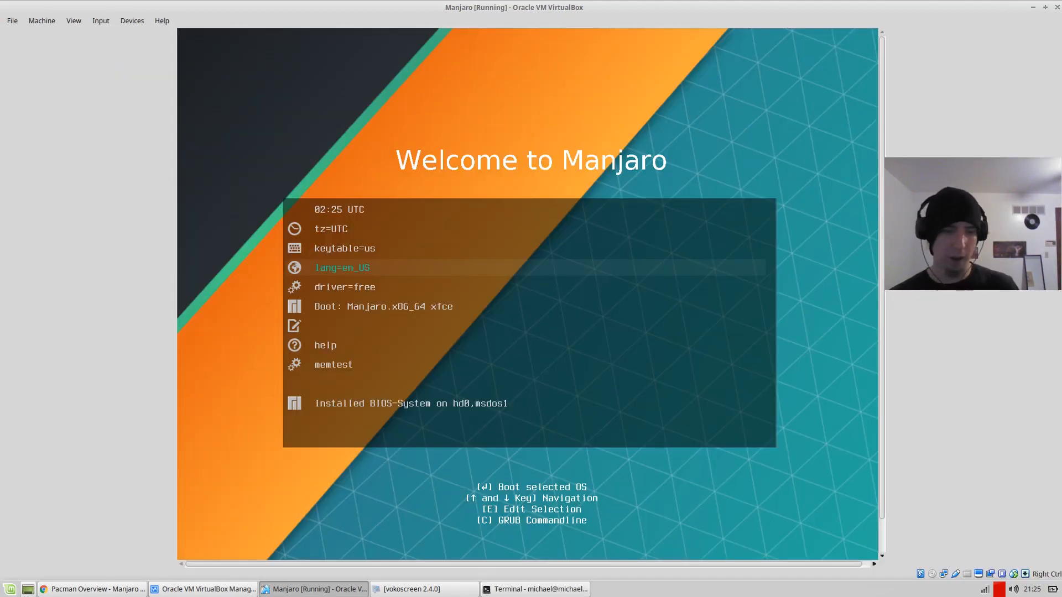
- Power off the Manjaro VM and remove the installer ISO from its Storage settings
right_click(41, 105)
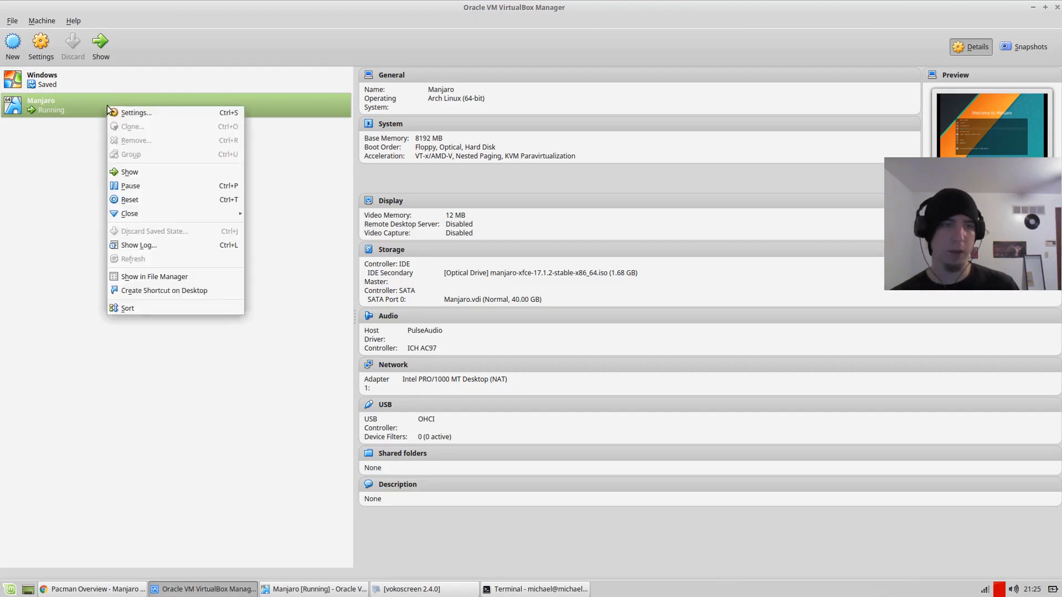
left_click(135, 113)
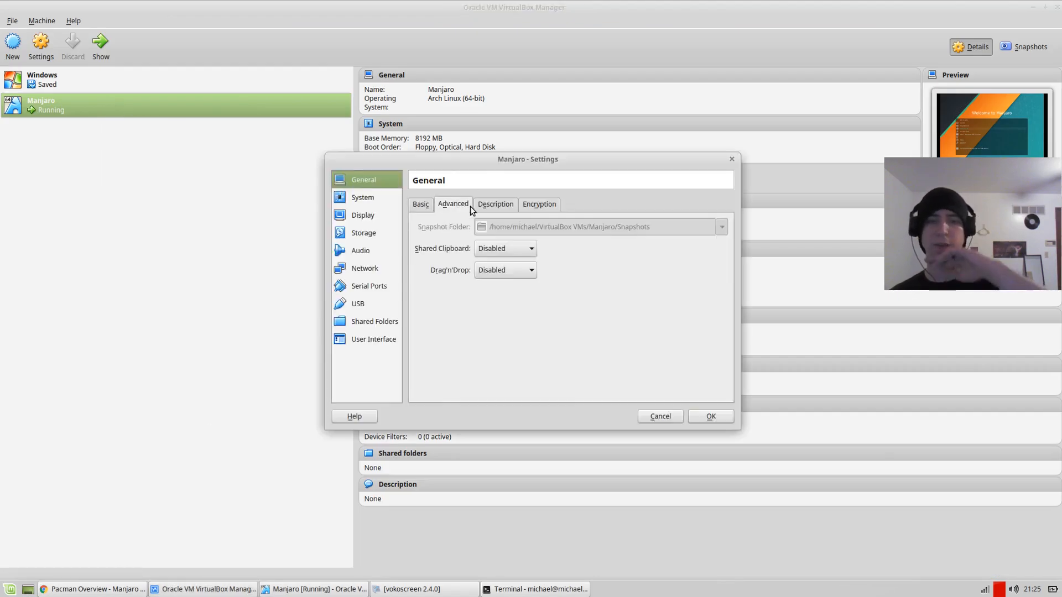
left_click(363, 197)
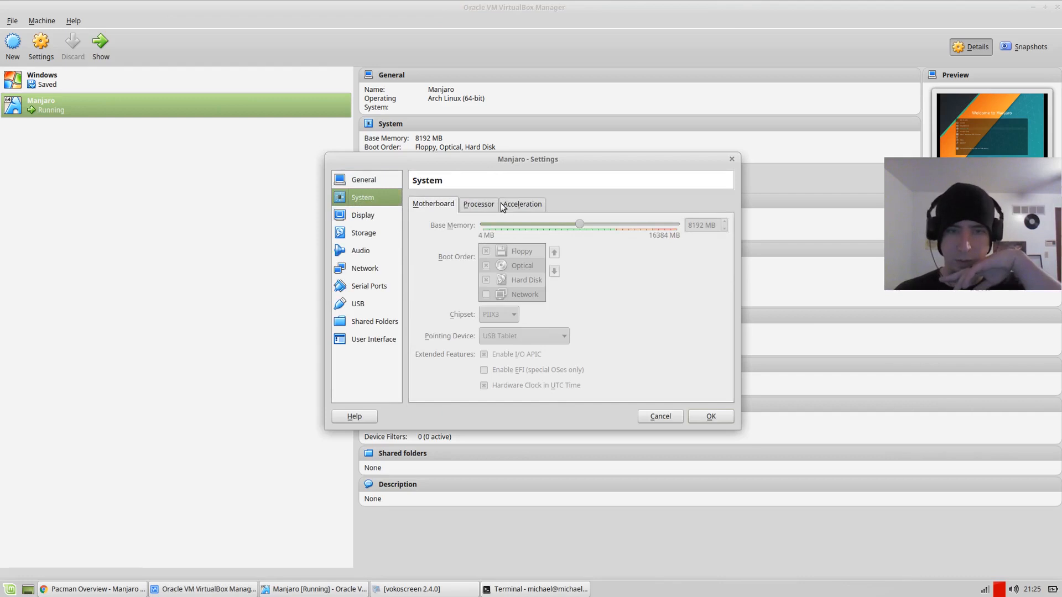
left_click(364, 232)
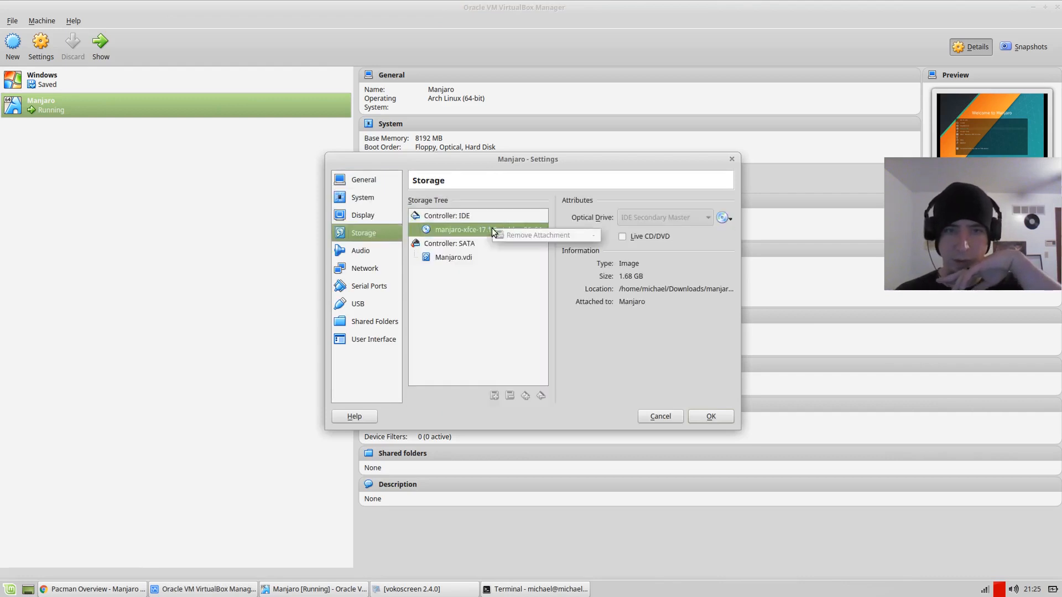
left_click(710, 415)
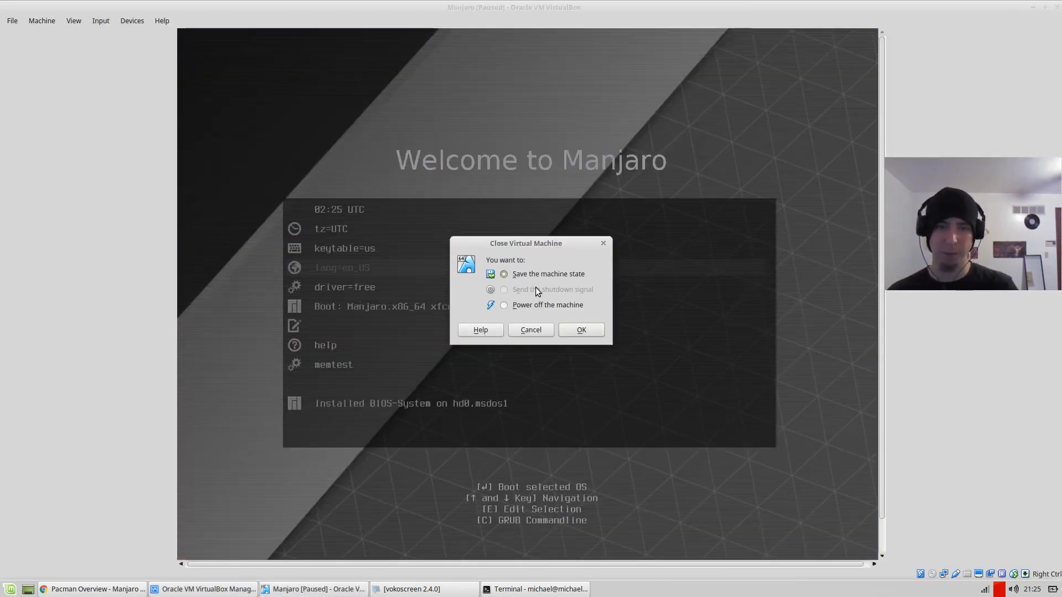
left_click(580, 329)
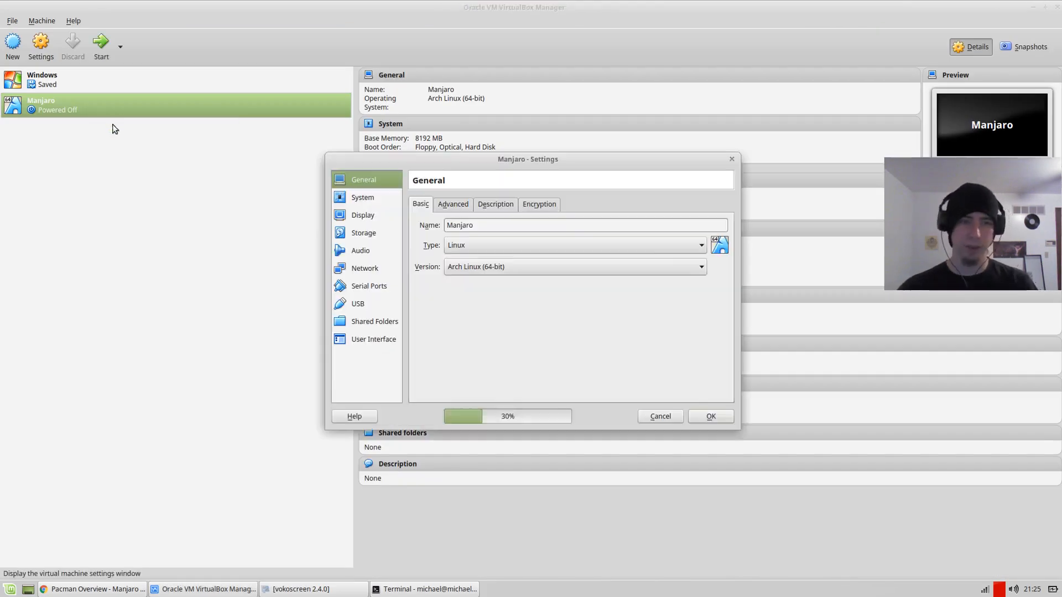
left_click(364, 233)
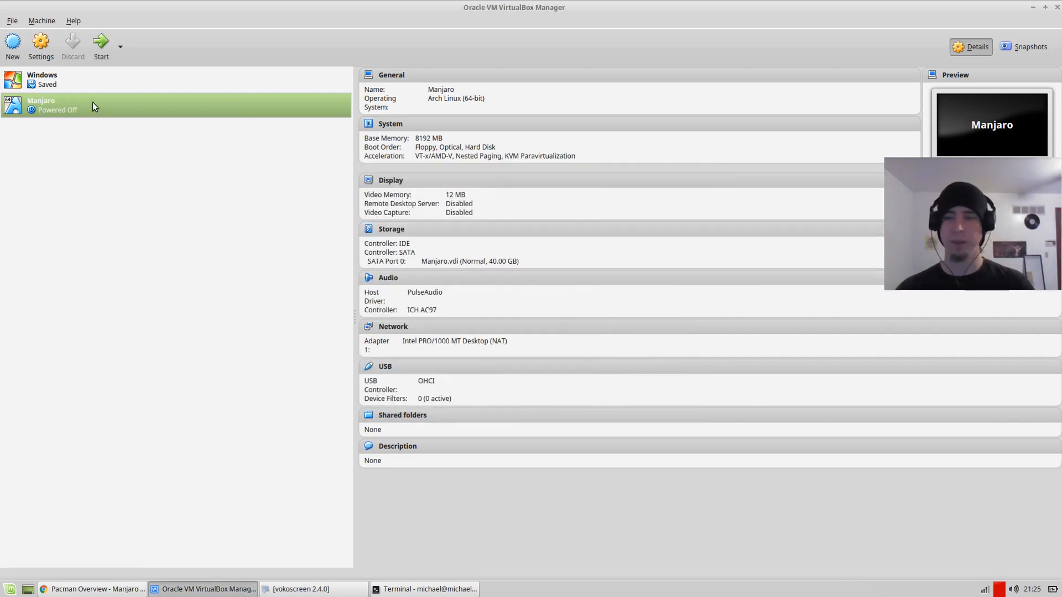
- Boot the installed Manjaro VM, turn off the welcome window's 'Launch at start' and close it
left_click(100, 44)
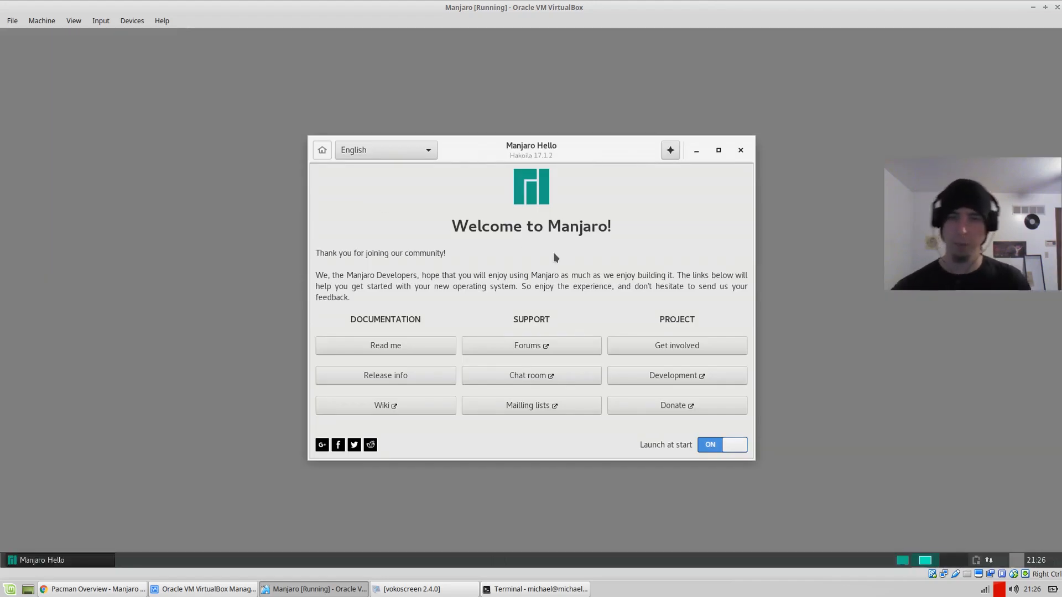
left_click(721, 445)
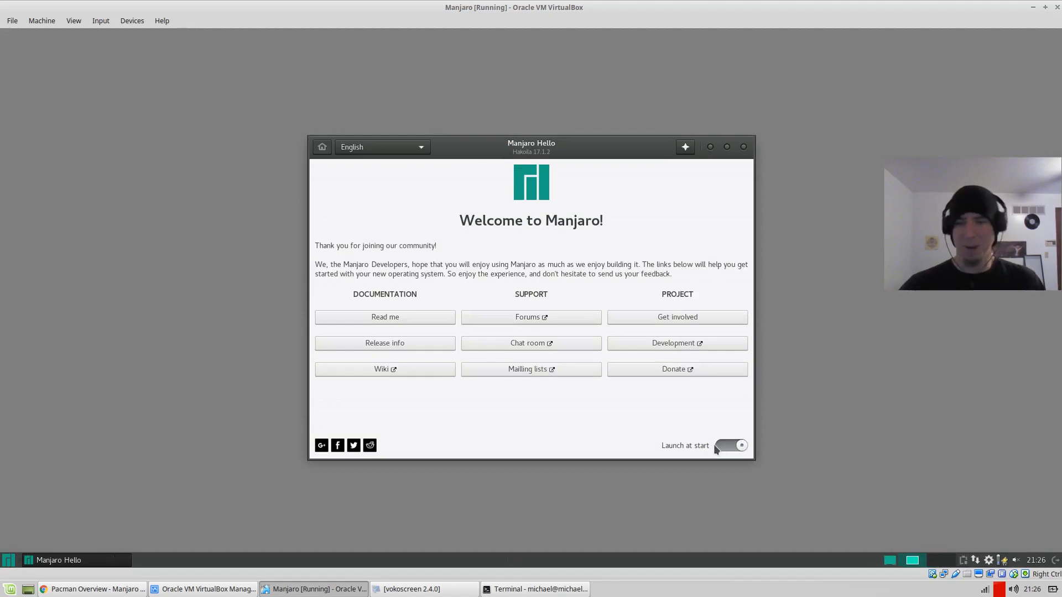
left_click(731, 446)
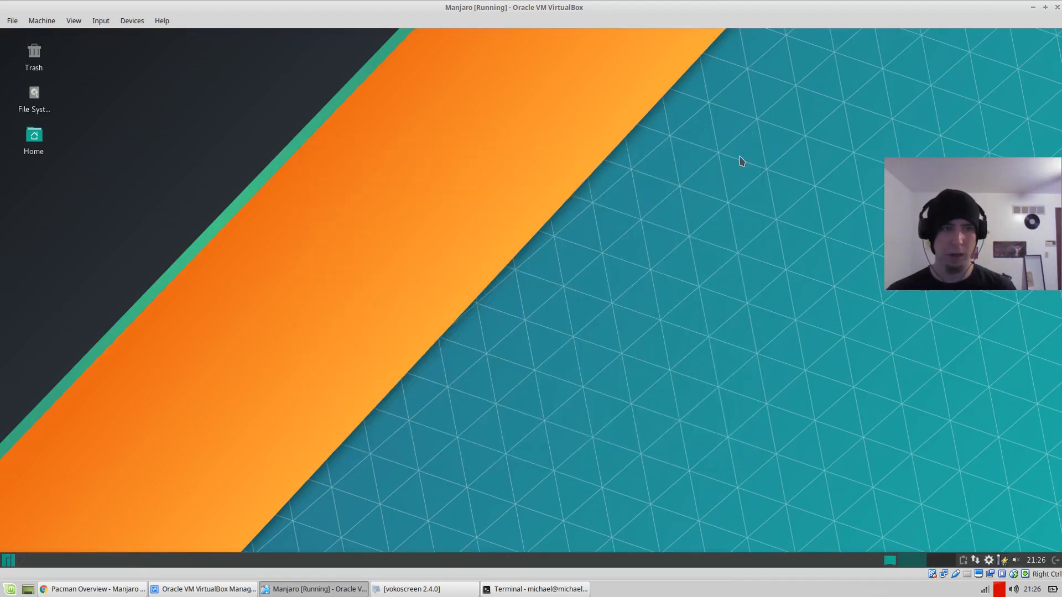
mouse_move(225, 241)
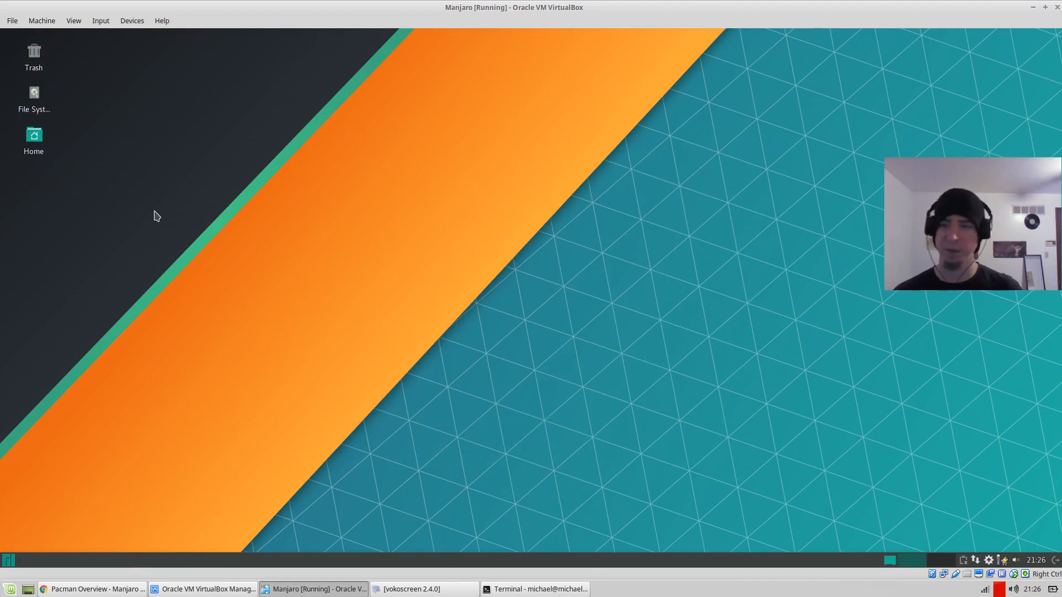
mouse_move(33, 54)
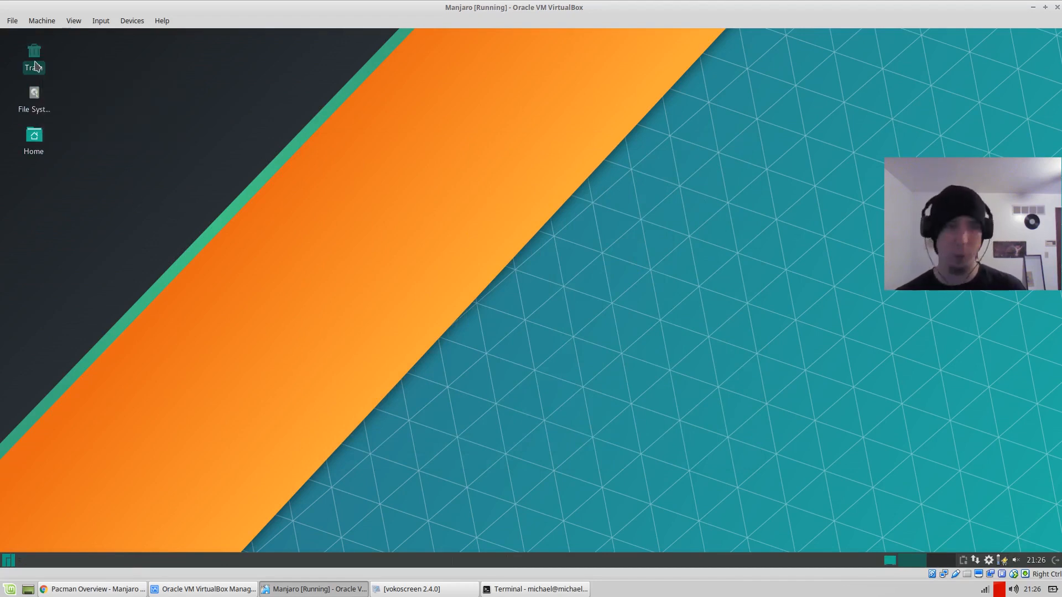
- Inspect the Trash desktop icon's right-click options and dismiss them
right_click(34, 61)
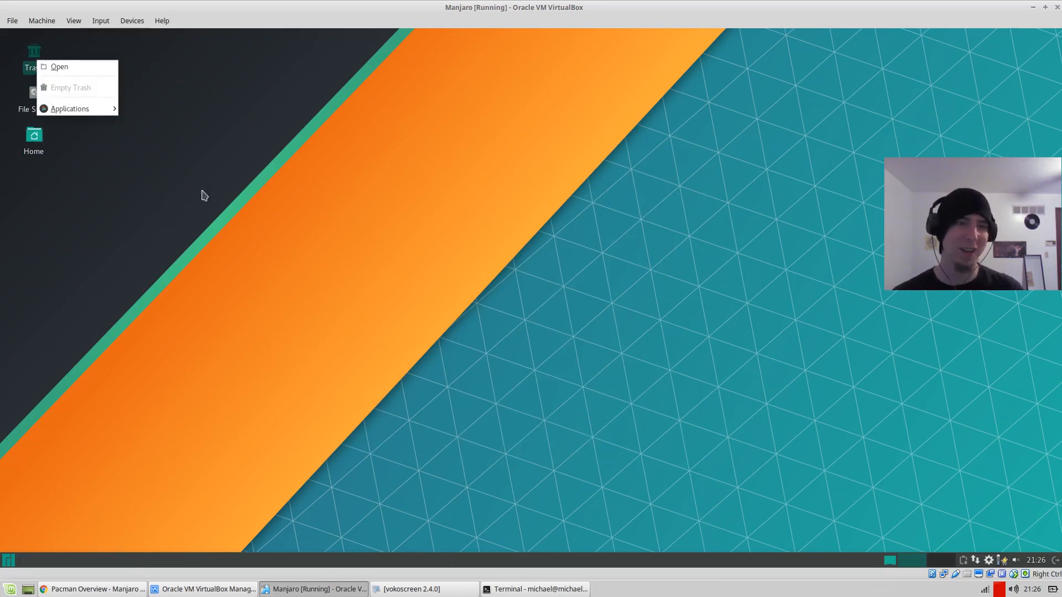
left_click(330, 243)
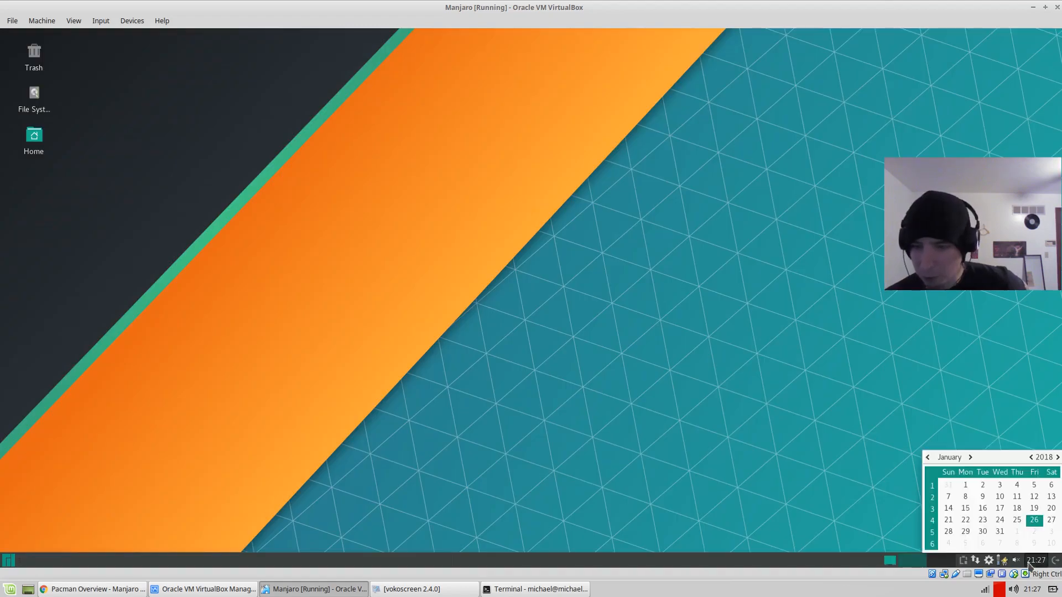
left_click(997, 560)
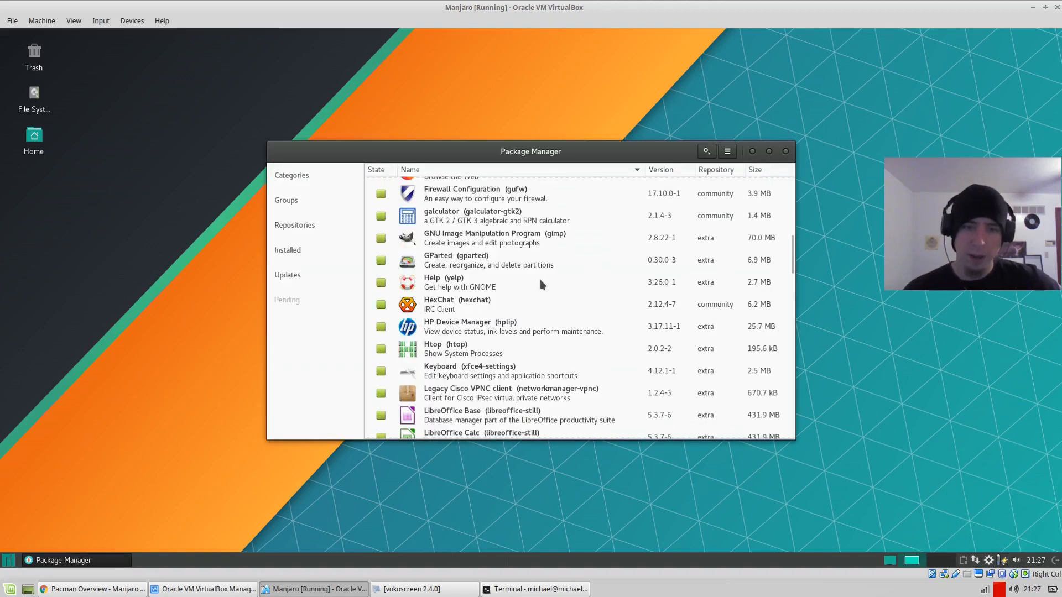
scroll("down", 3)
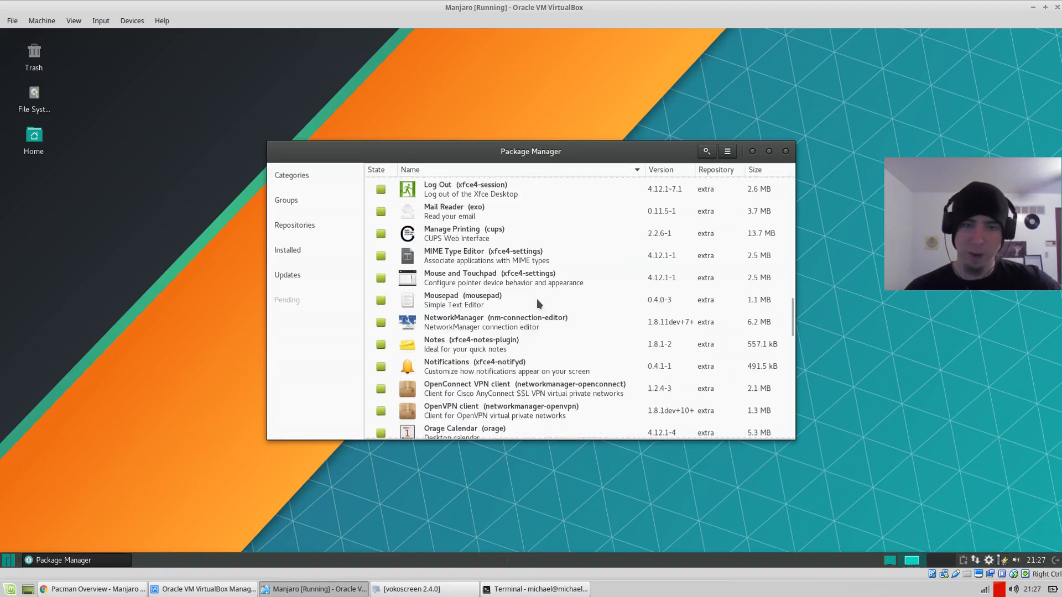
scroll("down", 3)
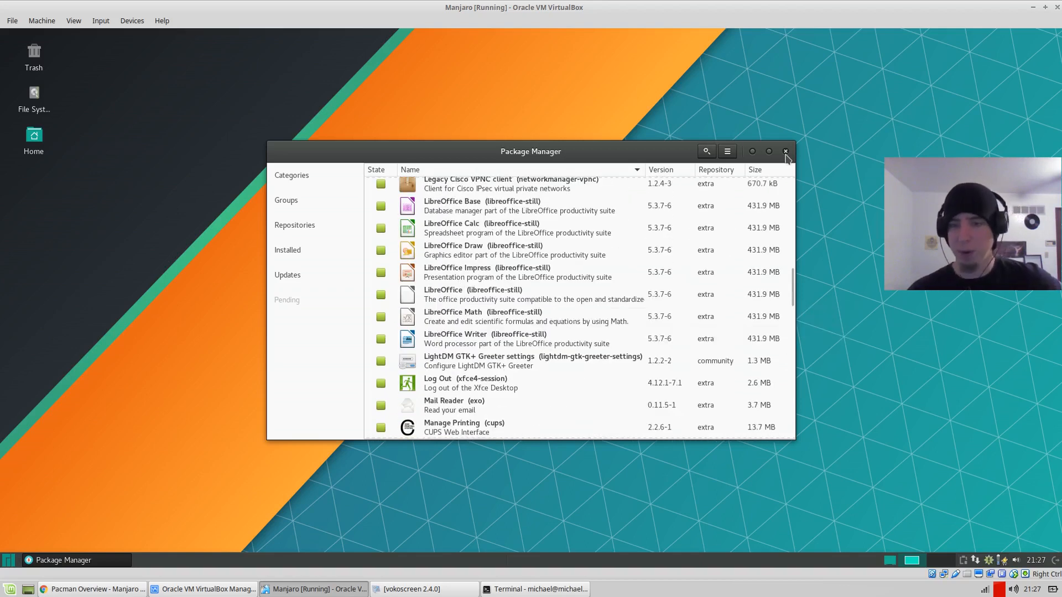
left_click(786, 152)
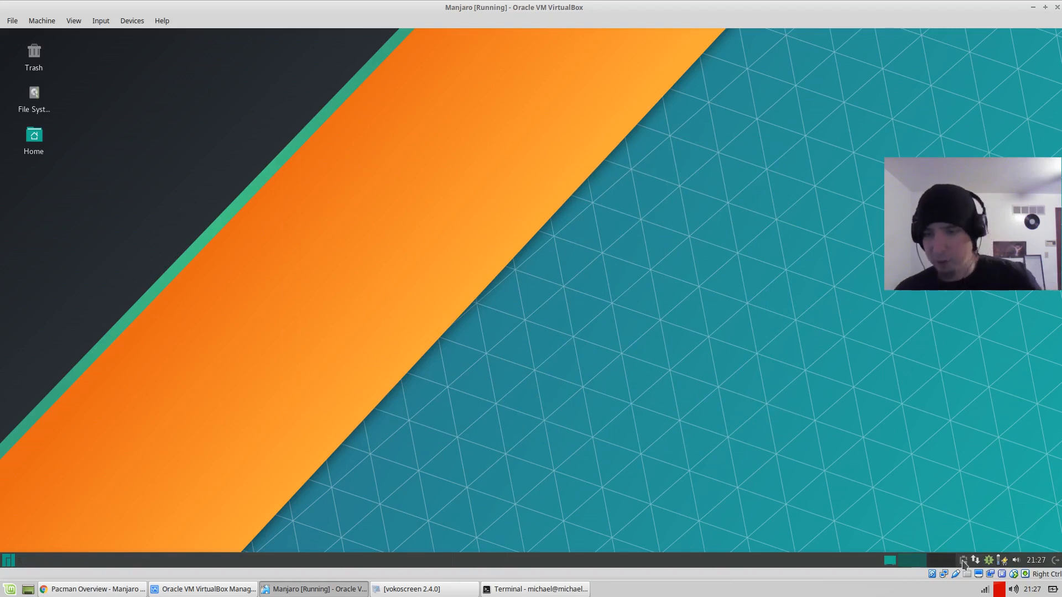
left_click(977, 560)
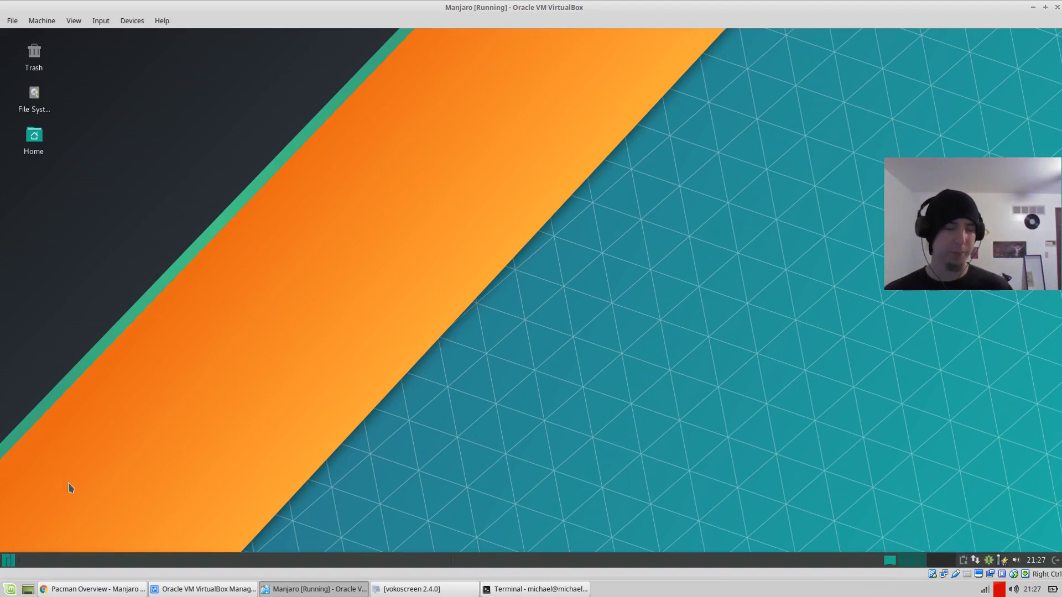
left_click(9, 587)
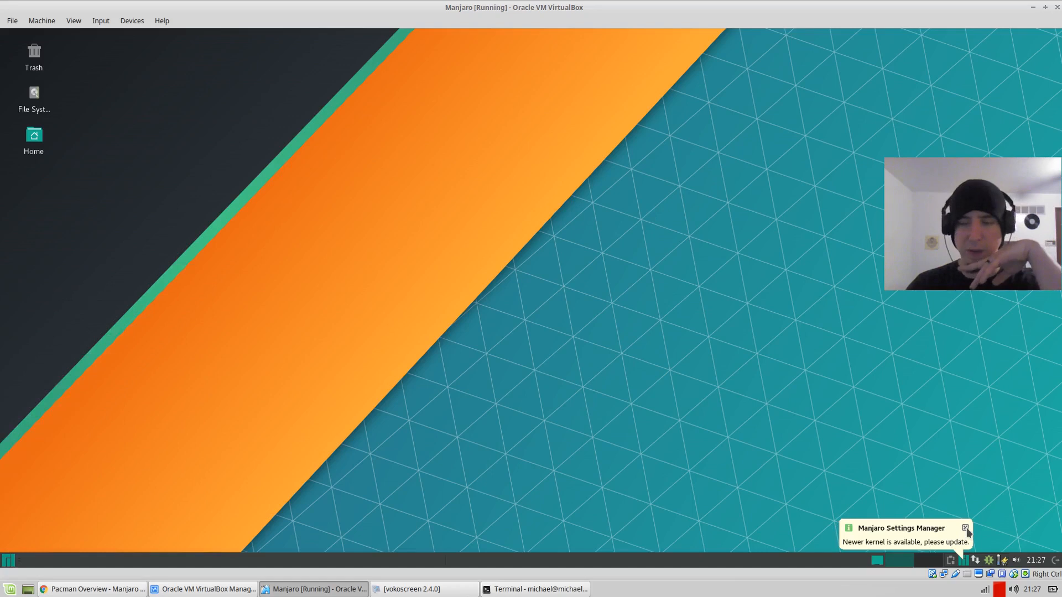
- Dismiss the kernel update notification and launch Steam from the Games menu
left_click(10, 560)
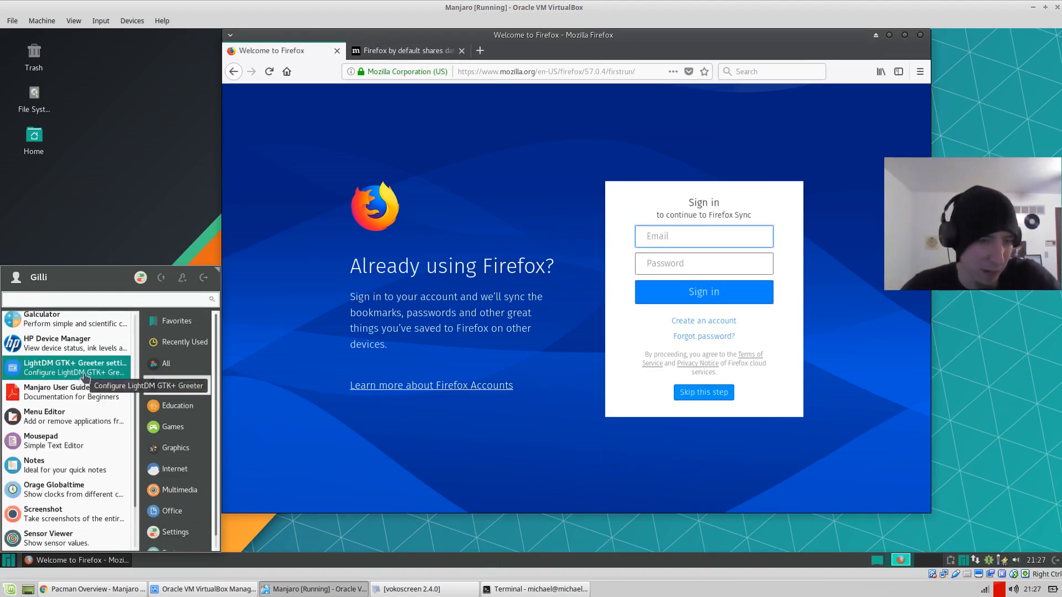
mouse_move(57, 338)
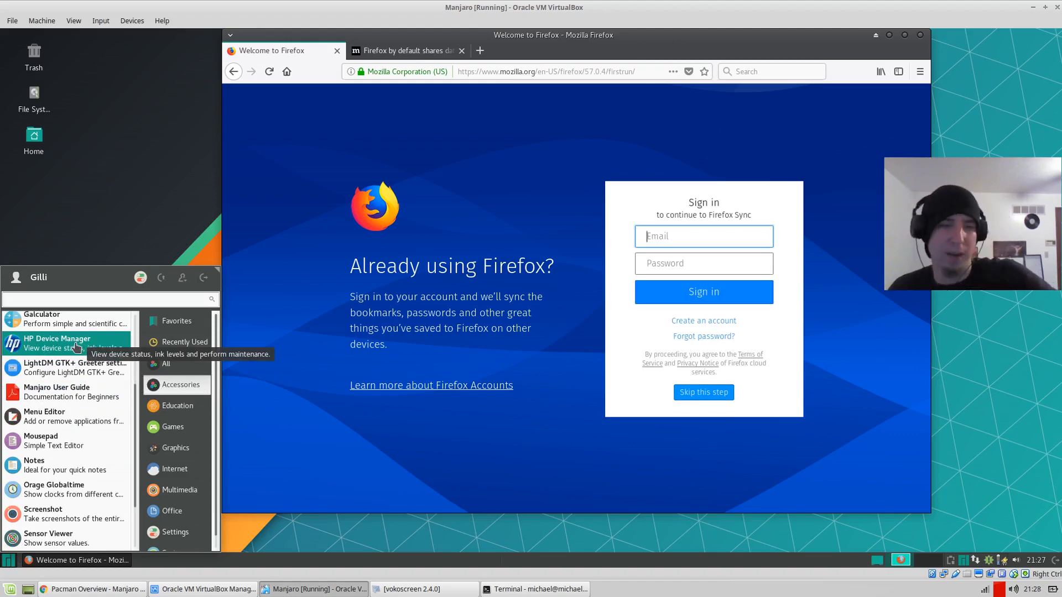
mouse_move(67, 363)
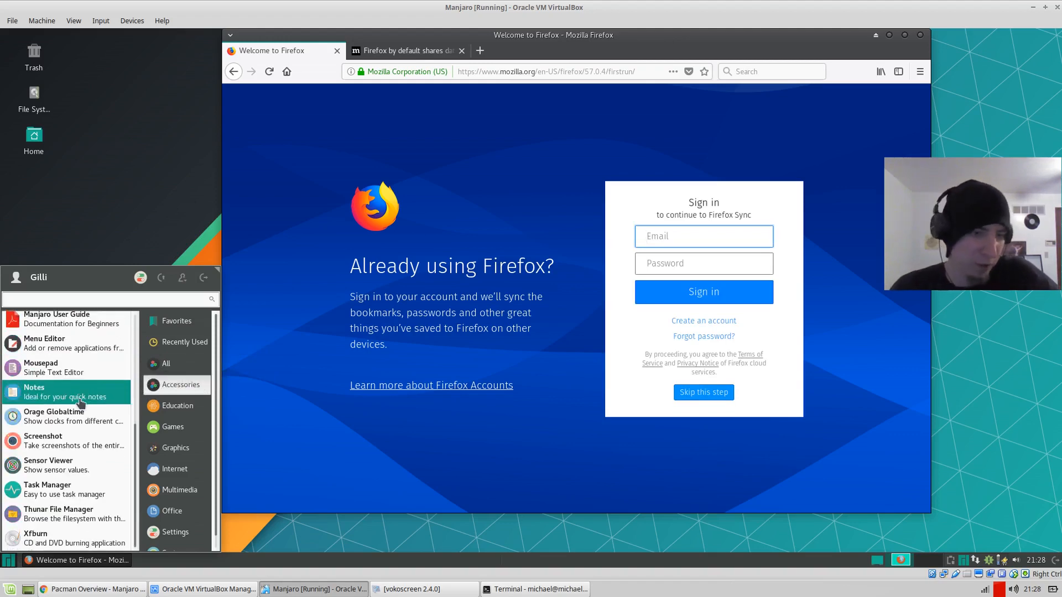
mouse_move(80, 537)
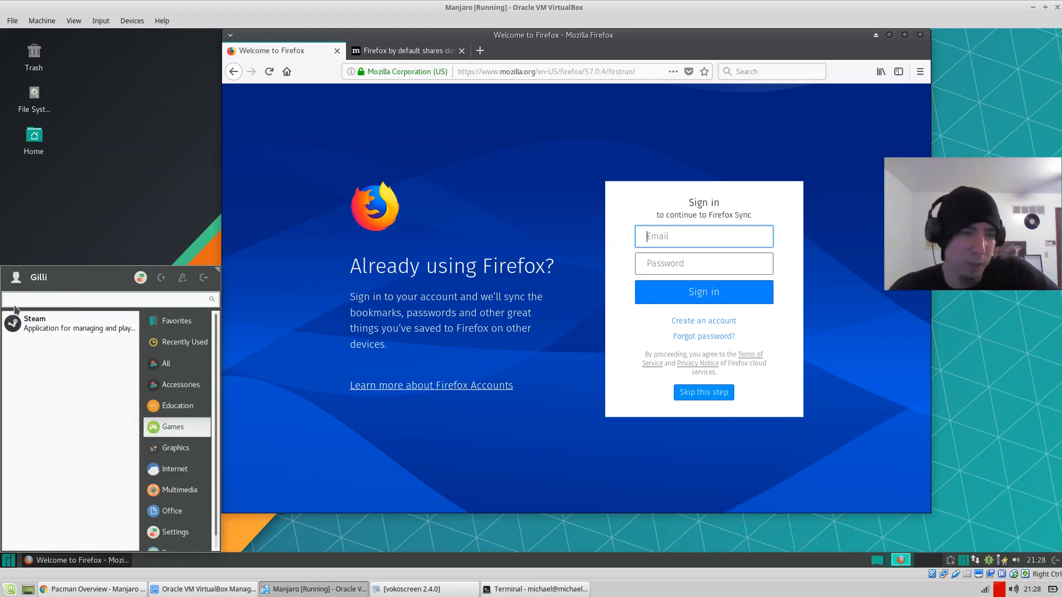
mouse_move(103, 393)
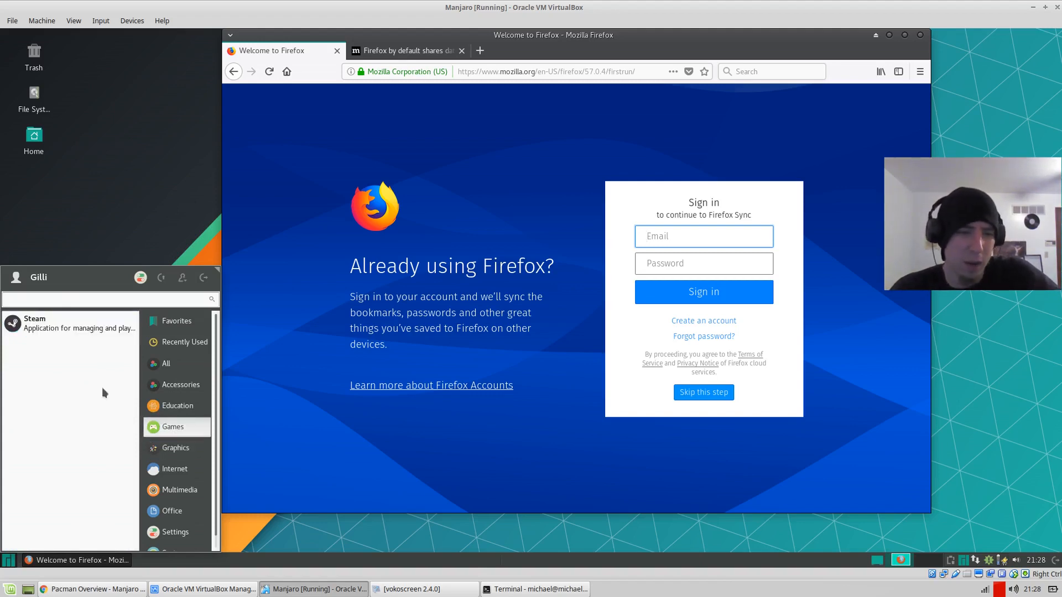
mouse_move(67, 323)
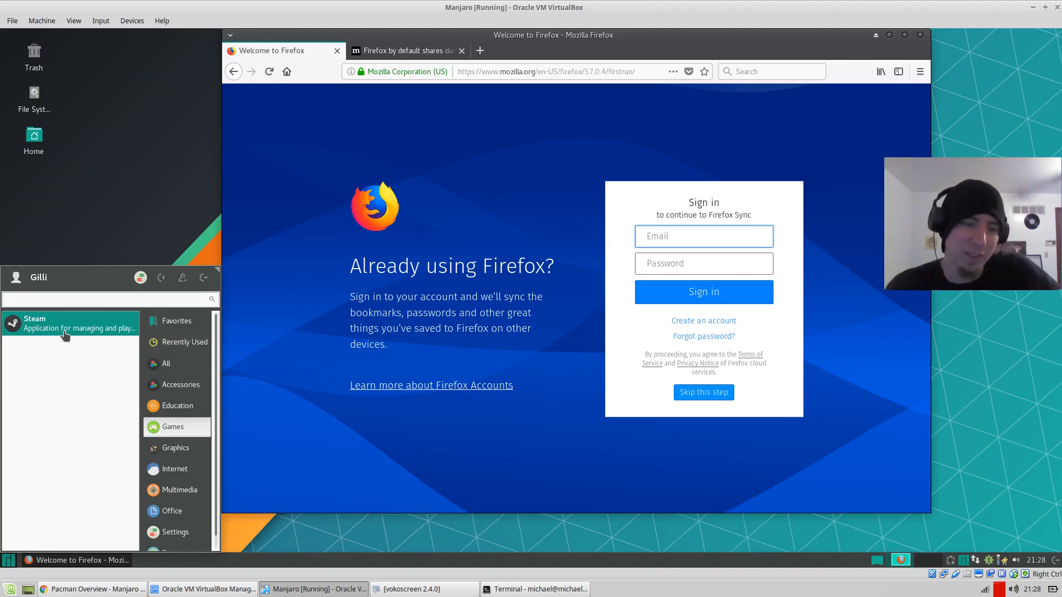
left_click(34, 323)
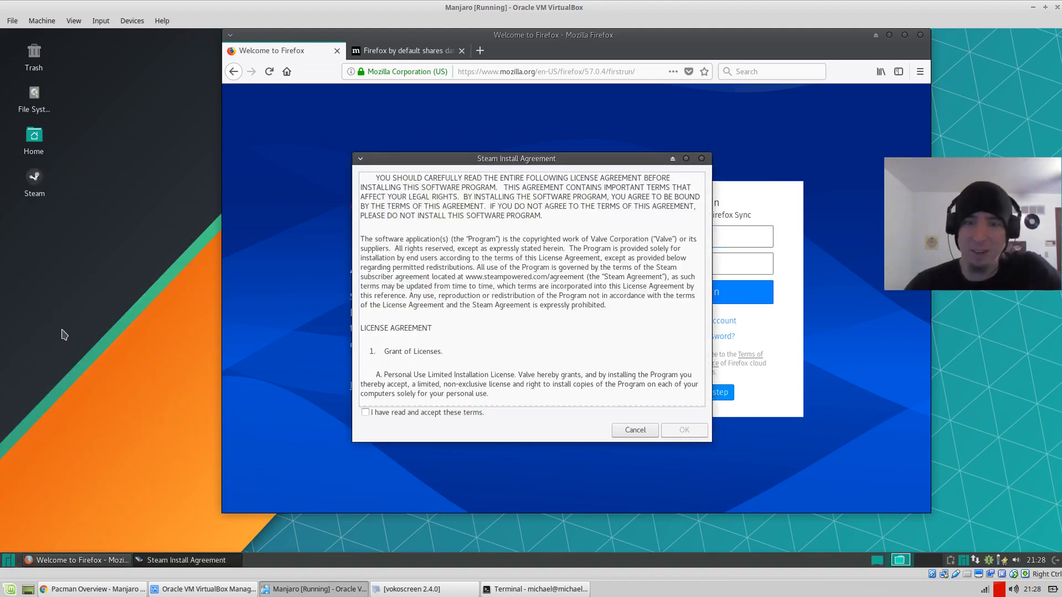
mouse_move(707, 162)
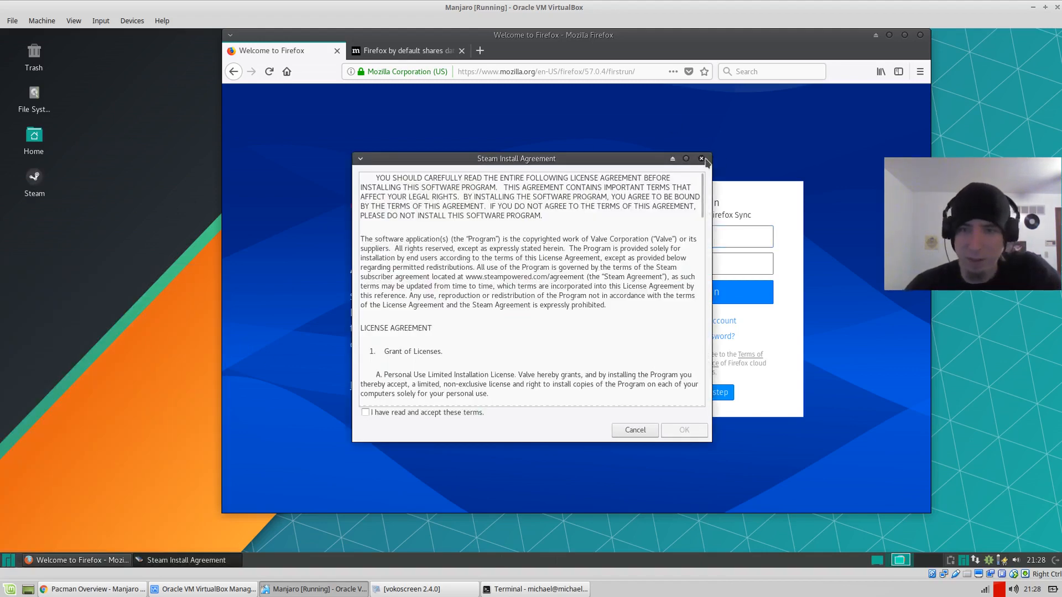
- Close the Steam Install Agreement window
left_click(701, 158)
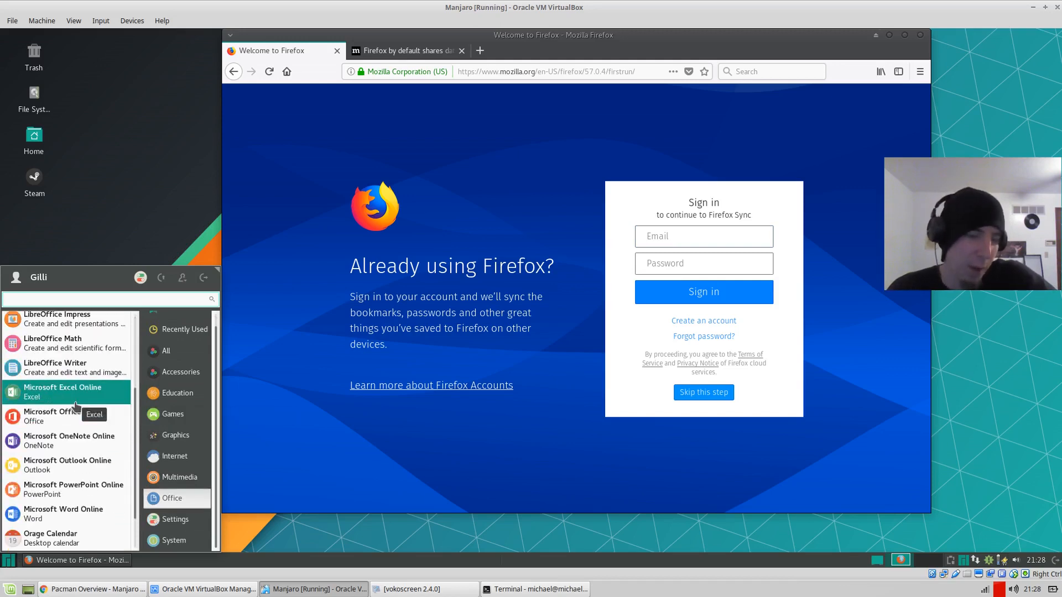
- Browse the Settings and System application categories, then close the menu
scroll("down", 3)
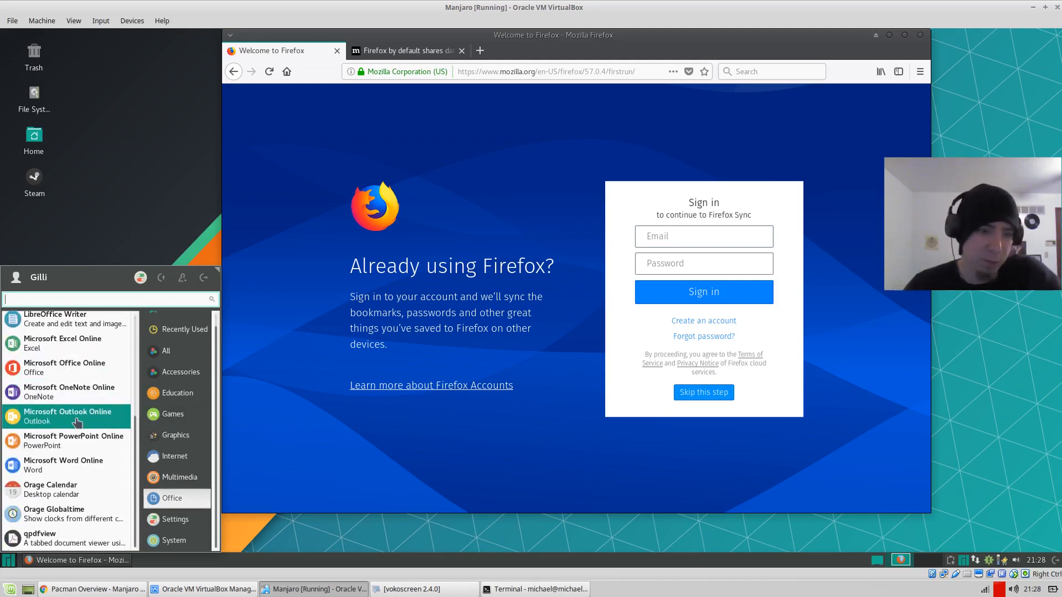
left_click(175, 518)
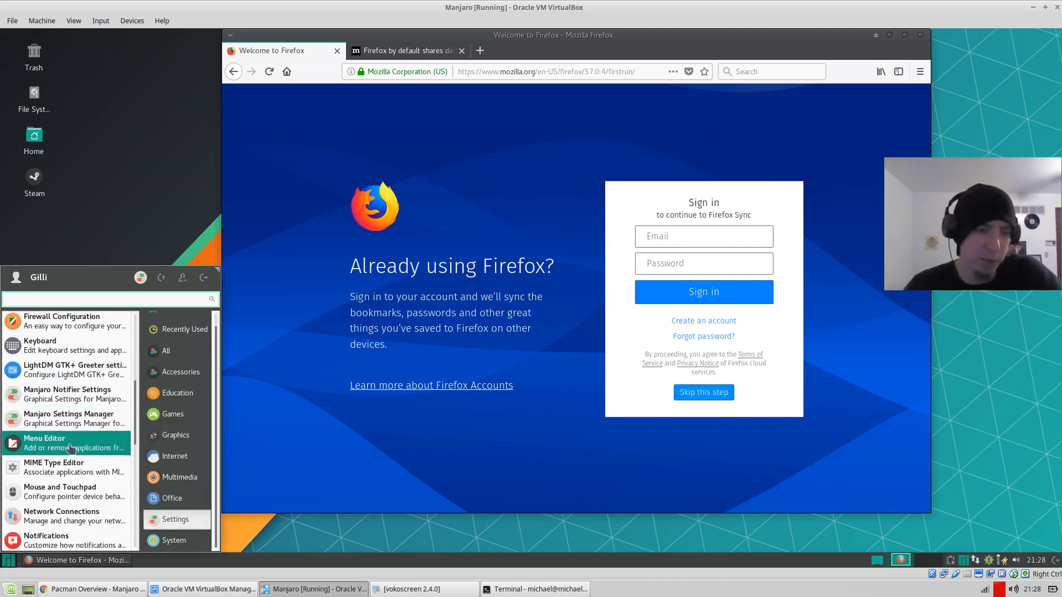
mouse_move(67, 395)
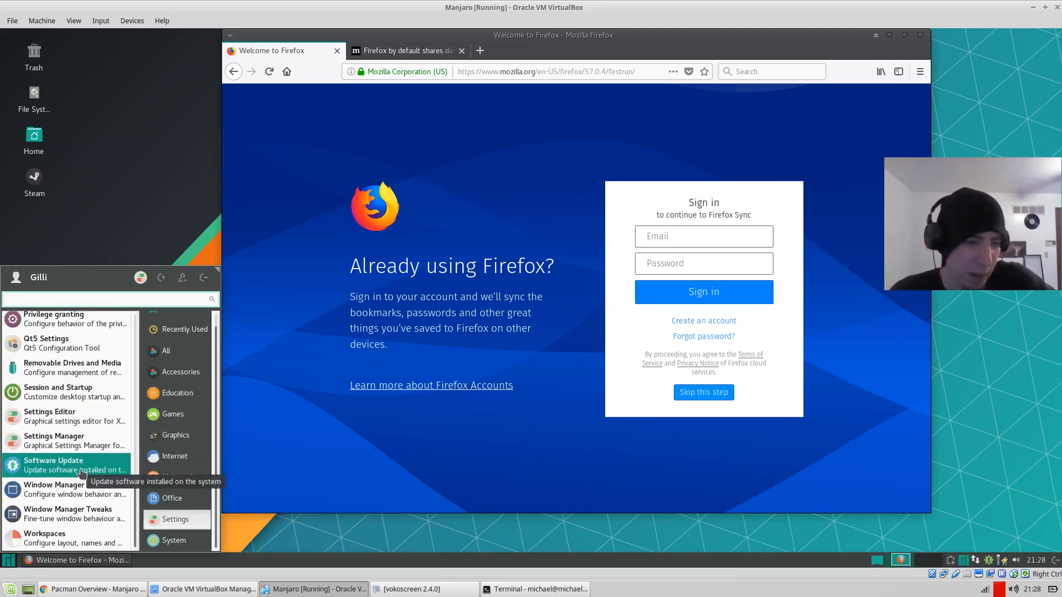
mouse_move(174, 540)
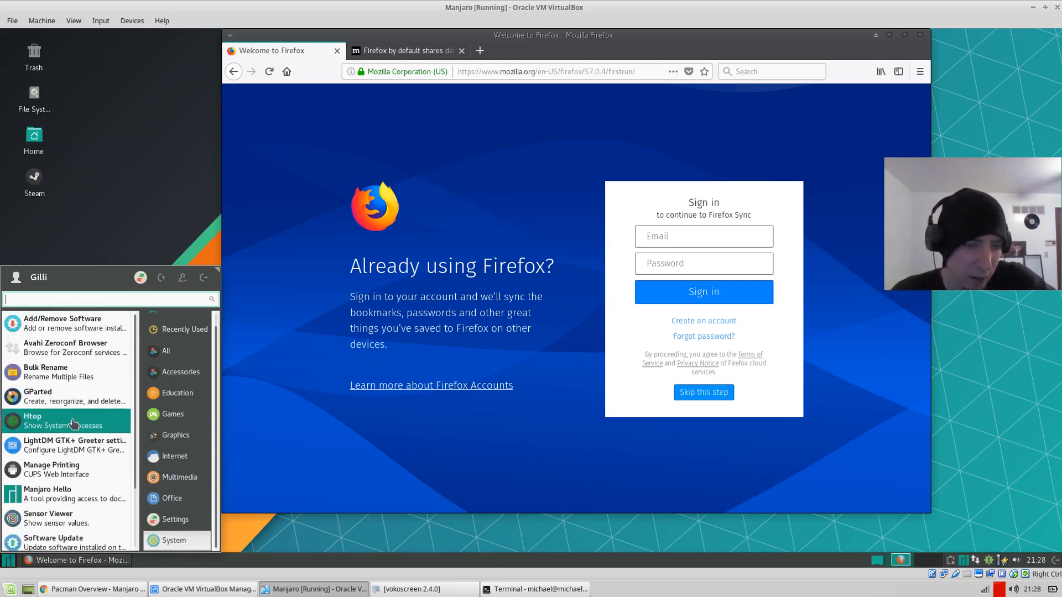
left_click(703, 237)
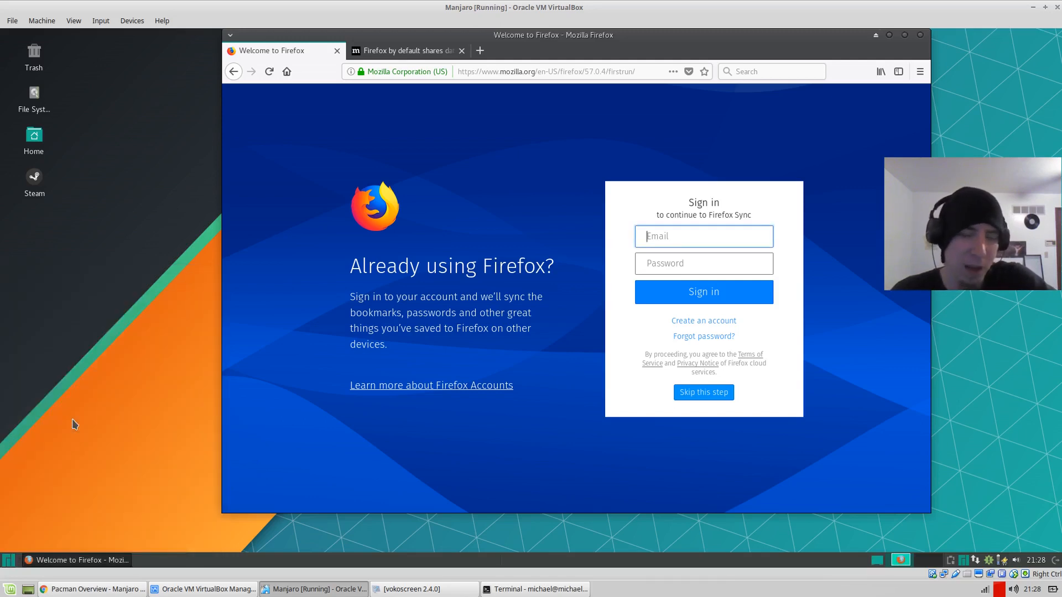
- Maximize and close Firefox with both tabs, then search the menu for 'ter'
left_click(536, 588)
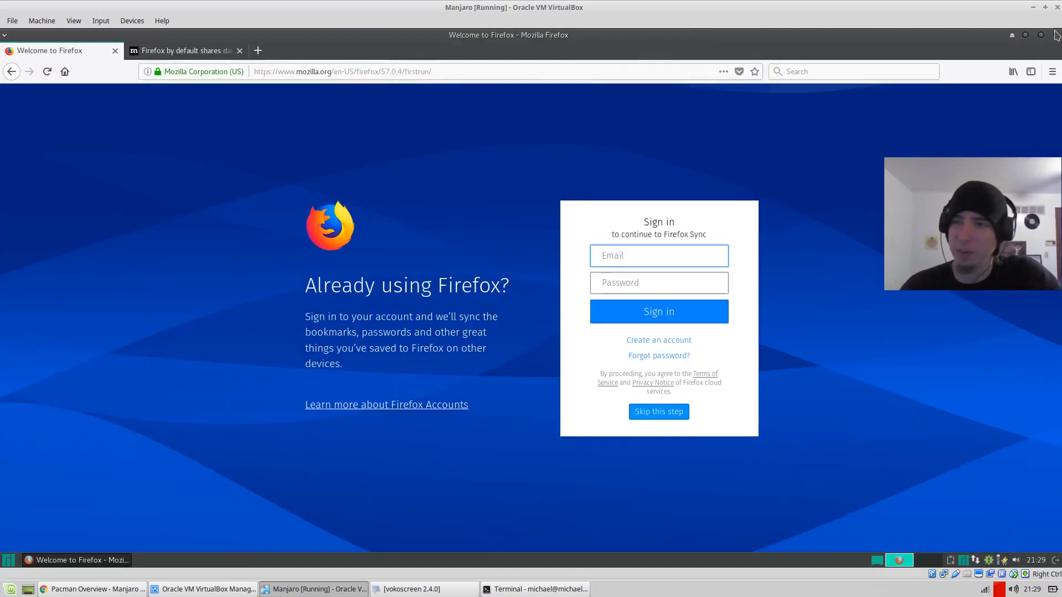
left_click(1054, 35)
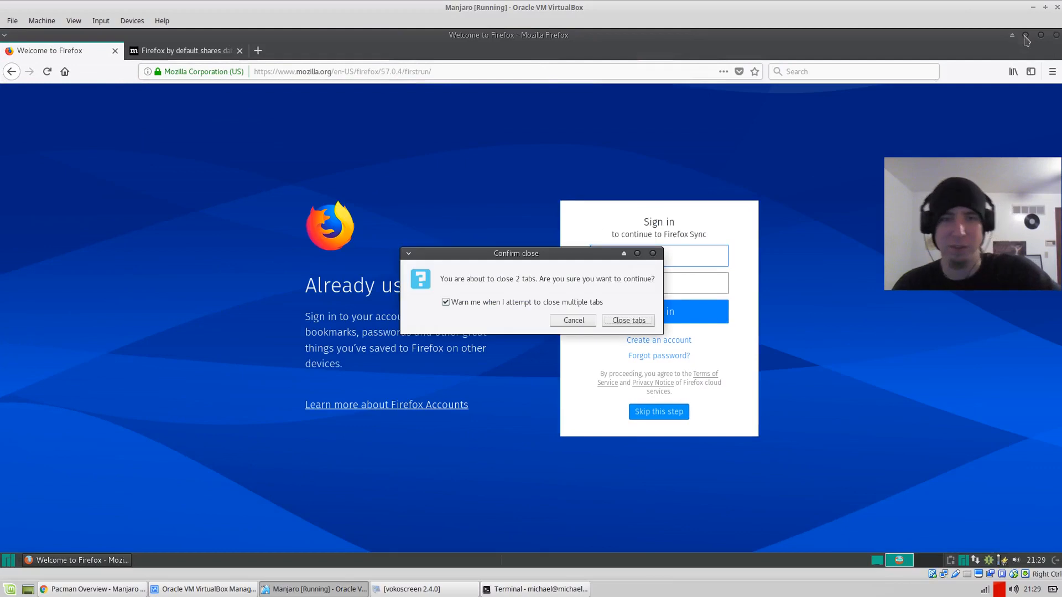
left_click(626, 320)
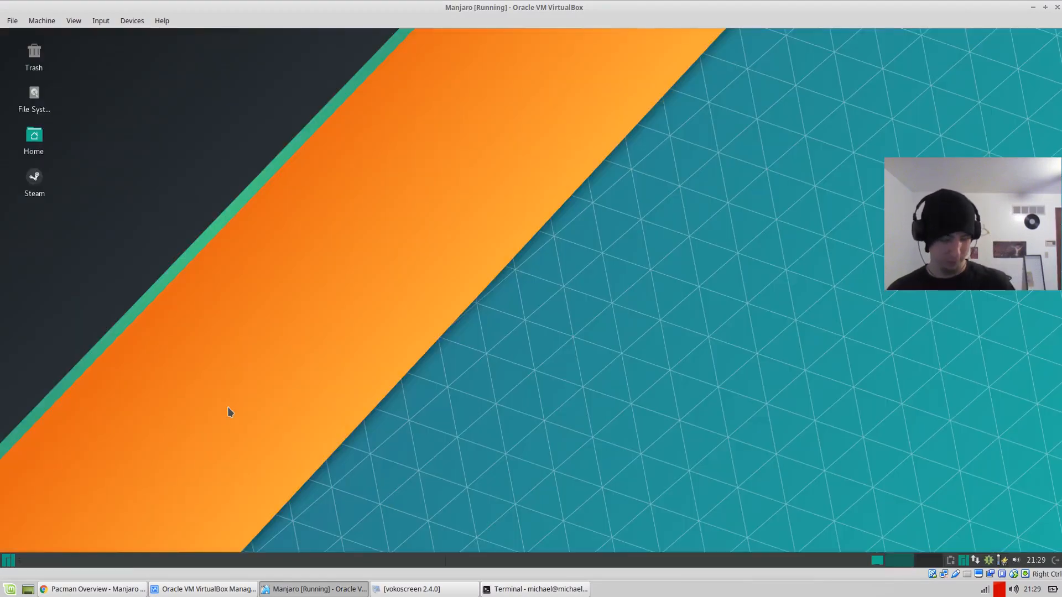
type("ter")
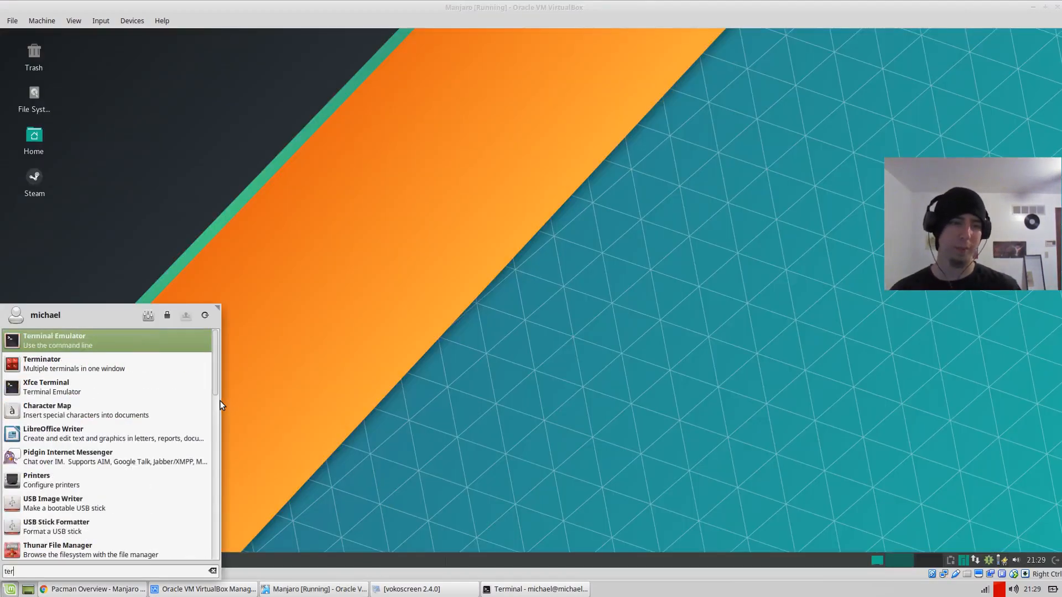
- Launch Terminal Emulator and run sudo pacman -Syy to refresh the package databases
left_click(55, 340)
type("pacman -Syy")
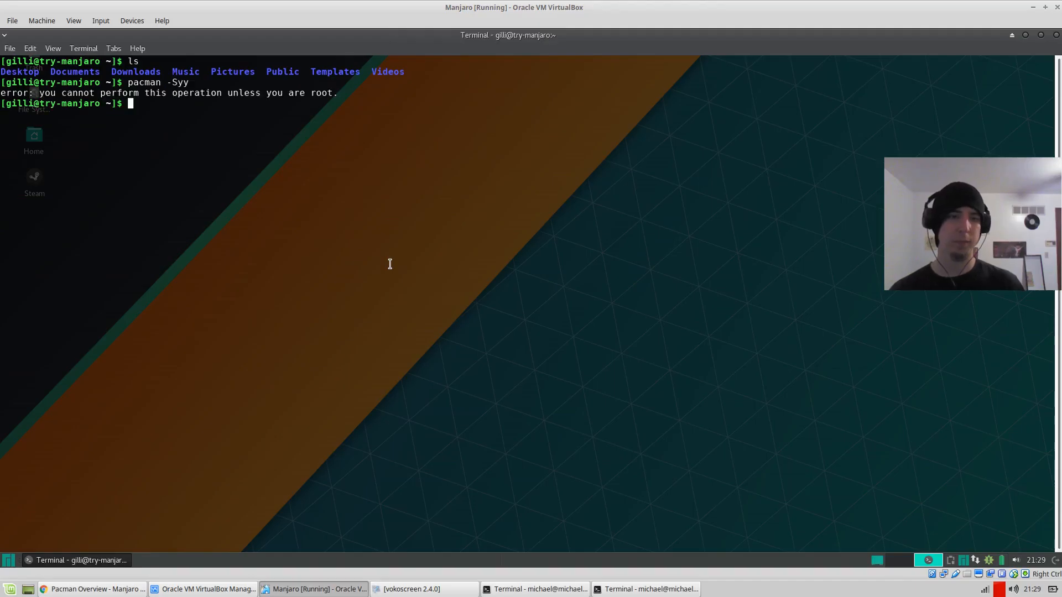
type("sudo pacman -Syy")
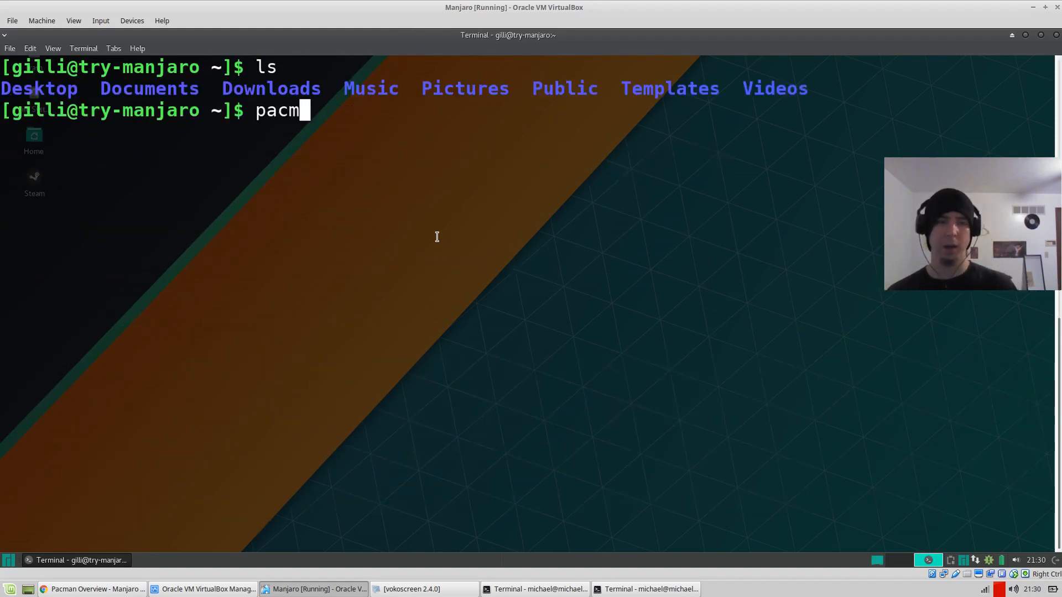
- Install vim with sudo pacman -S vim, then print its dependency tree with pactree vim
type("an -S")
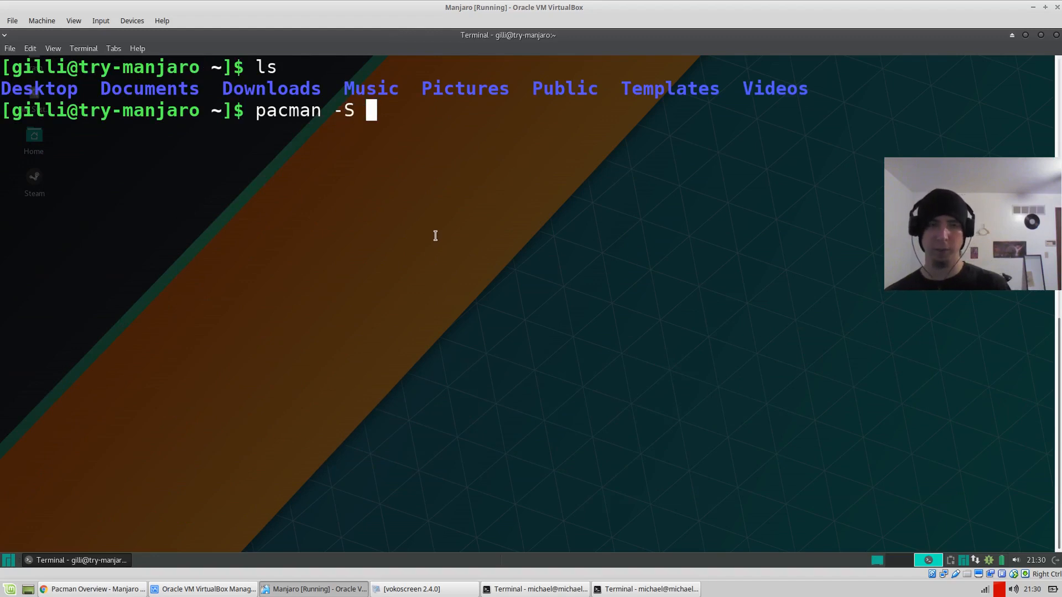
type("vim")
type("y")
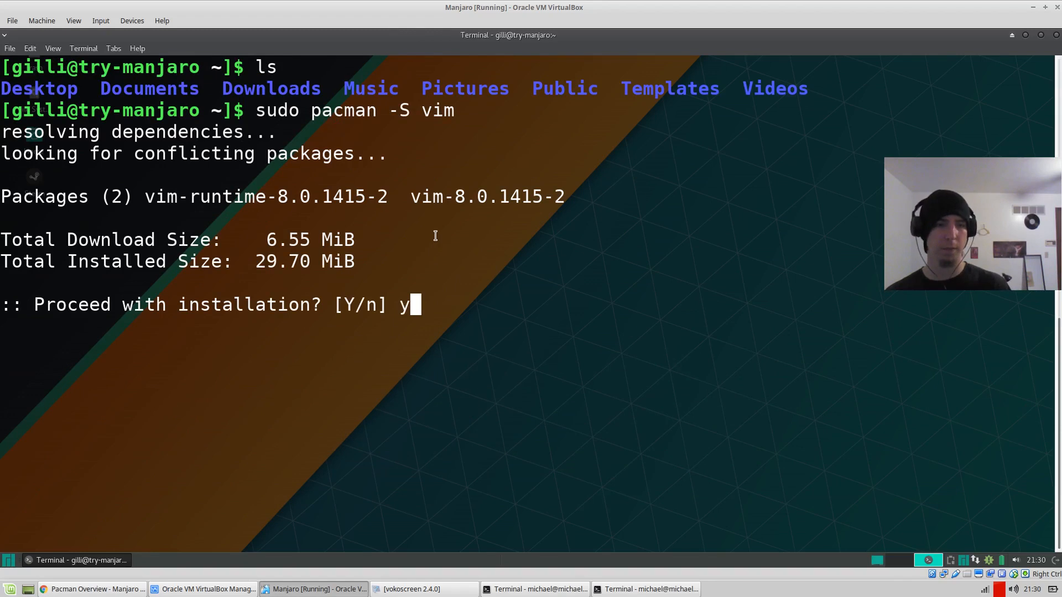
mouse_move(405, 230)
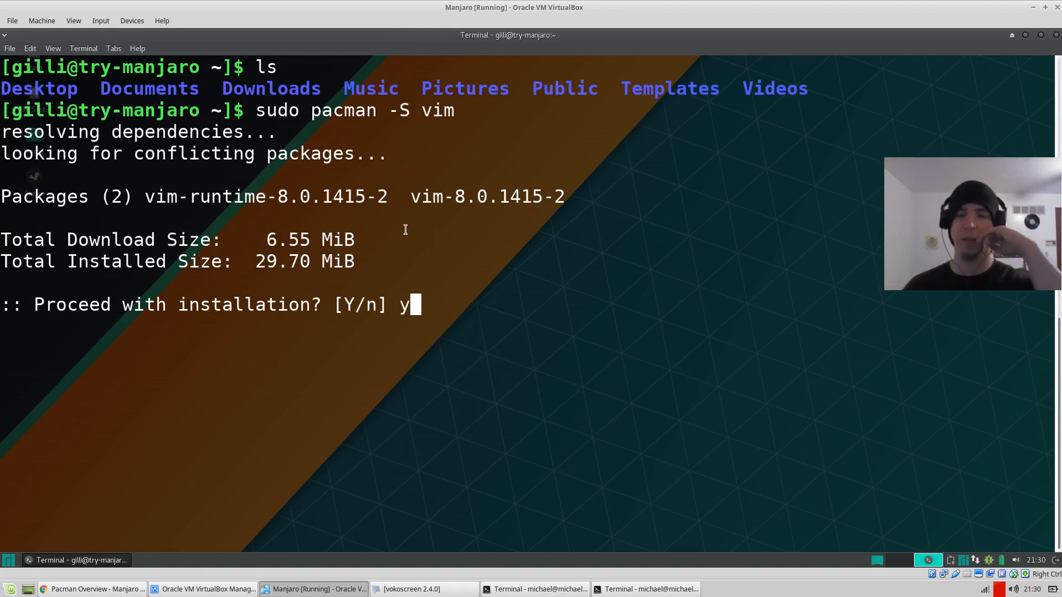
mouse_move(265, 230)
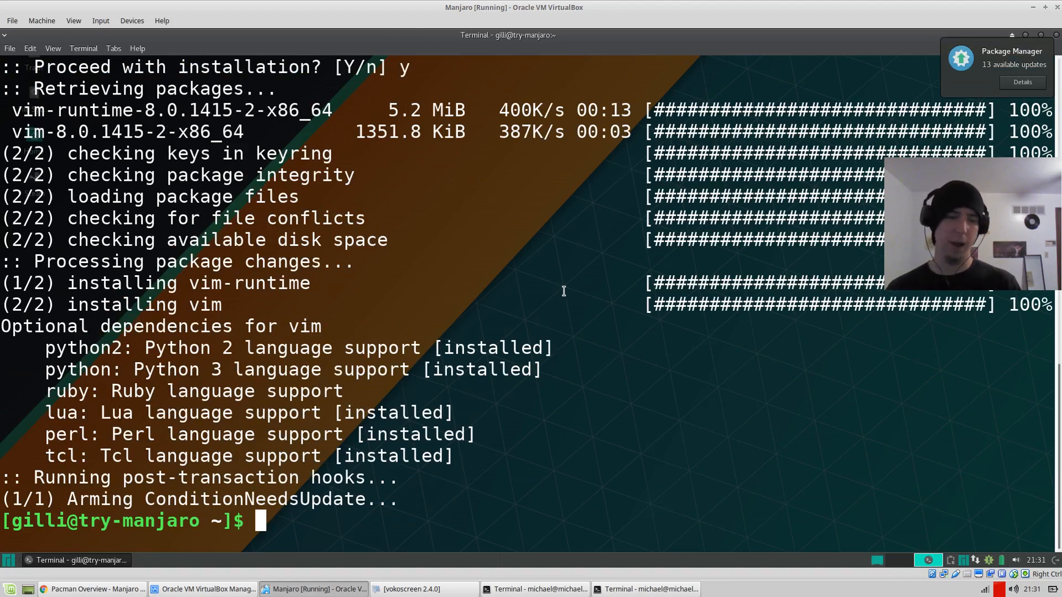
type("pactree vim")
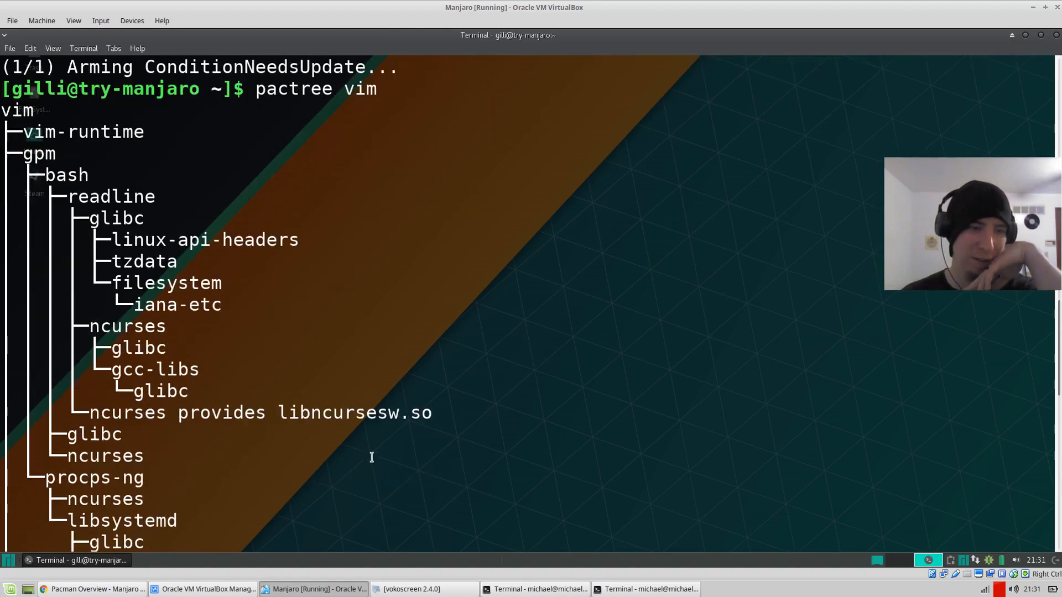
scroll("down", 3)
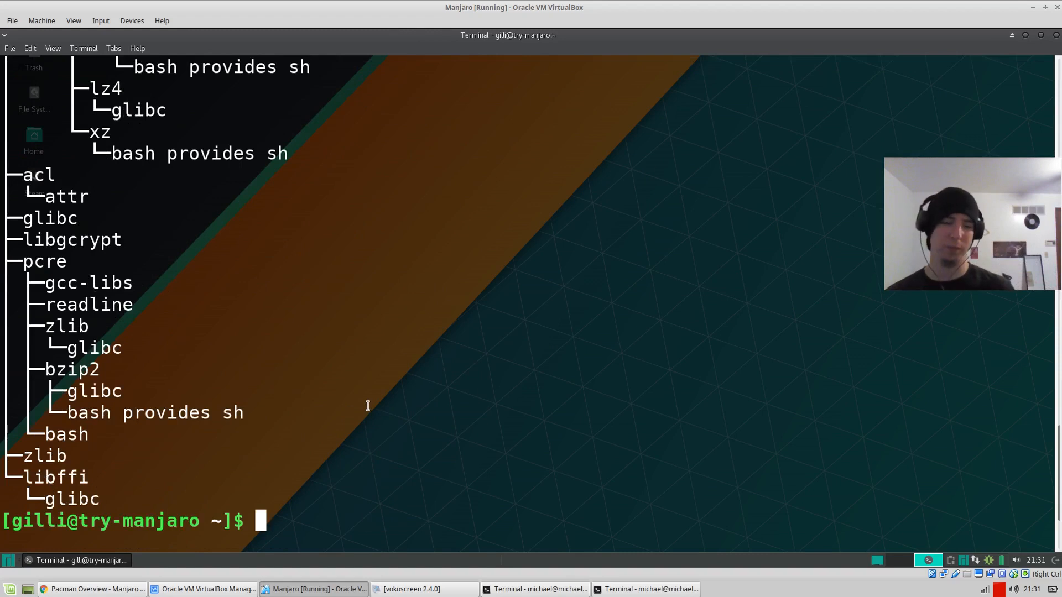
- Search the repositories with pacman -Ss, then begin a search for fsharp
type("pacman -Ss neovim")
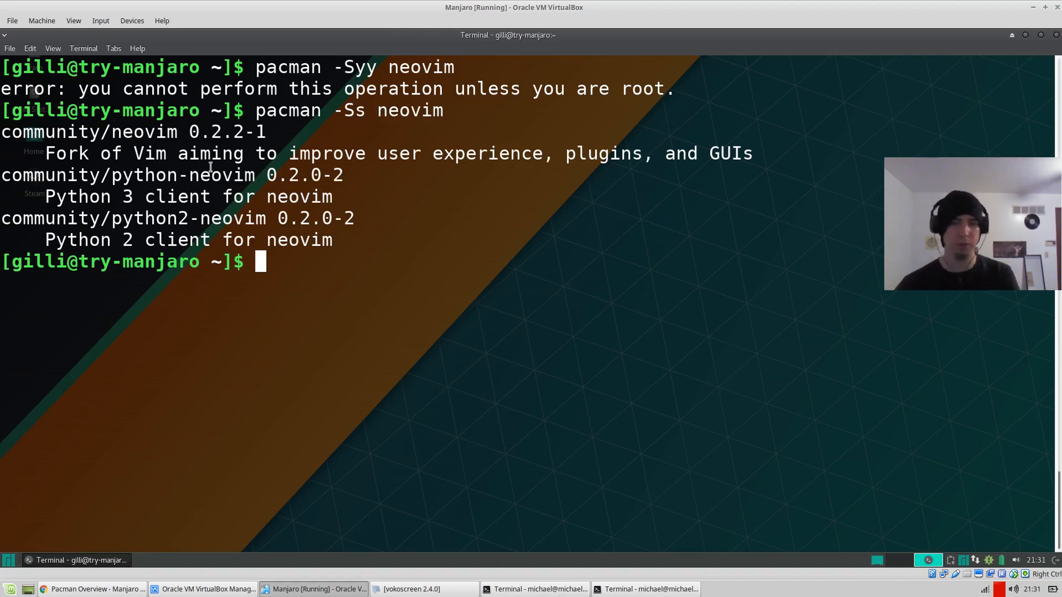
mouse_move(463, 231)
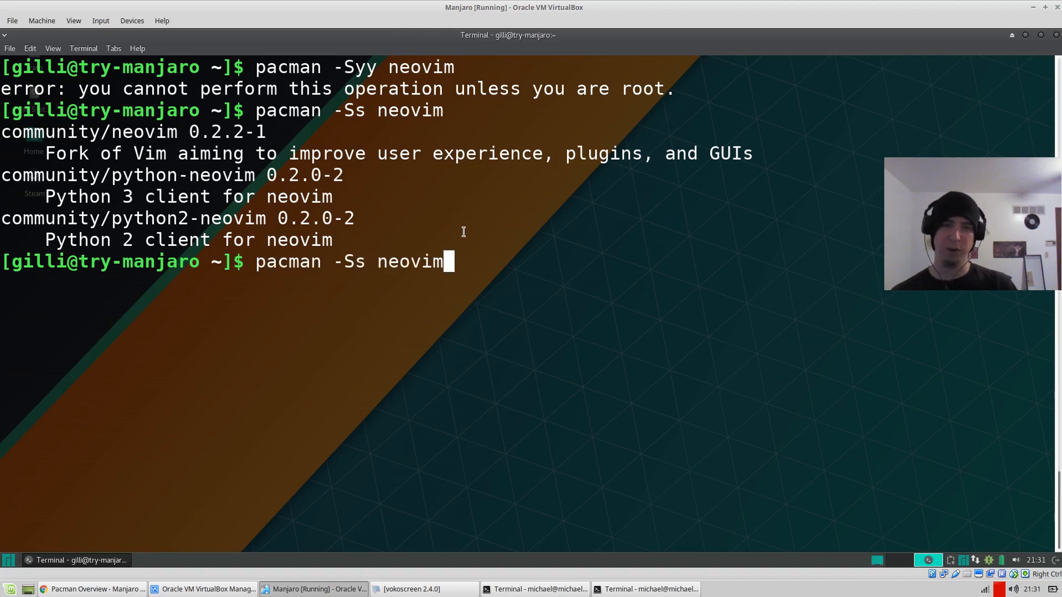
type("fsha")
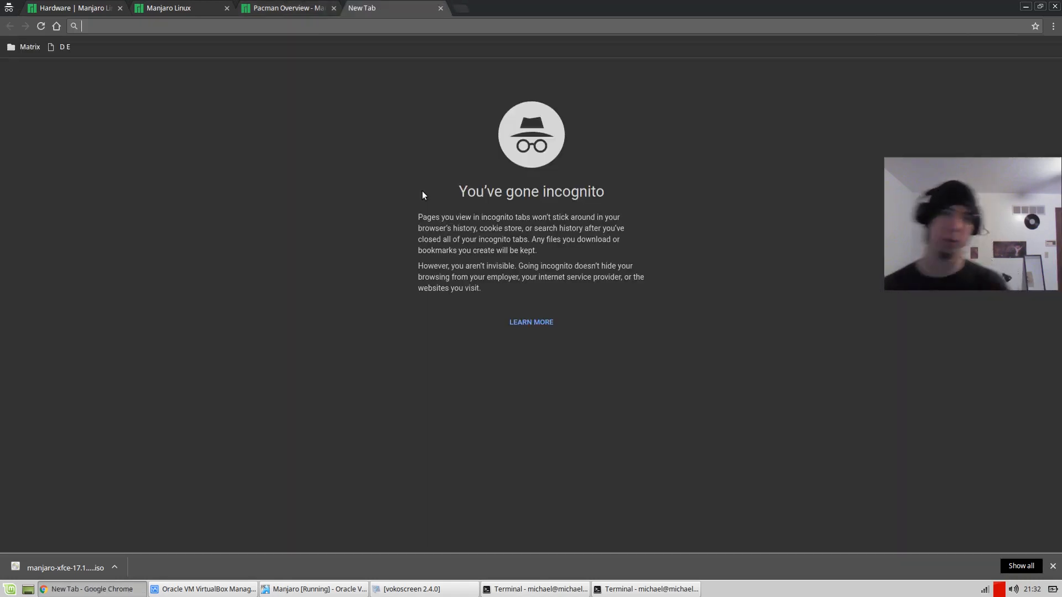
- Search 'arch linux fsharp', view the AUR fsharp package page, then return to the Pacman Overview wiki
type("arch linu")
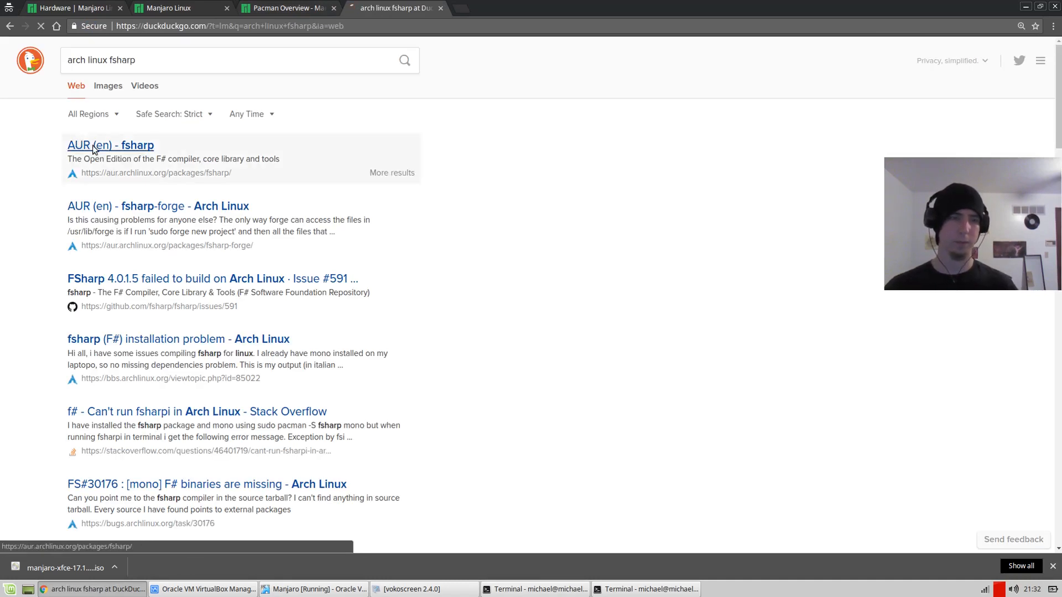
left_click(111, 145)
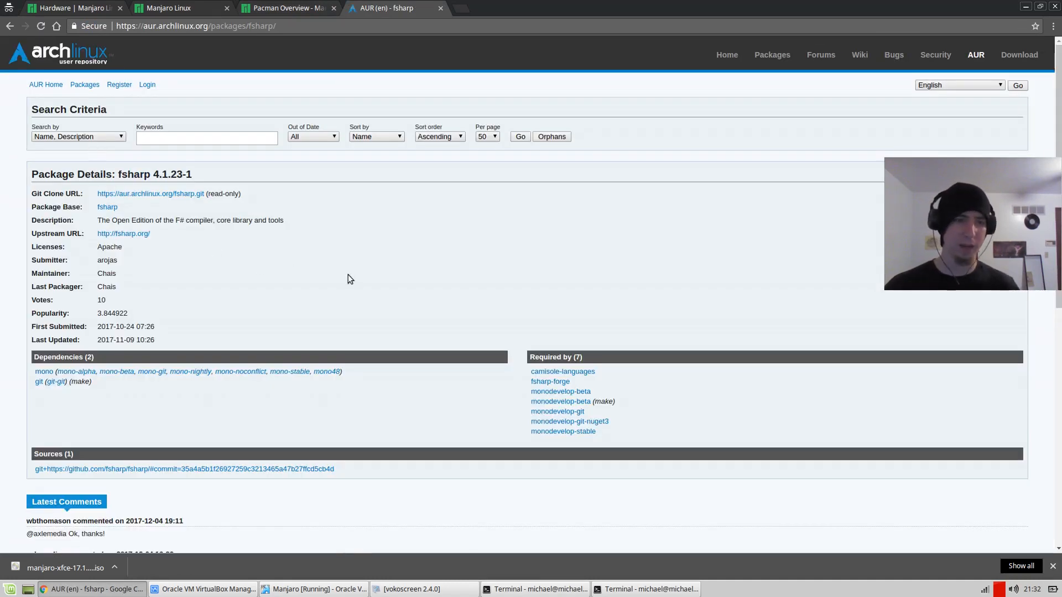
scroll("down", 3)
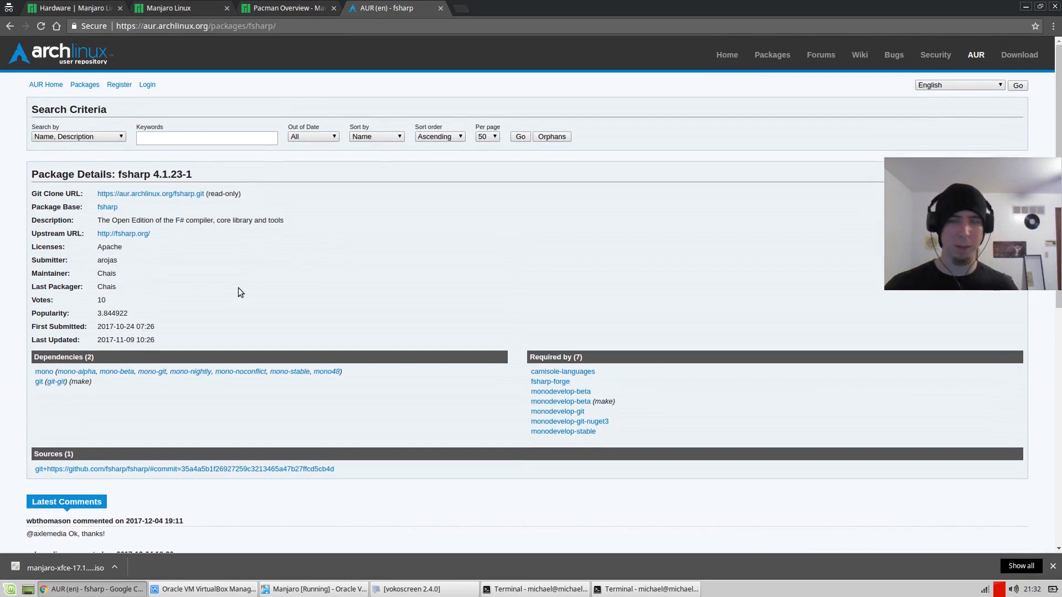
mouse_move(257, 323)
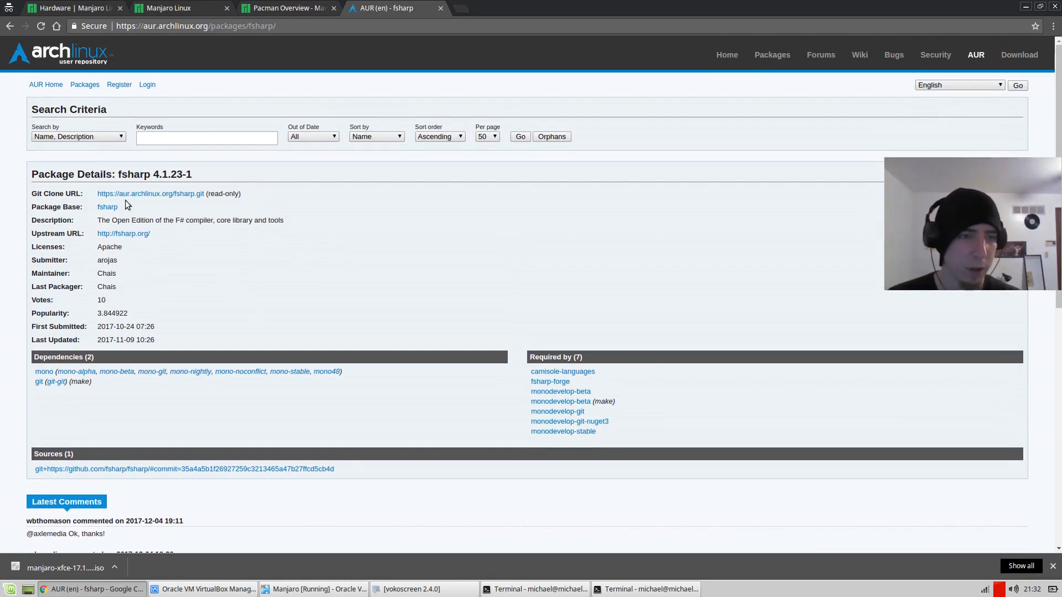
mouse_move(331, 288)
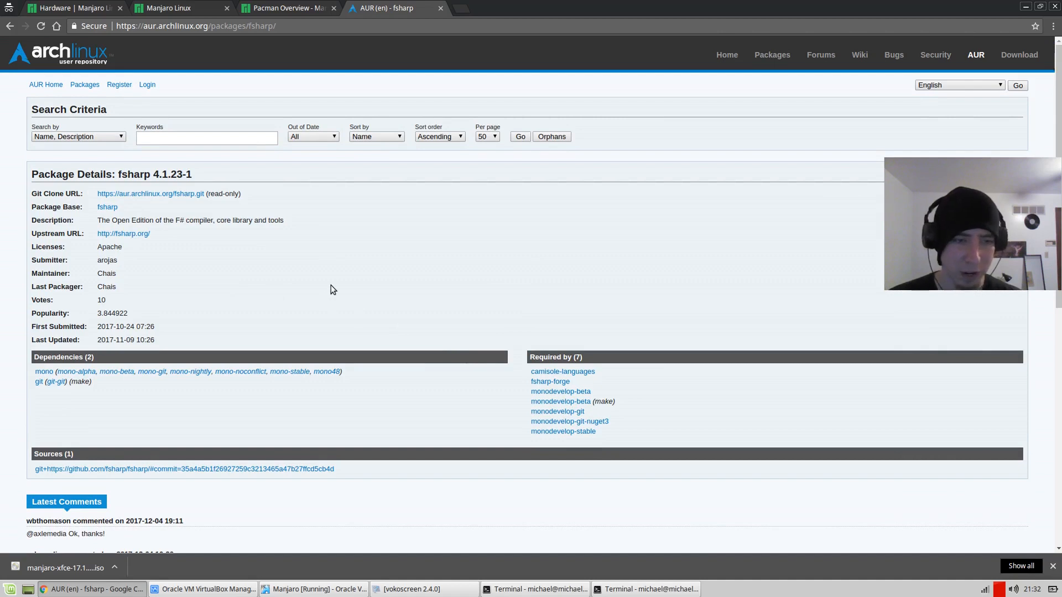
left_click(284, 8)
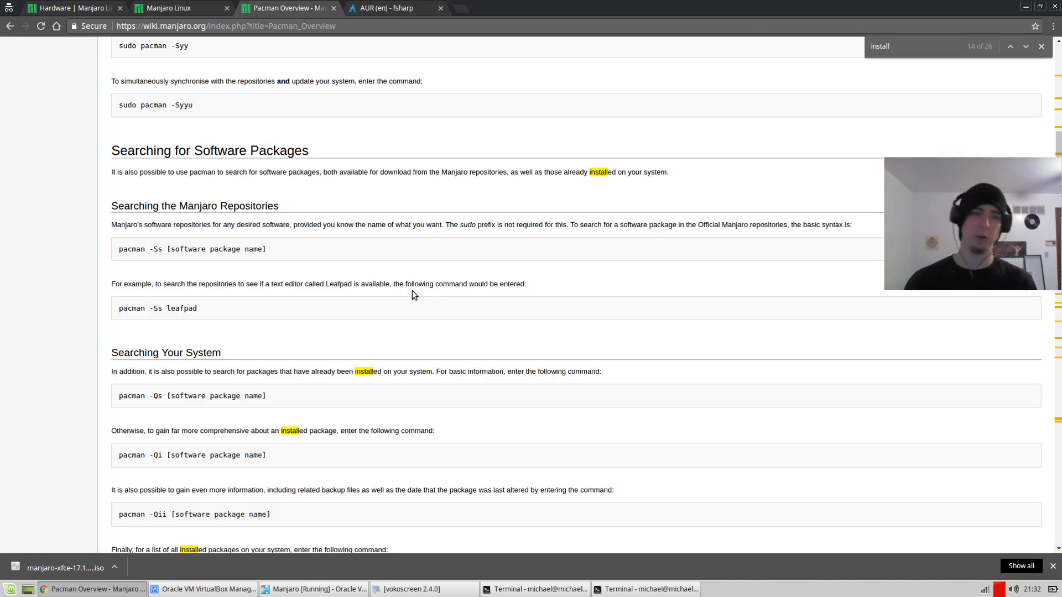
mouse_move(560, 197)
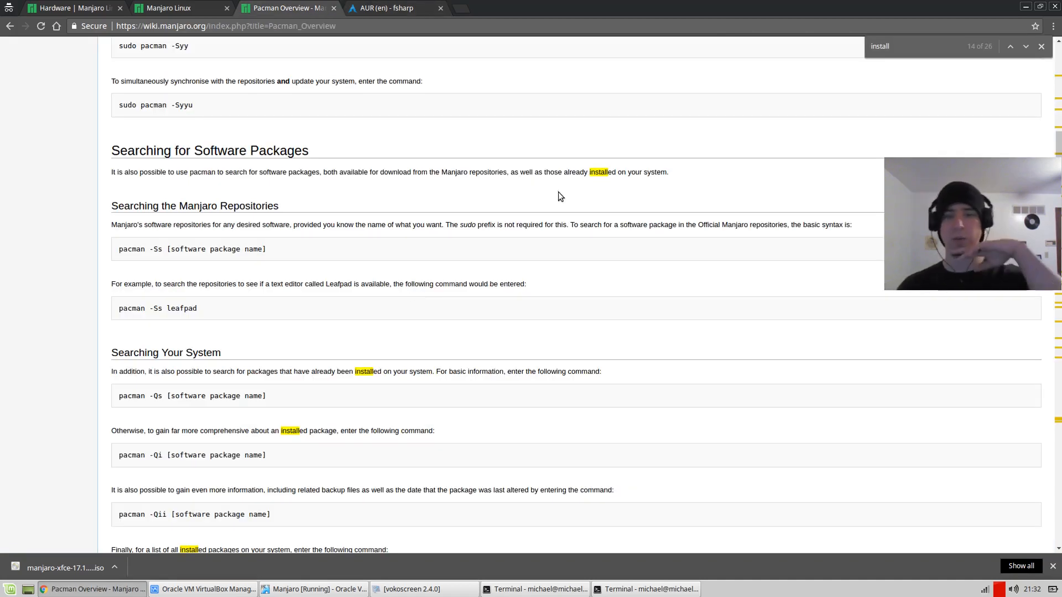
- Scroll the wiki to 'Packages from the AUR', glance at the AUR fsharp tab, then return to the VM
scroll("down", 3)
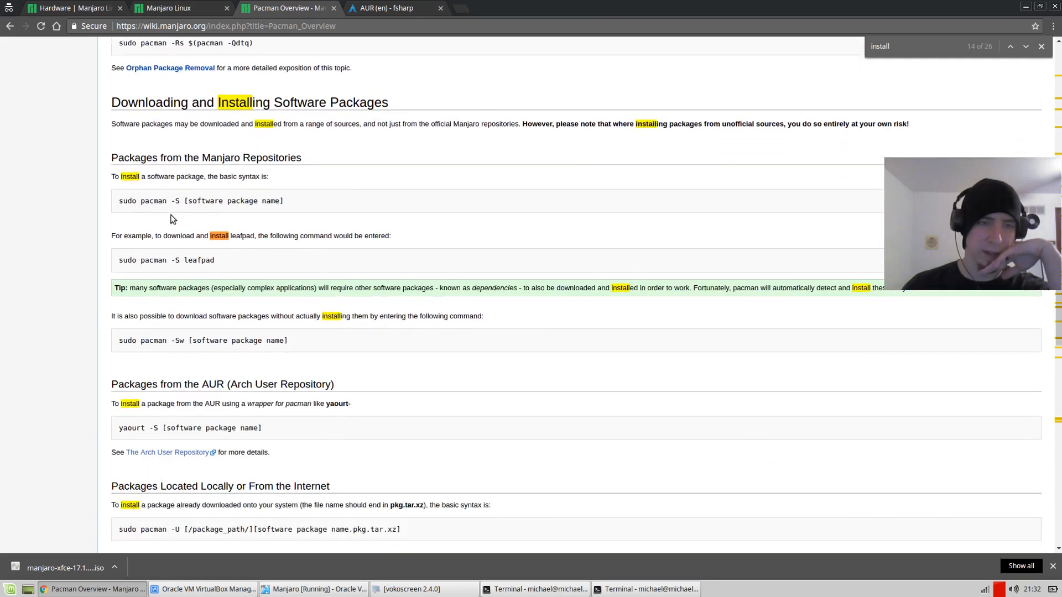
scroll("down", 3)
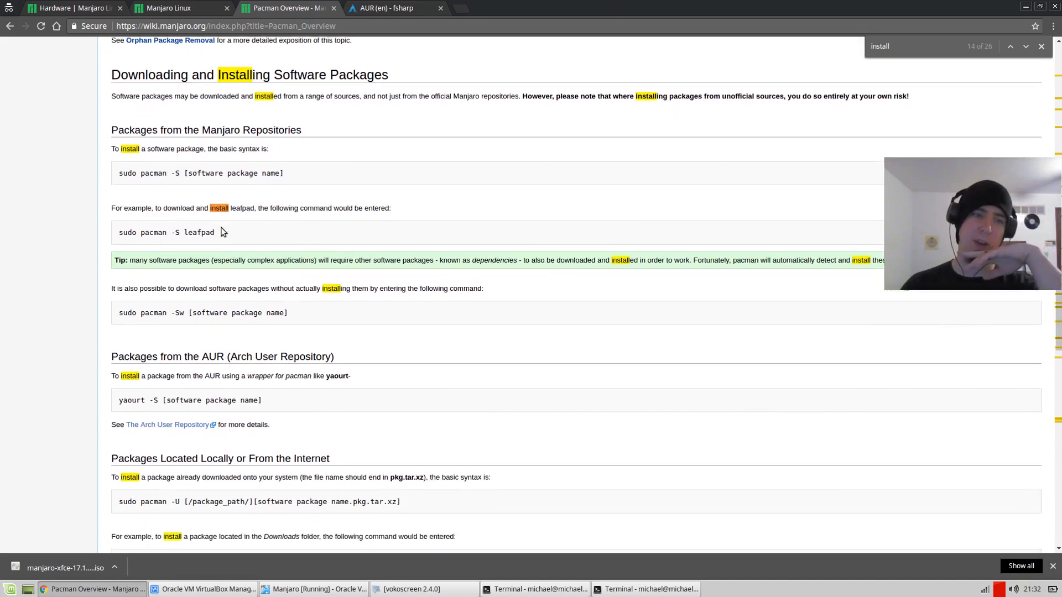
scroll("down", 3)
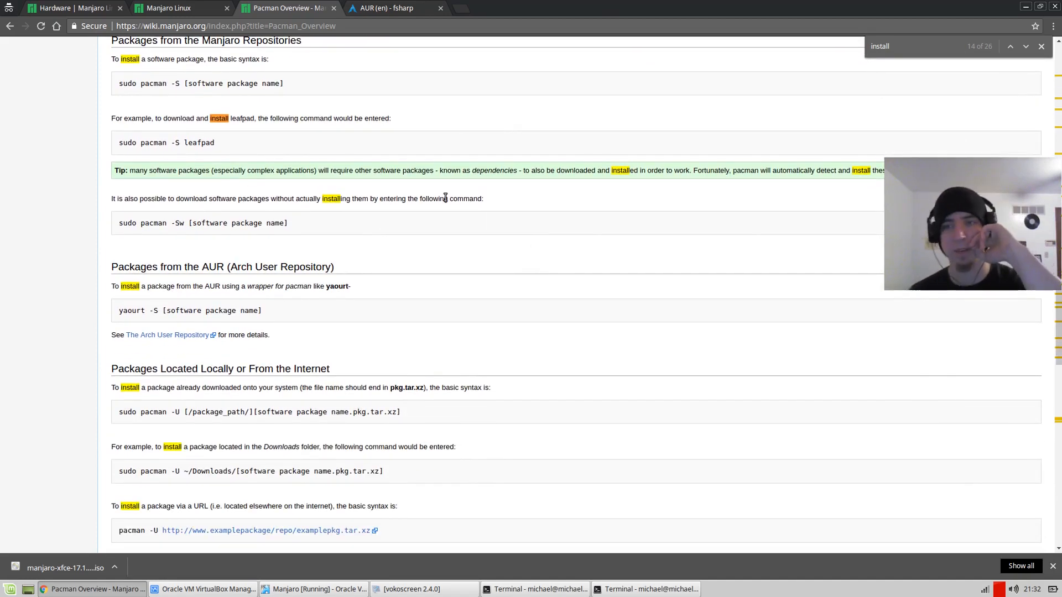
scroll("down", 3)
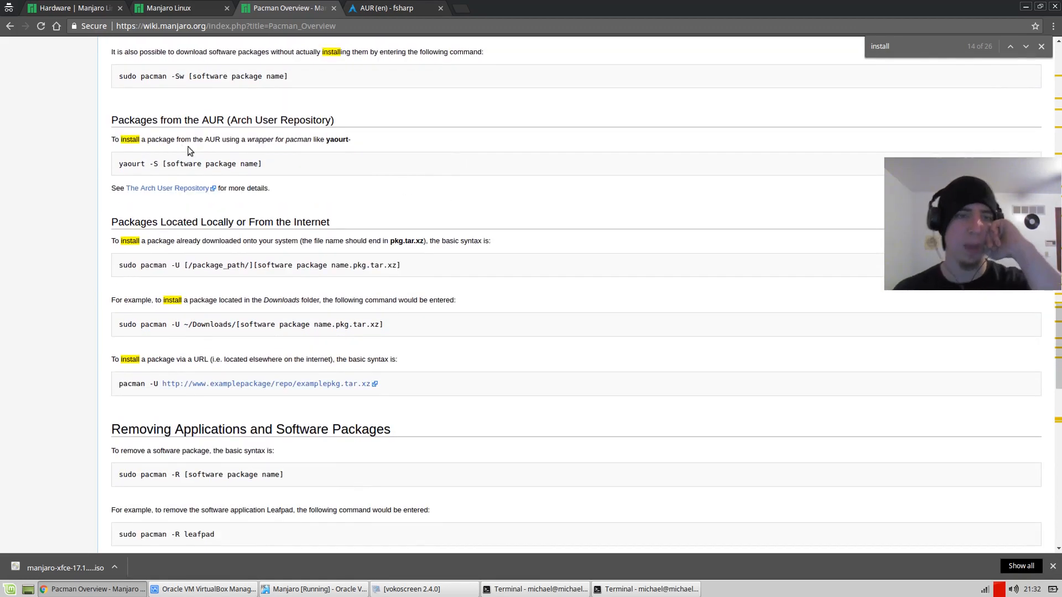
left_click(390, 7)
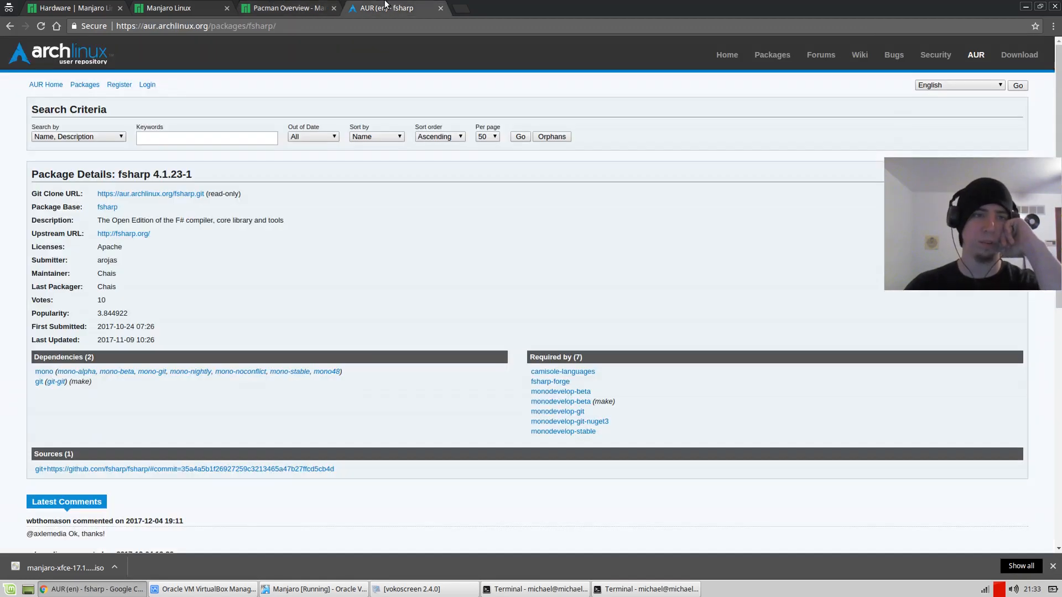
left_click(284, 7)
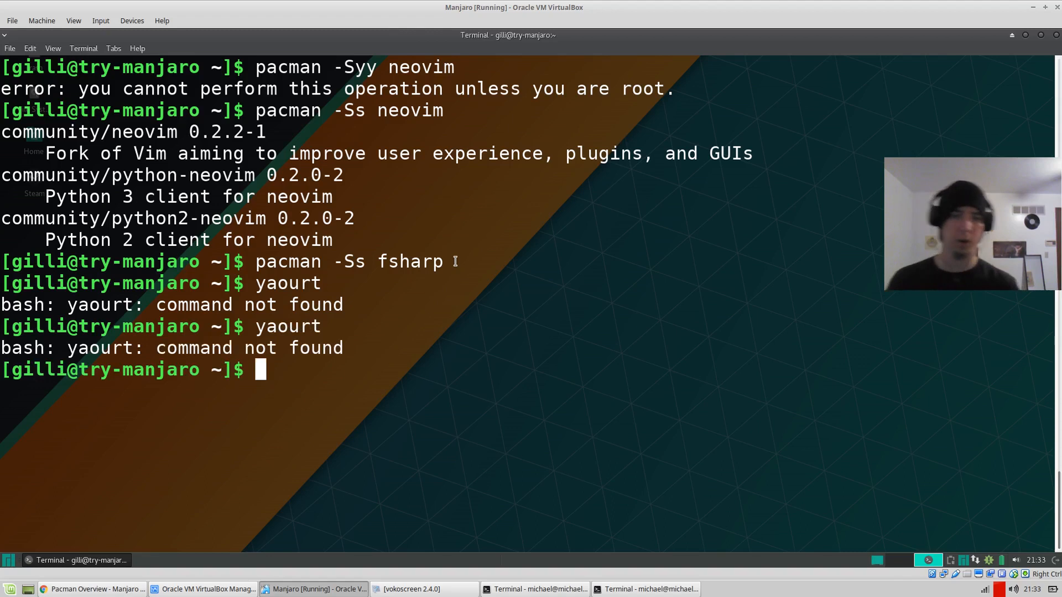
- Search pacman for fsharp and yaourt, then install yaourt with pacman -S yaourt
type("pacman -Ss fshar")
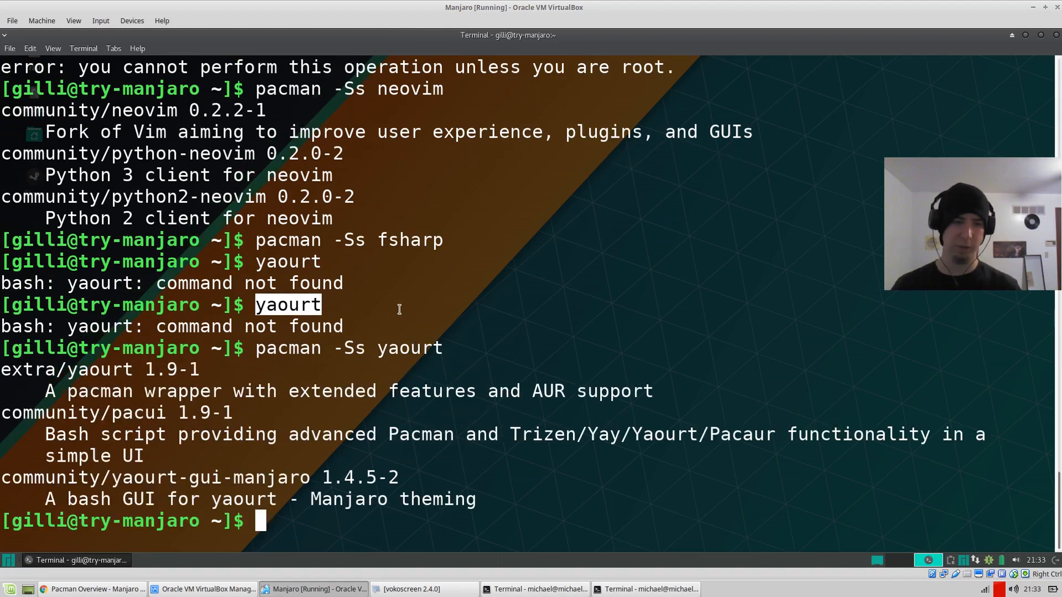
type("pacman -Ss yaourt")
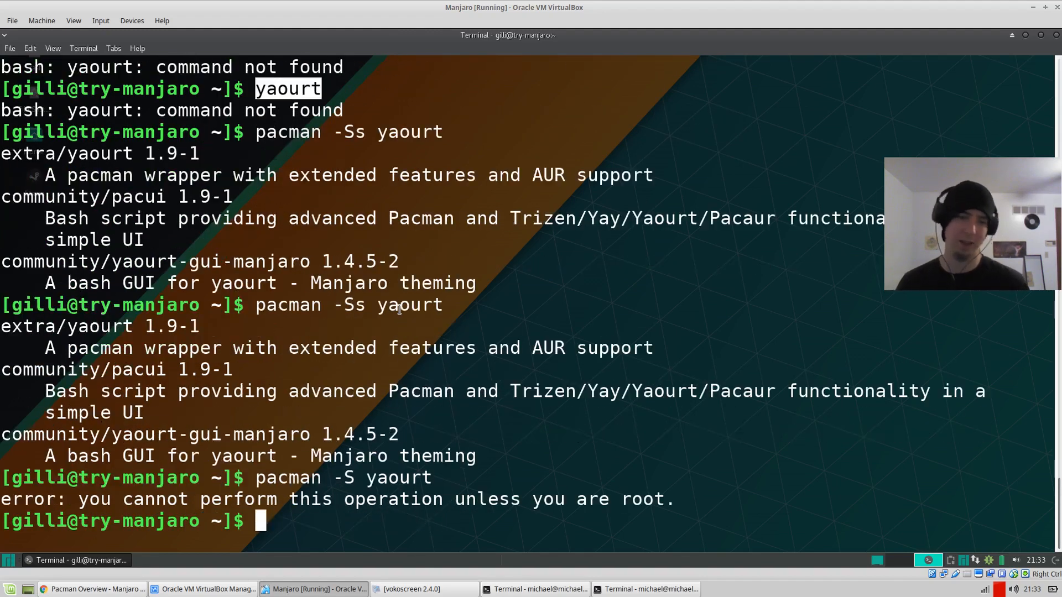
type("pacman -S yaourt")
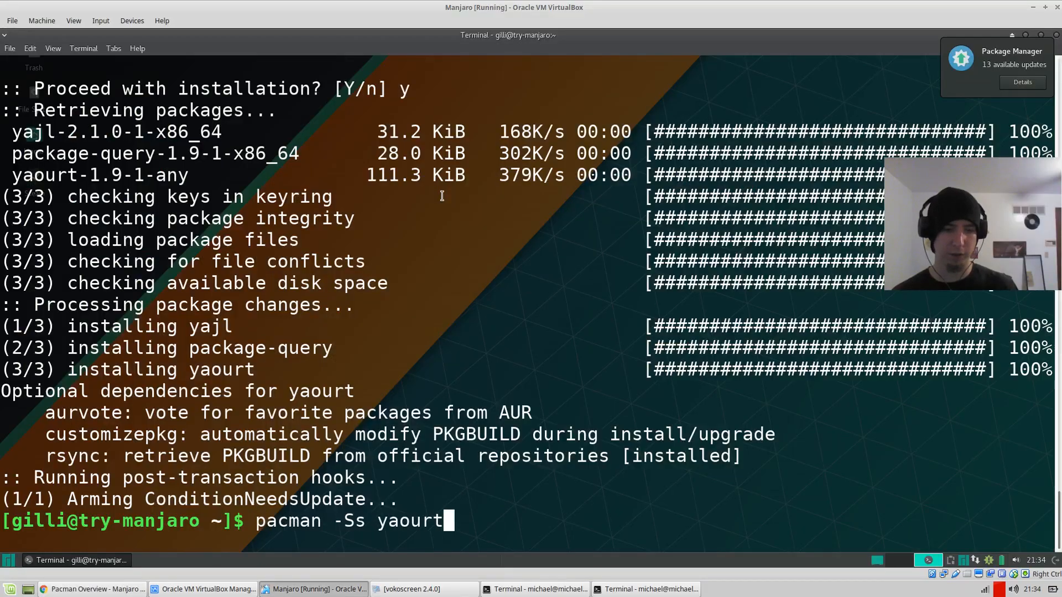
- Enter yaourt -S fsharp to begin installing fsharp from the AUR
type("yaourt -S")
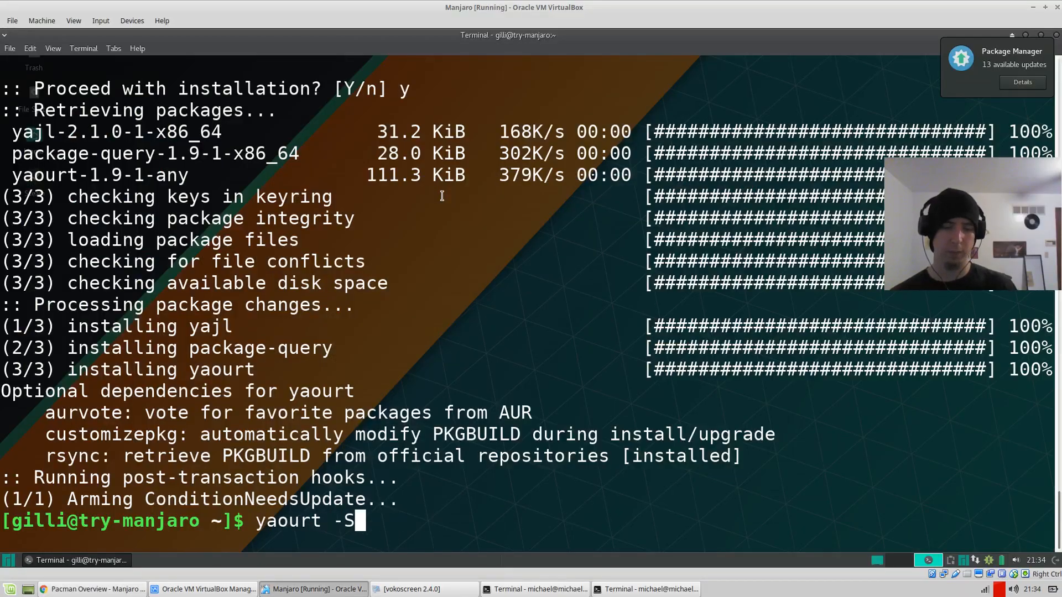
type("f")
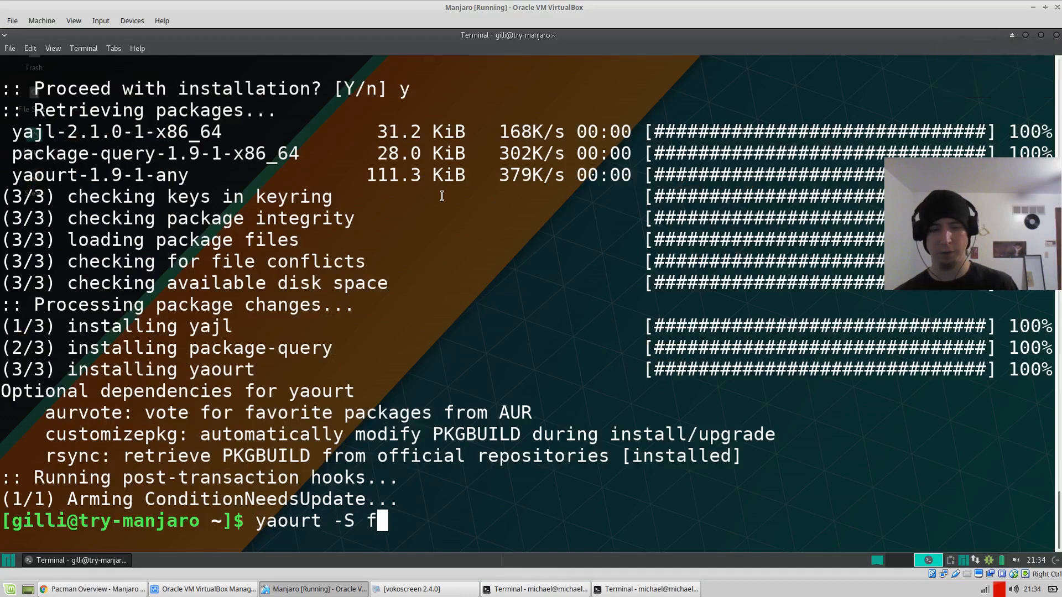
type("sharp")
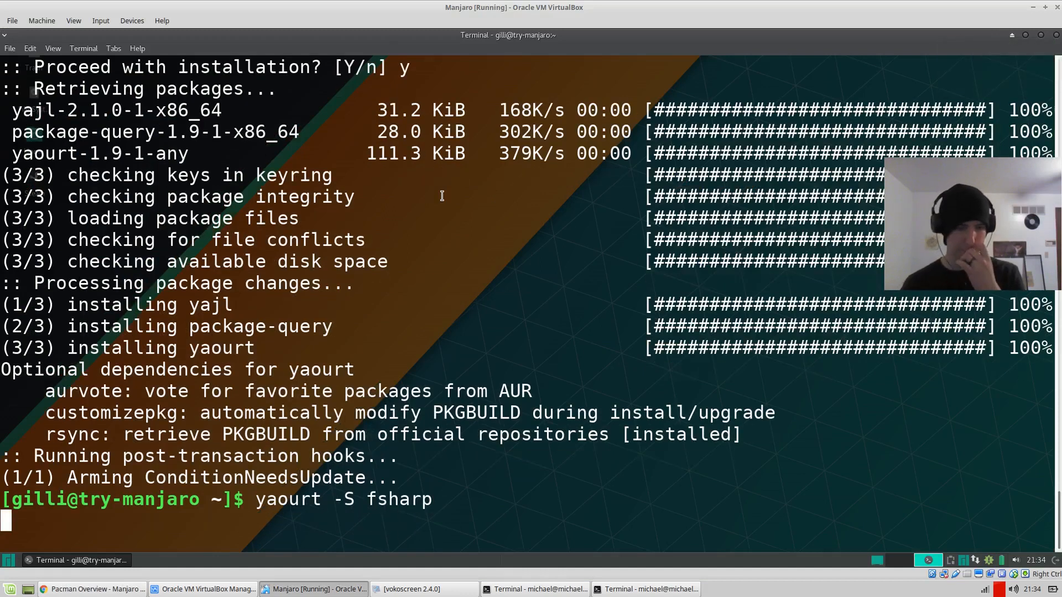
- Run yaourt for fsharp 4.1.23-1, review the PKGBUILD, and confirm building and installing with its mono dependencies
key("Return")
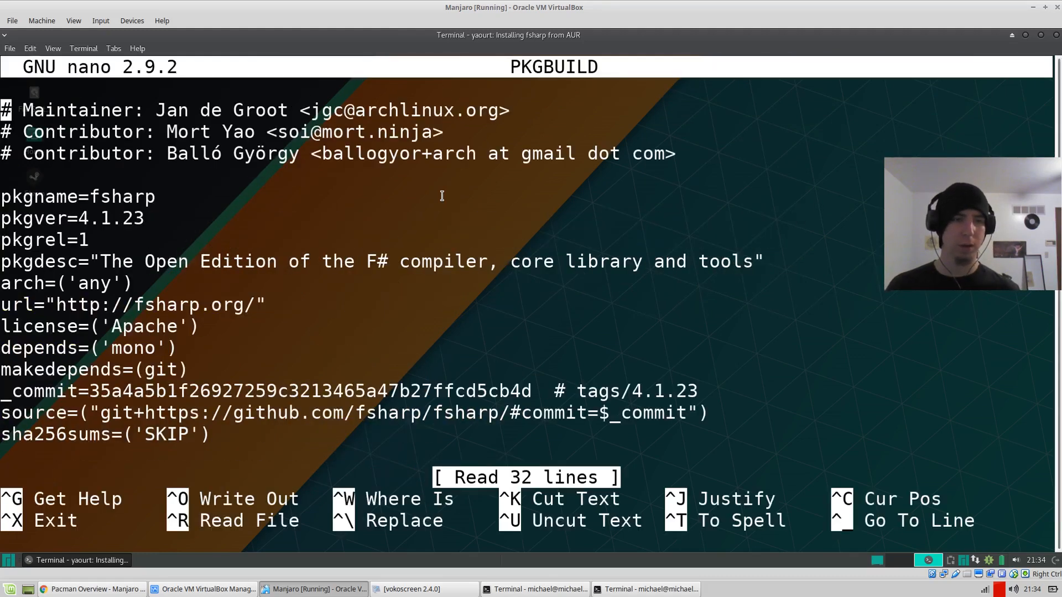
type("jjjjjjjjjj")
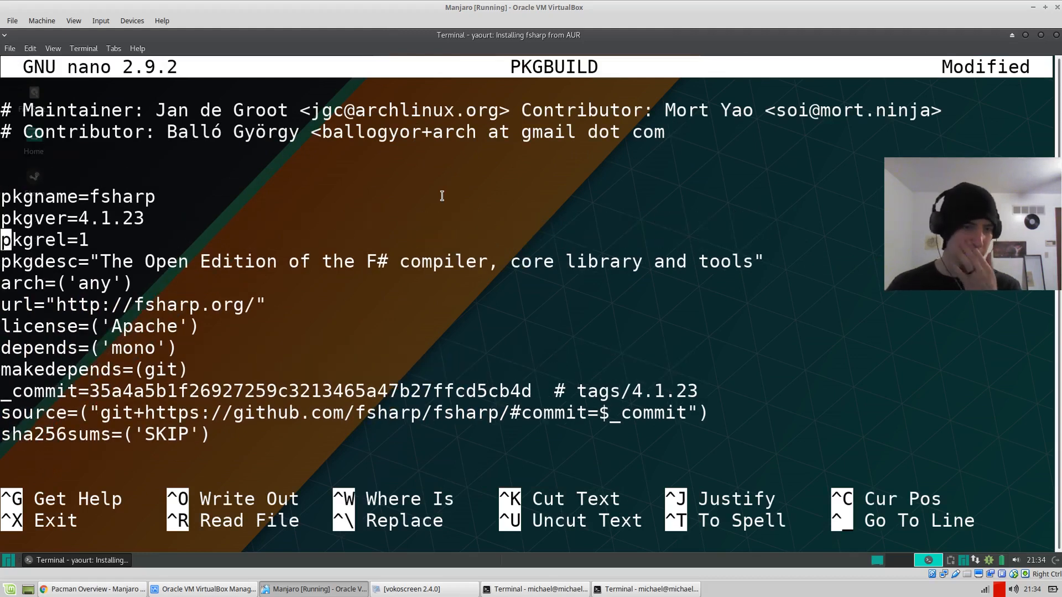
scroll("down", 3)
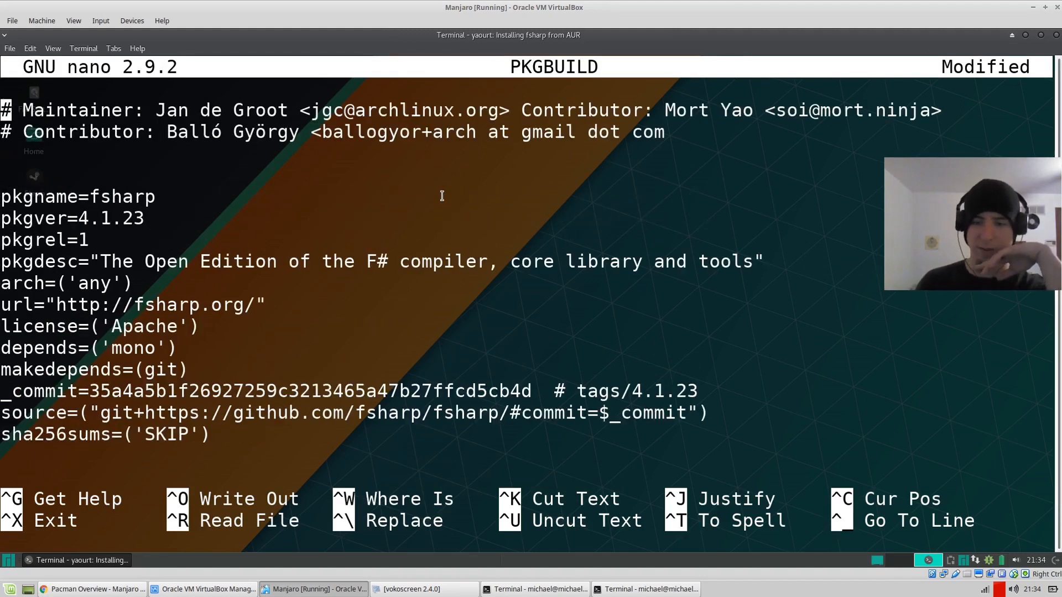
key("ctrl+o")
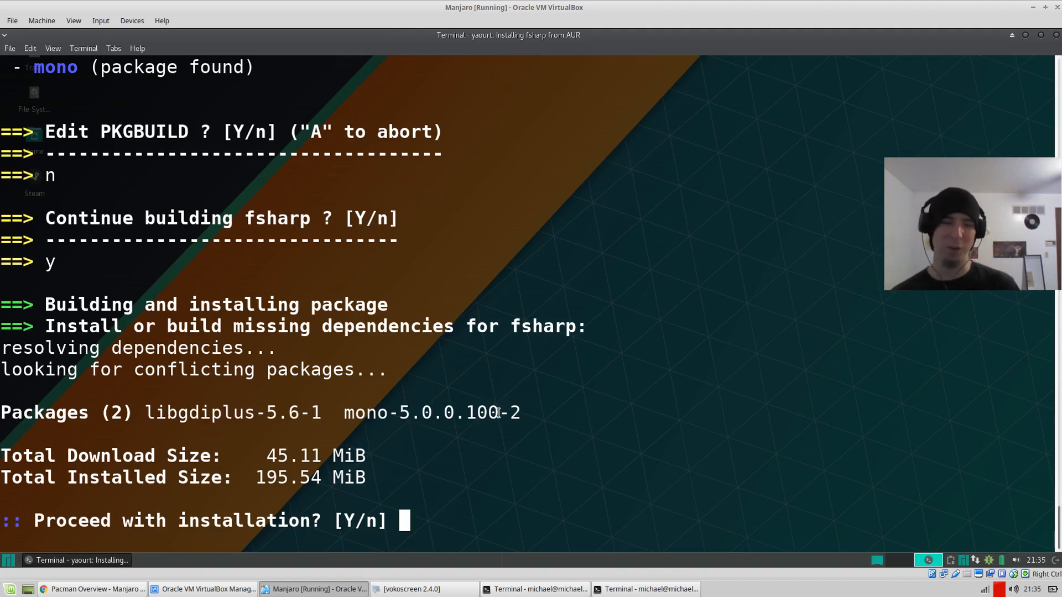
type("y")
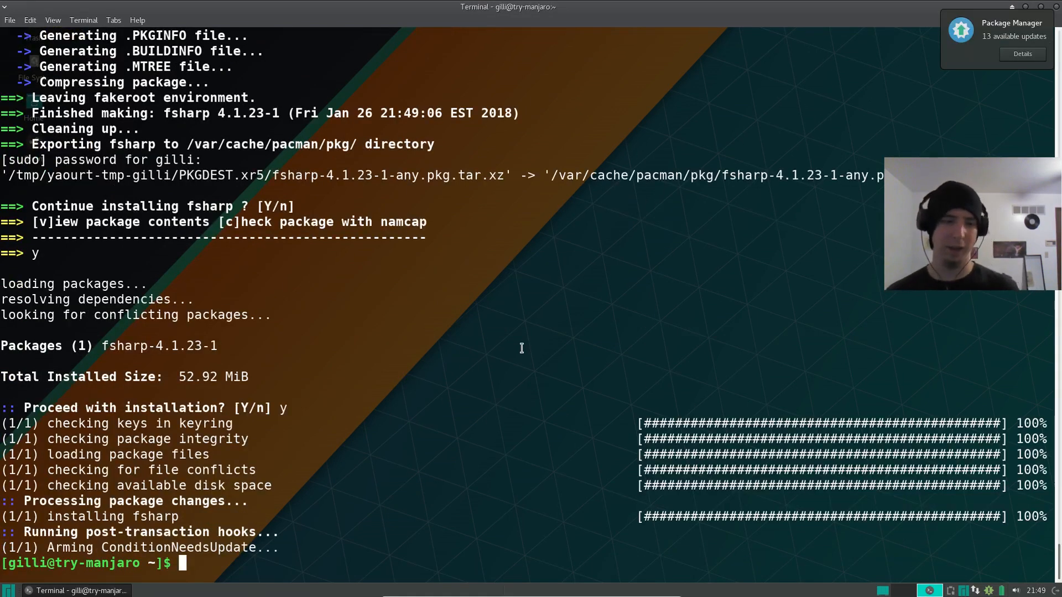
- List the directory and create an empty foo.fsx file with touch
type("ls")
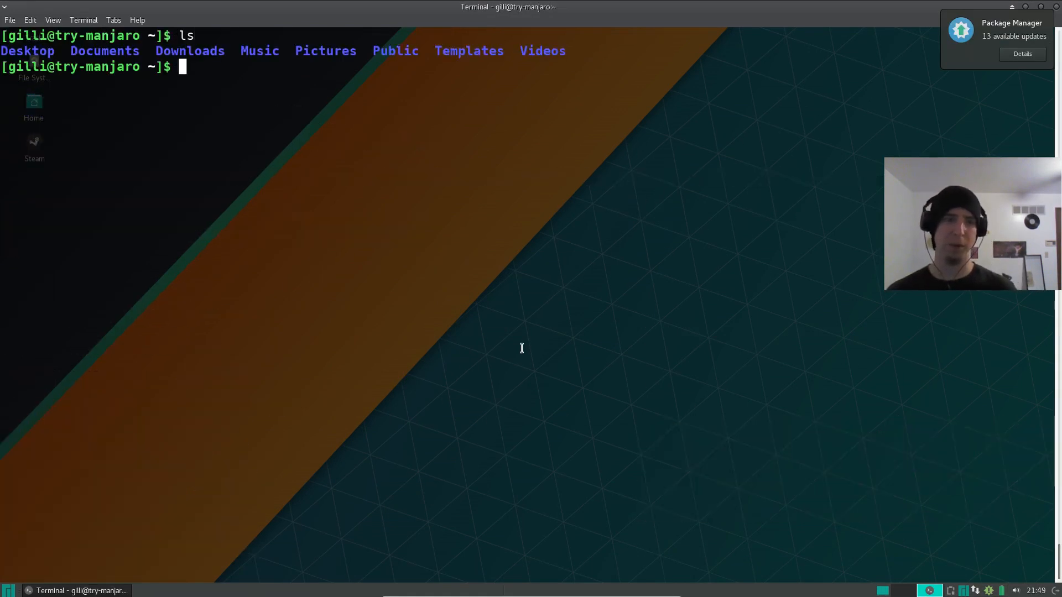
type("touch foo")
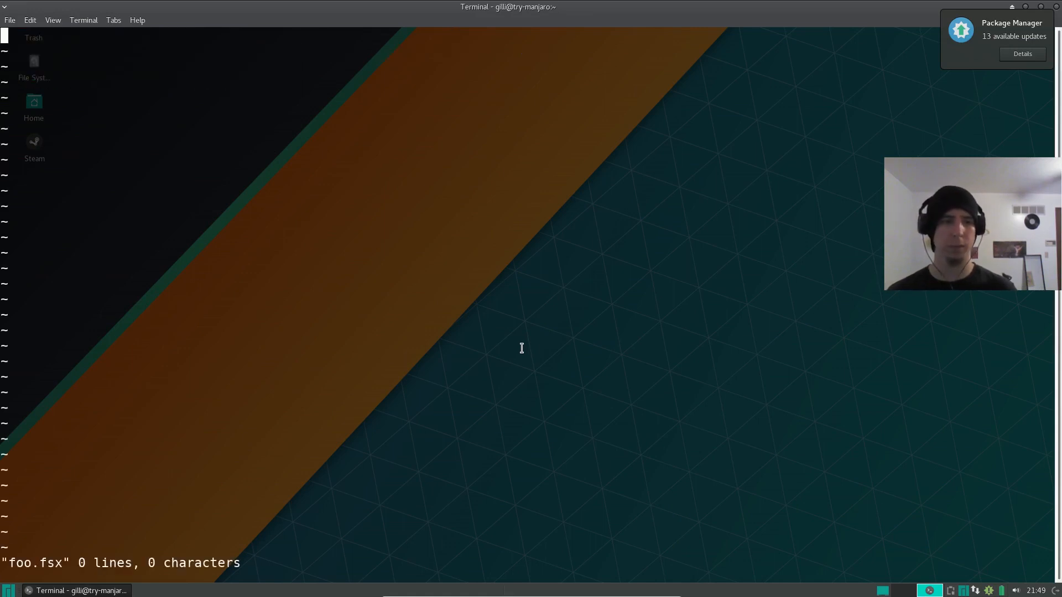
- In vim write let distro = "Manjaro" and a printfn "Hello %s" distro line, save, then start typing fsharp
type("let distro =")
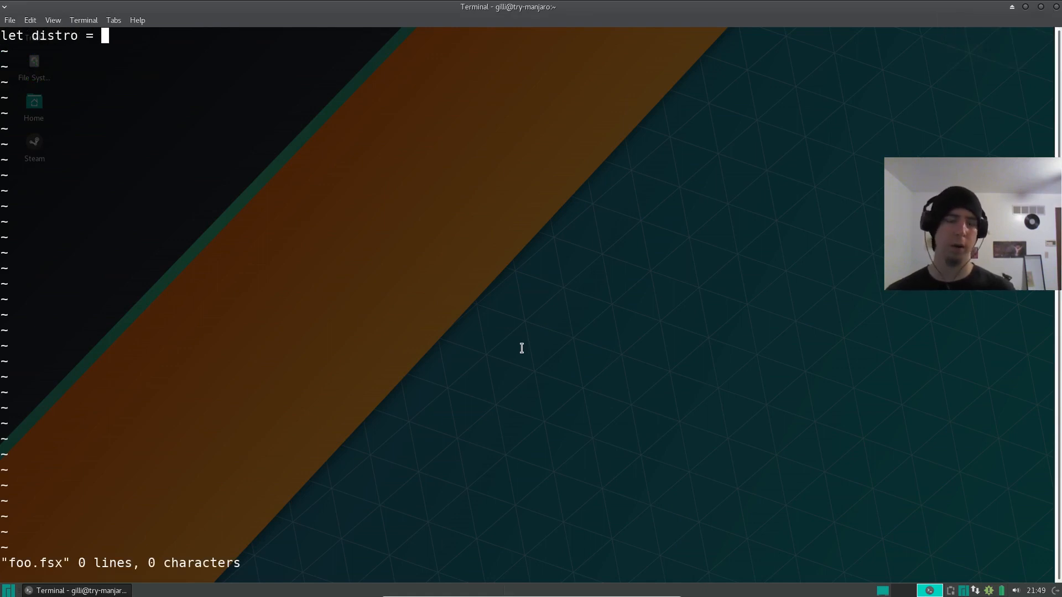
type("\"Manjaro")
type("printfn \"Hell")
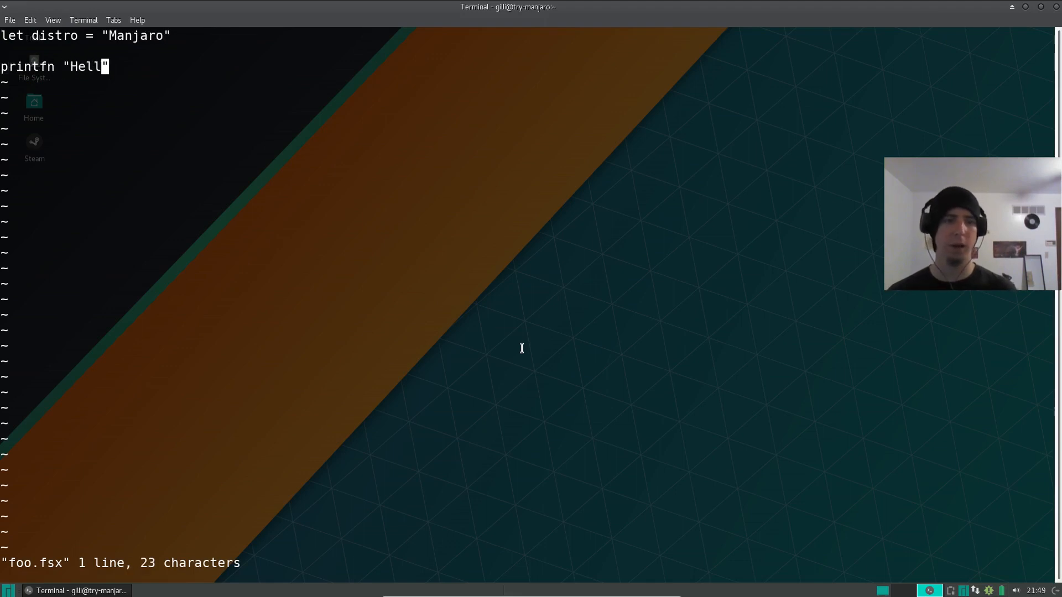
type("o %s")
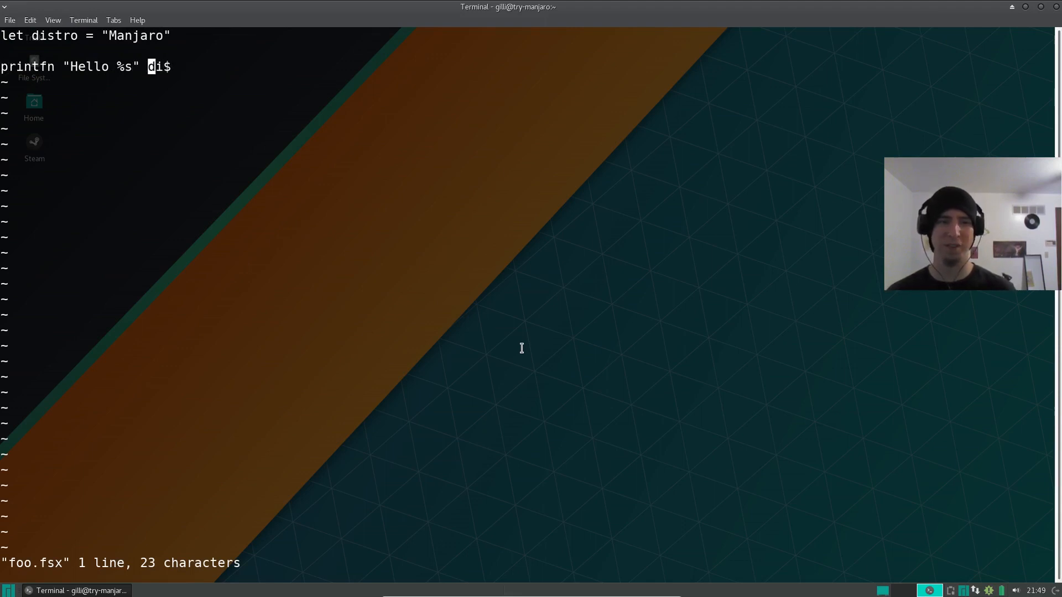
type("s")
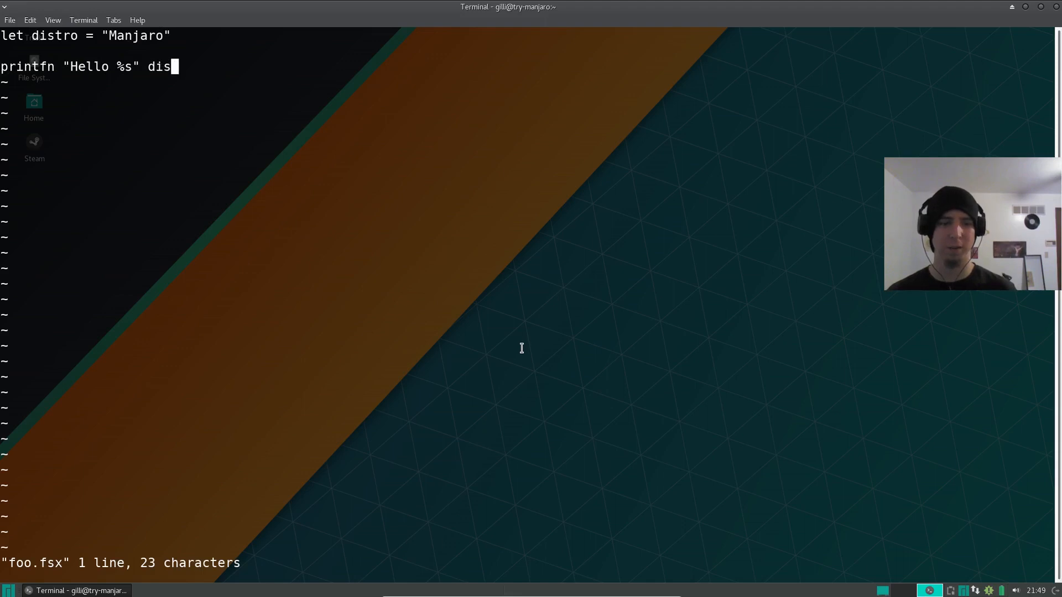
type("tro")
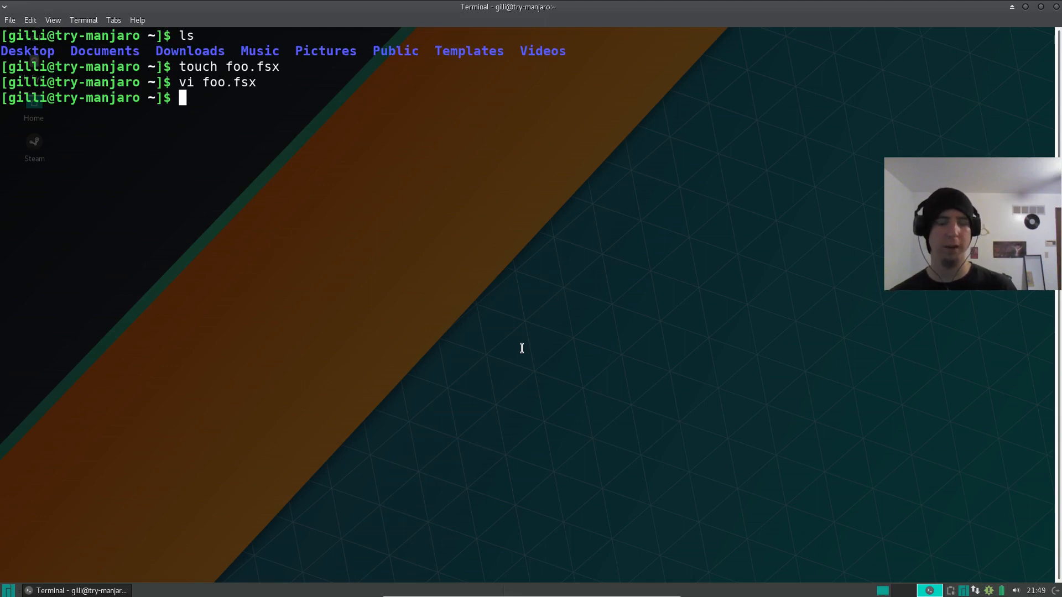
type("fsharp")
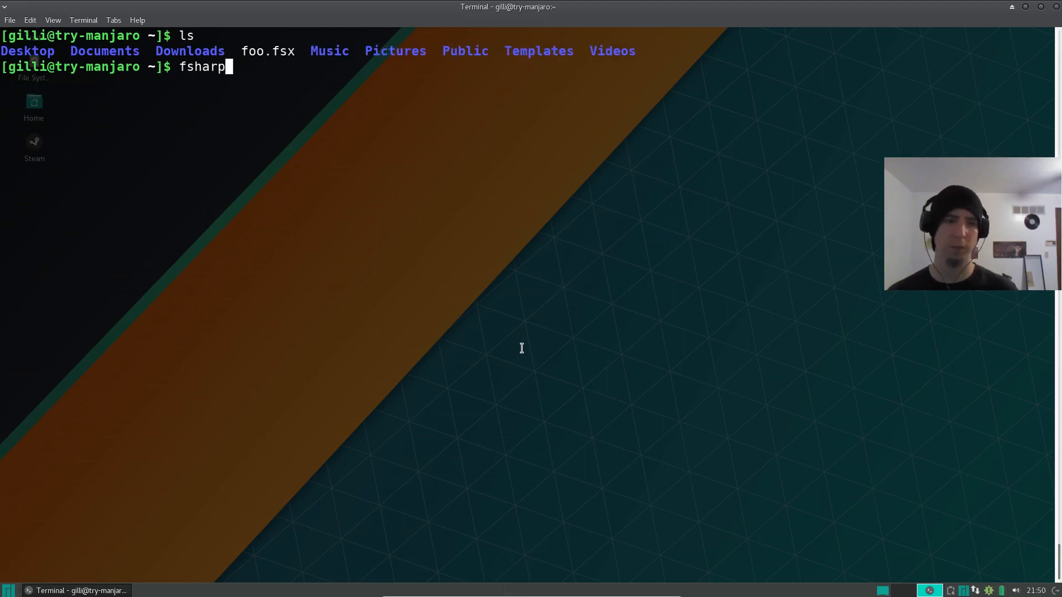